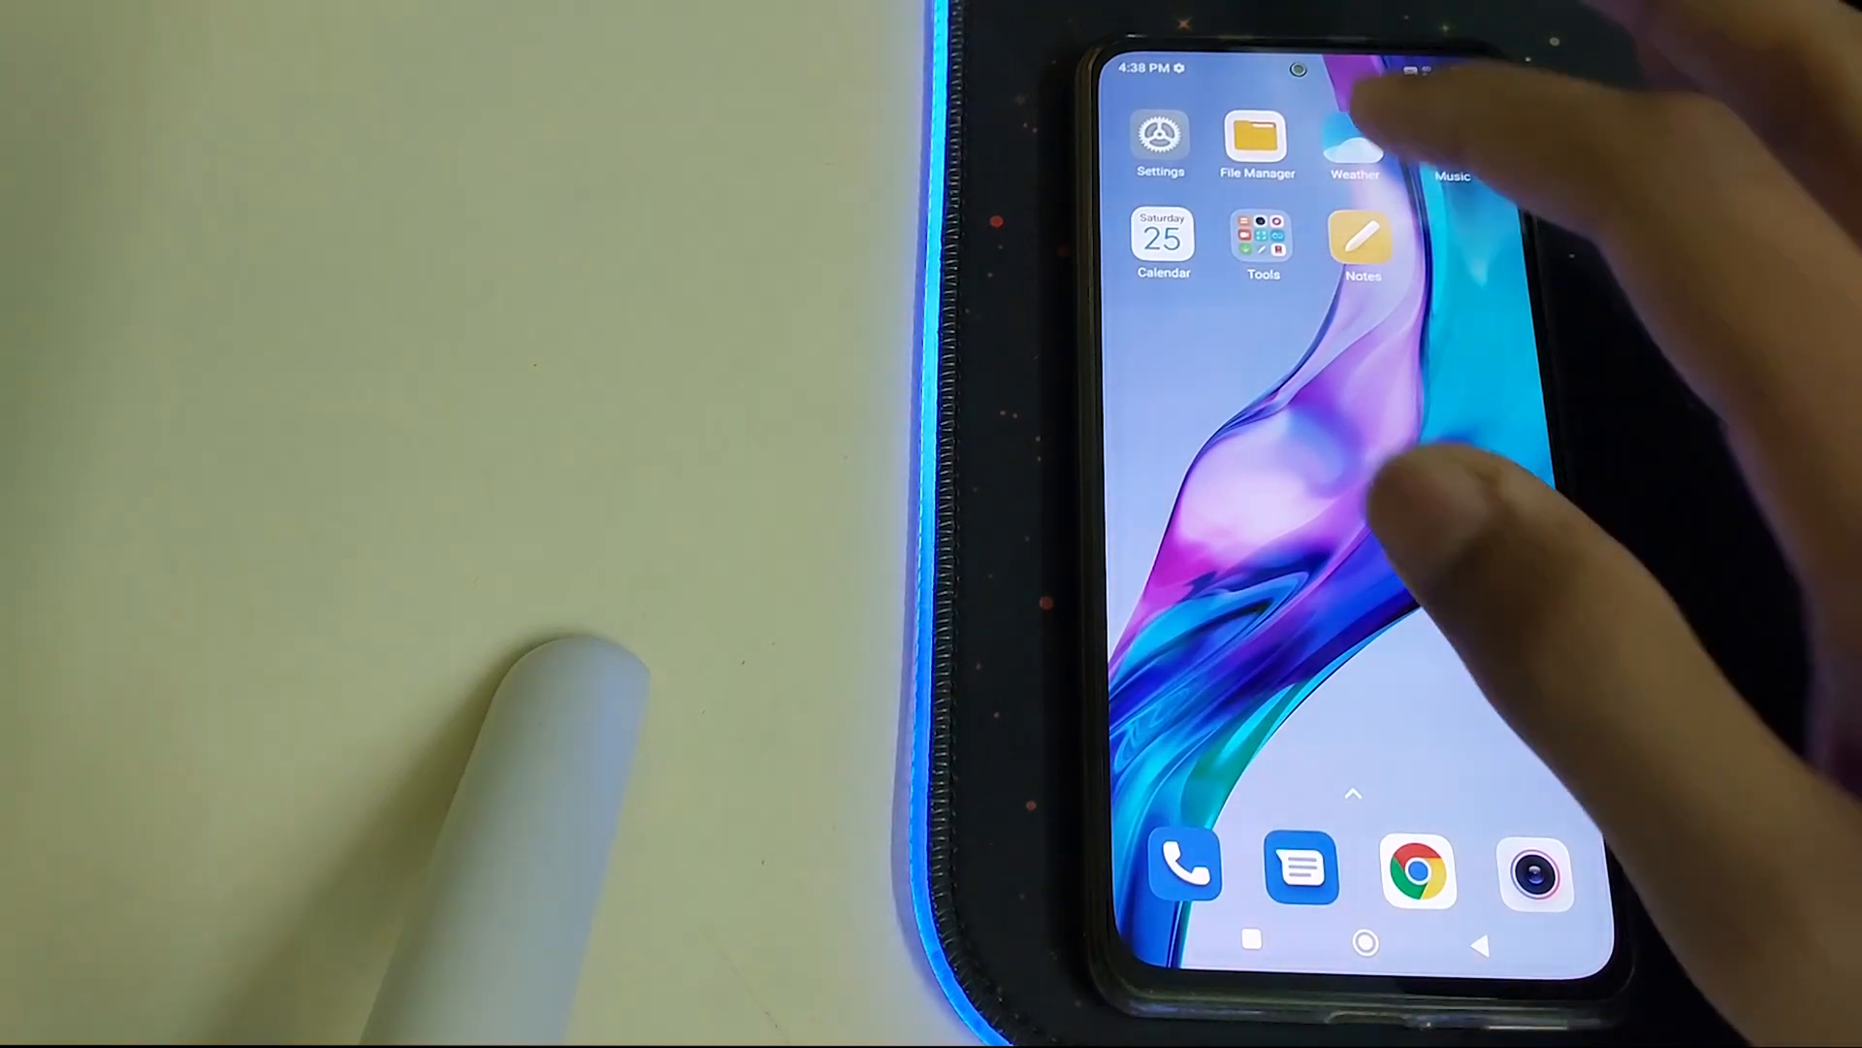
# Open Settings from the home screen and scroll down to the account, privacy and location options.
pyautogui.click(1160, 142)
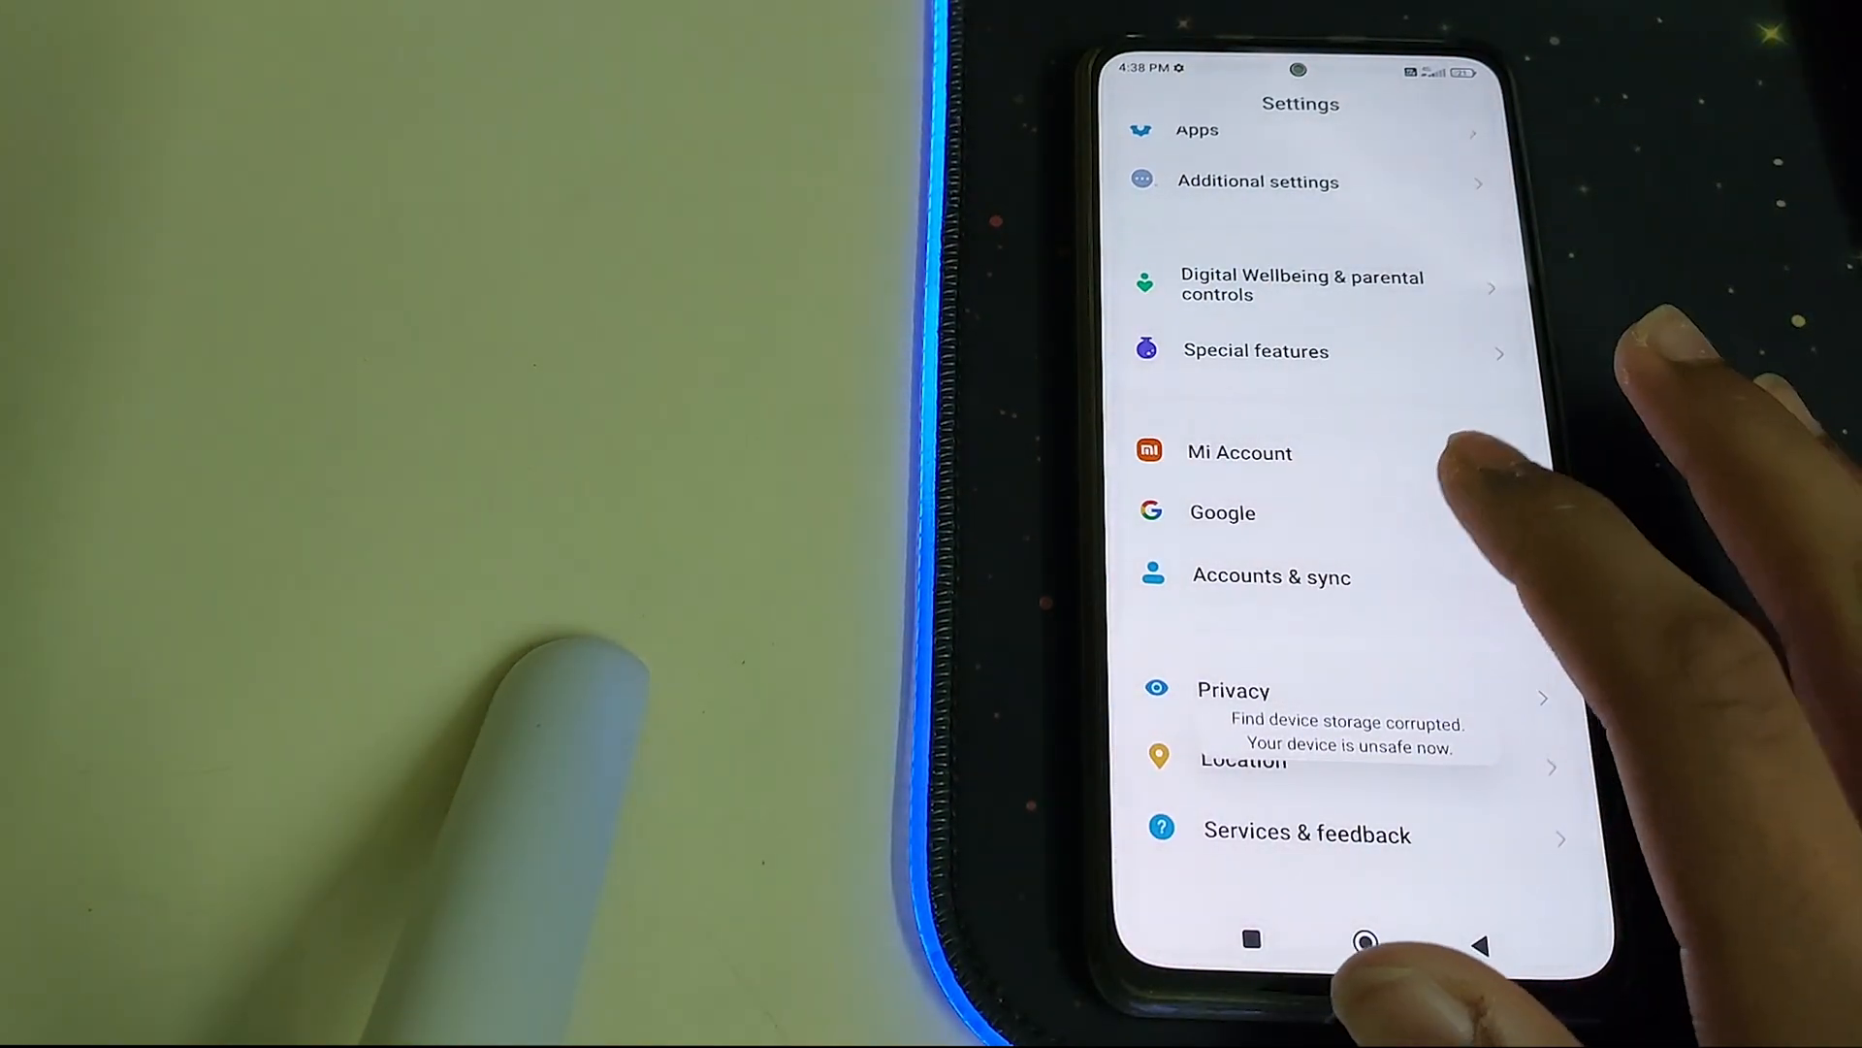
pyautogui.scroll(-3)
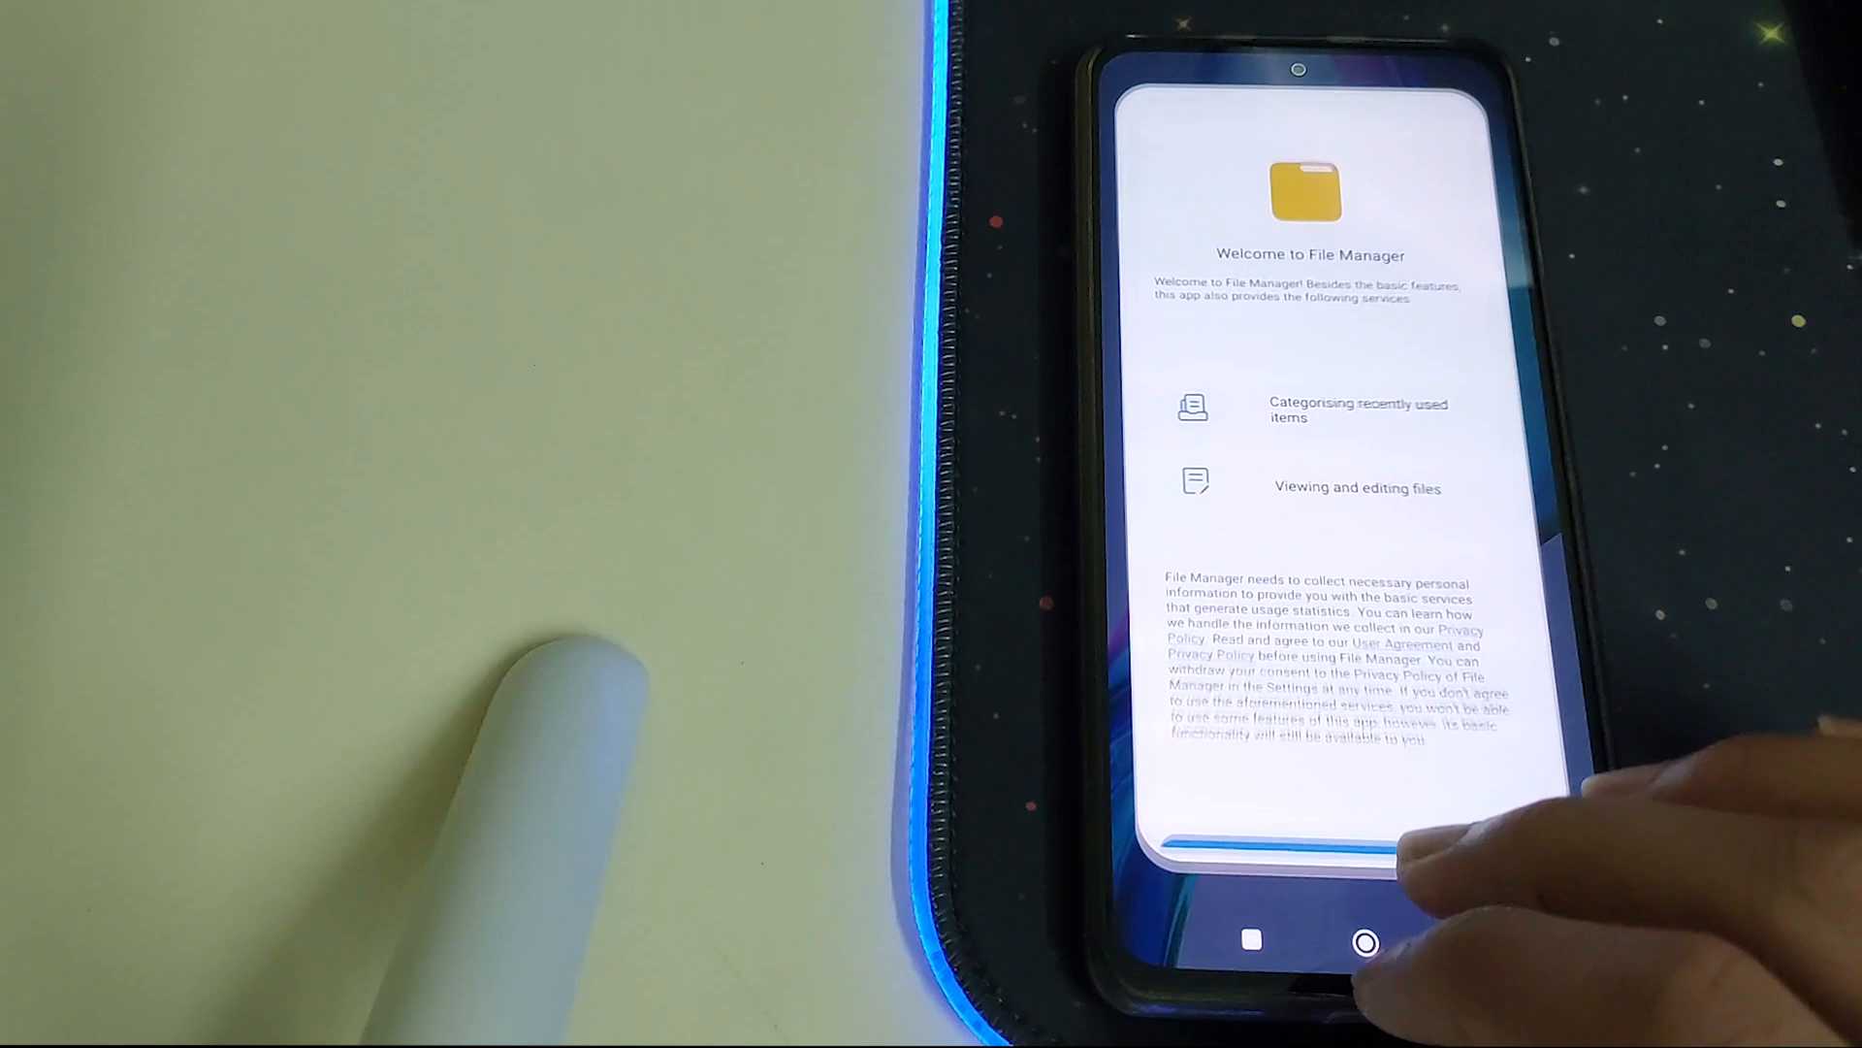
# Accept File Manager's terms, allow media access, skip dark theme, and browse Internal shared storage.
pyautogui.click(1354, 809)
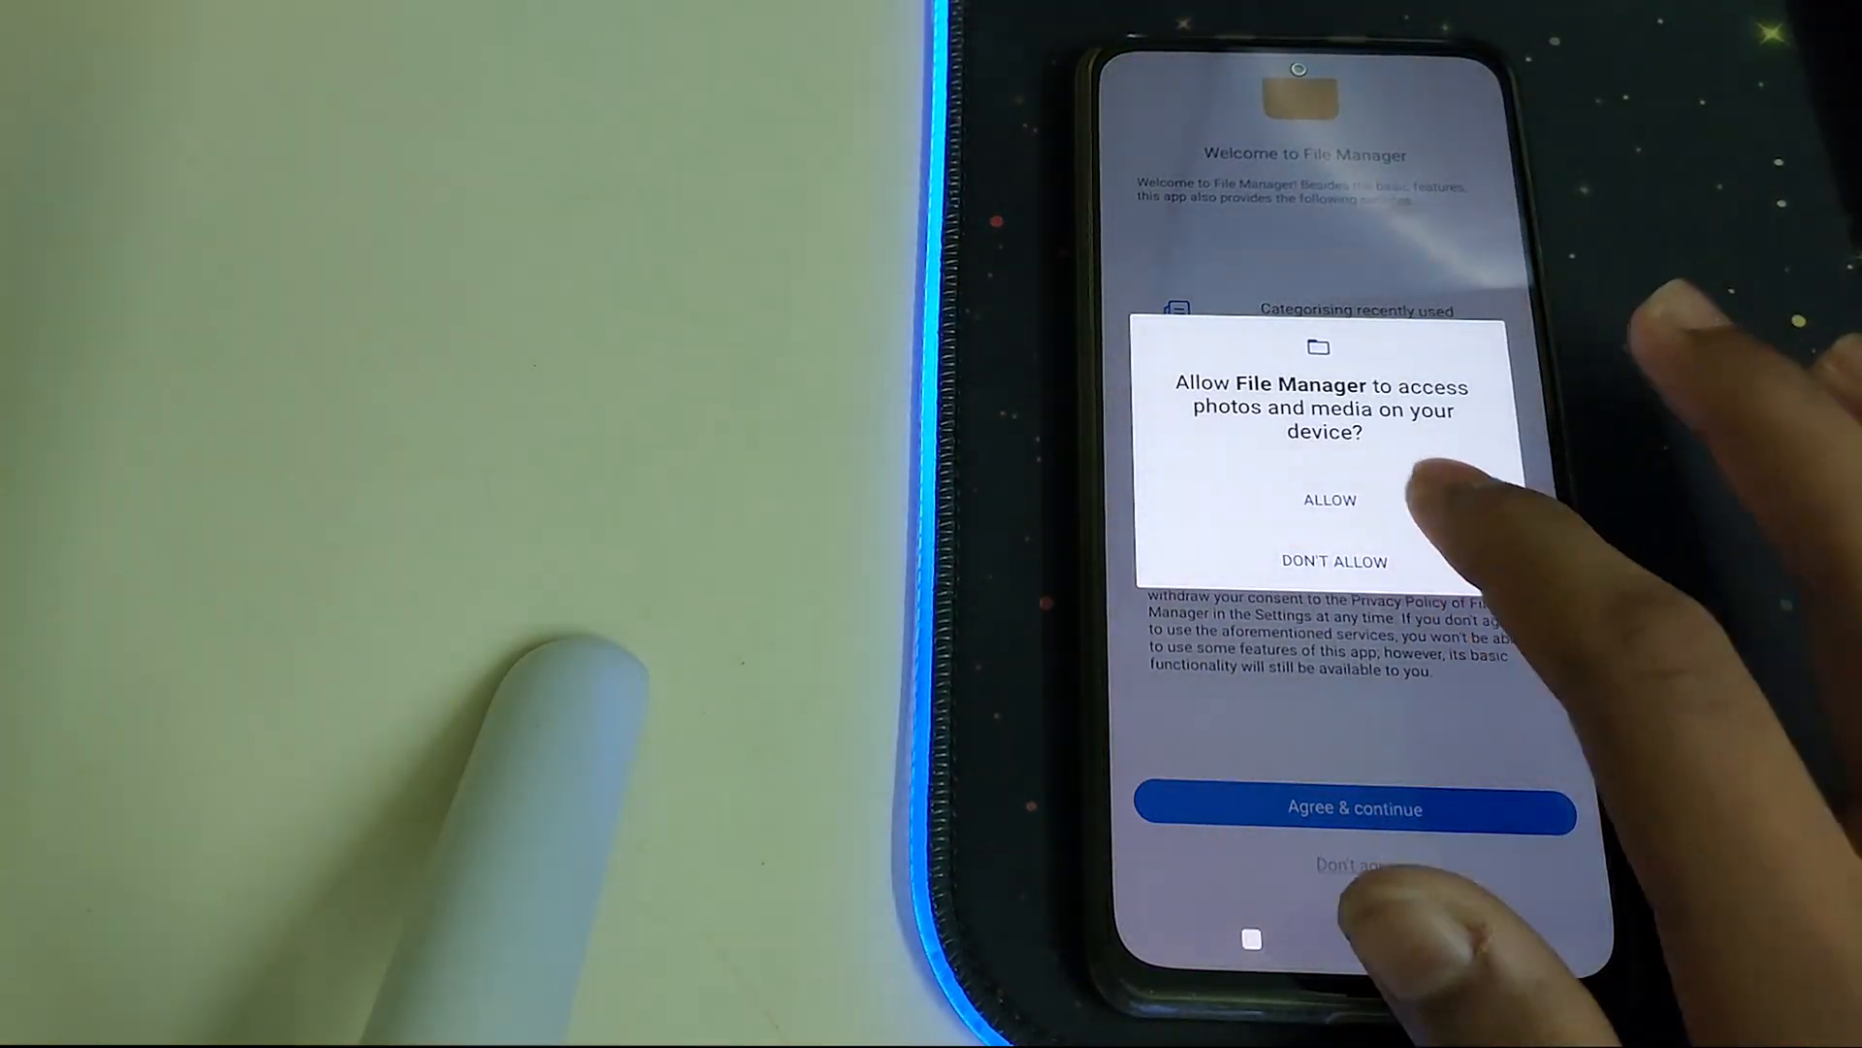
pyautogui.click(1329, 499)
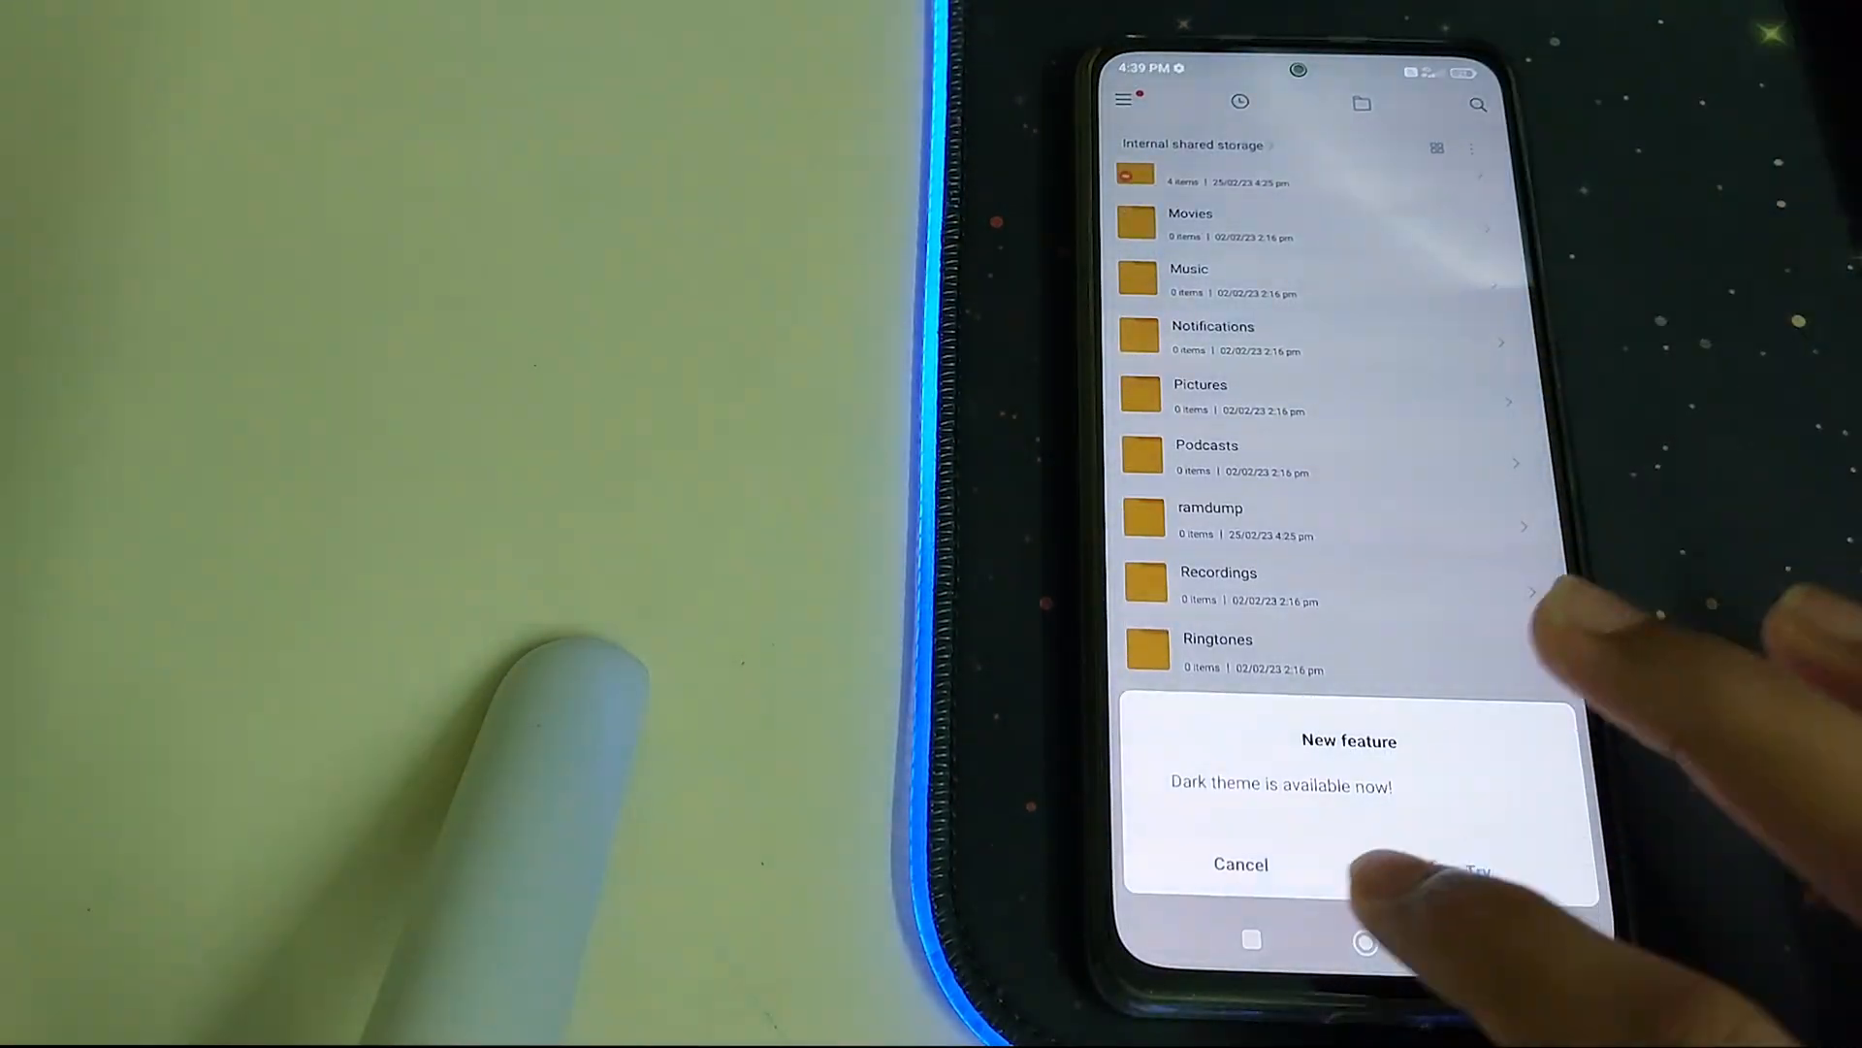
pyautogui.click(1240, 863)
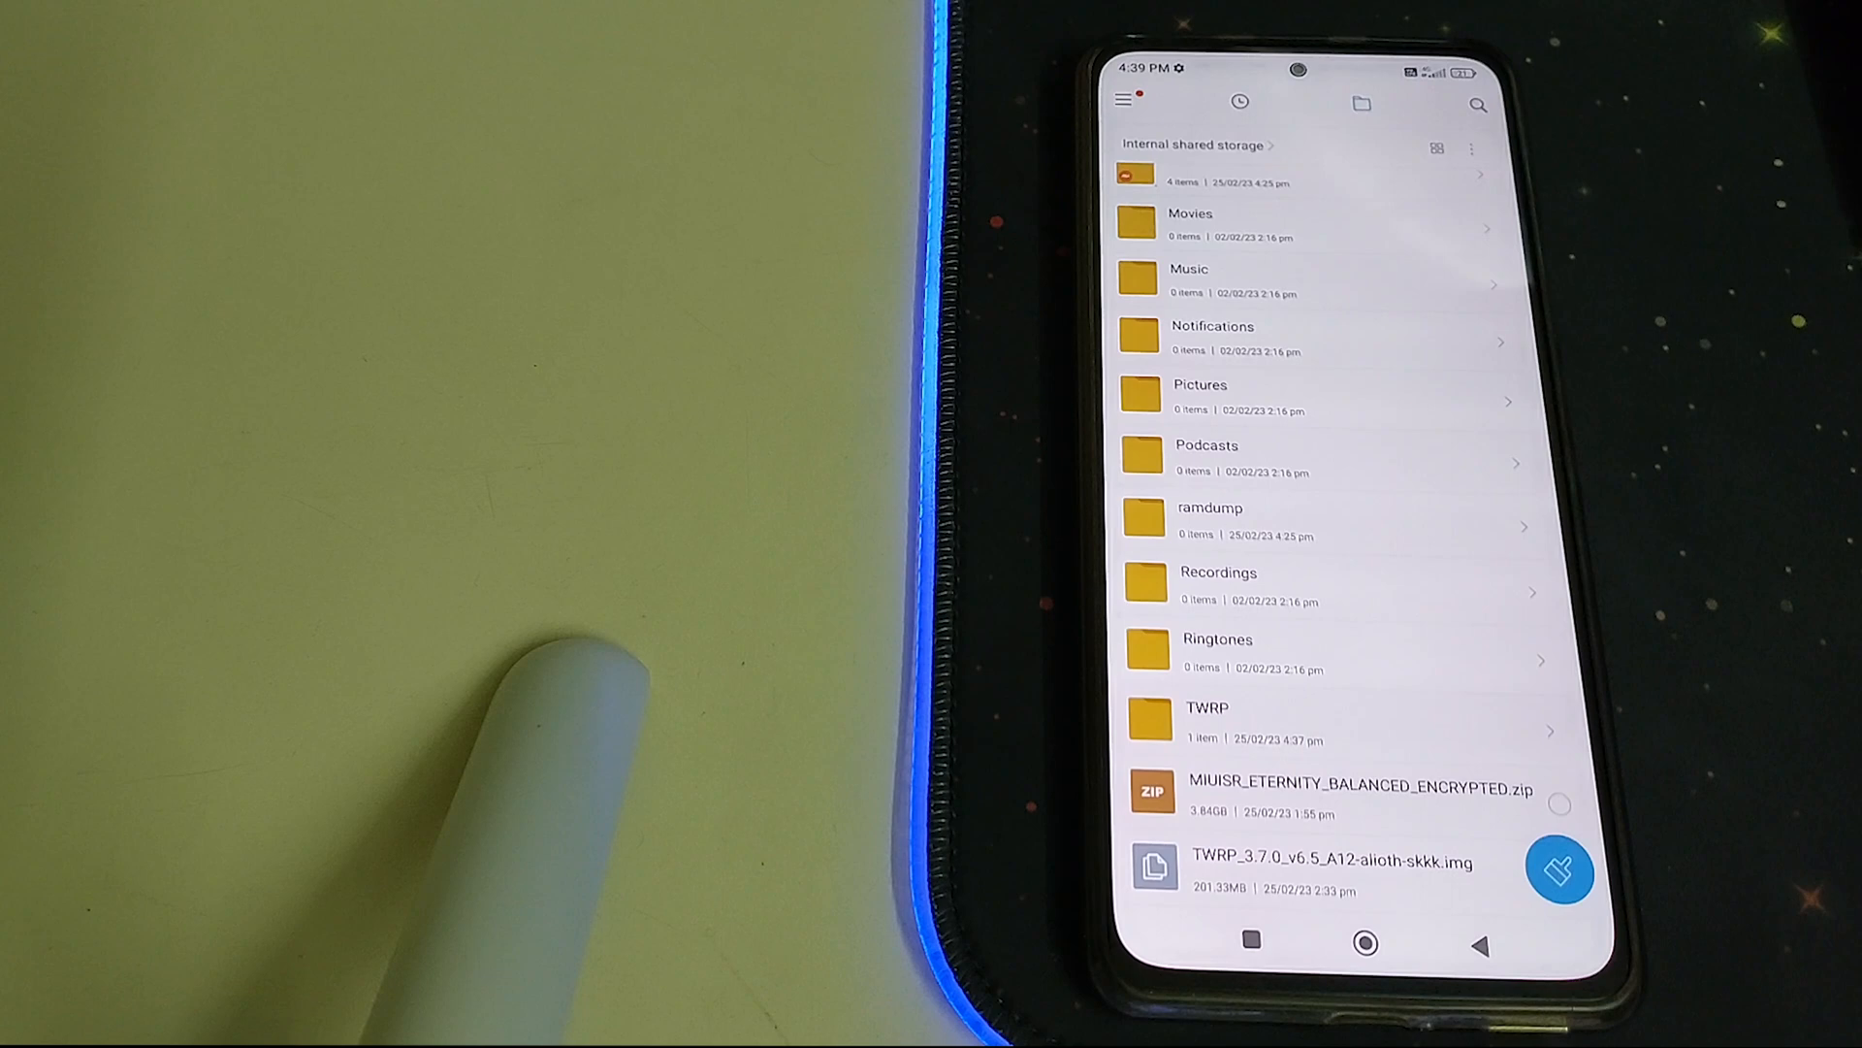
pyautogui.click(1560, 871)
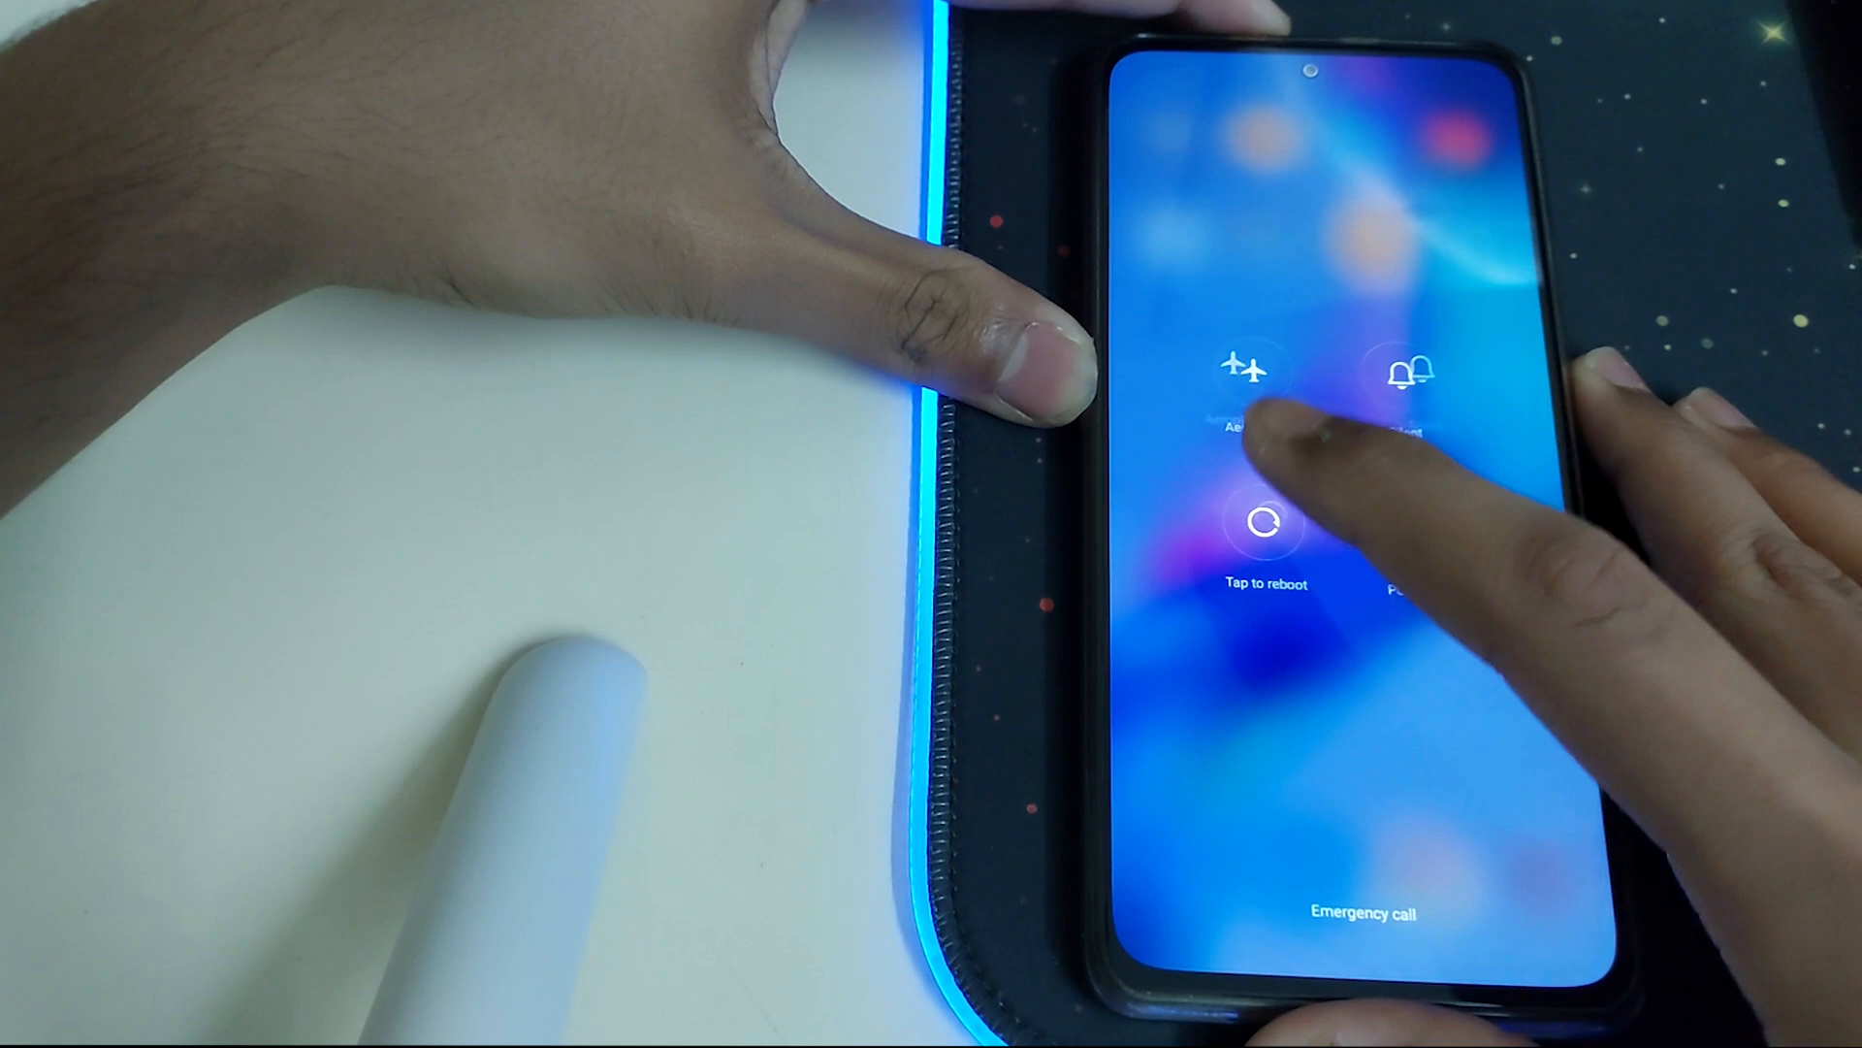
# Reboot into TWRP recovery and look at the Wipe and Advanced Wipe options before returning to the main menu.
pyautogui.click(1261, 522)
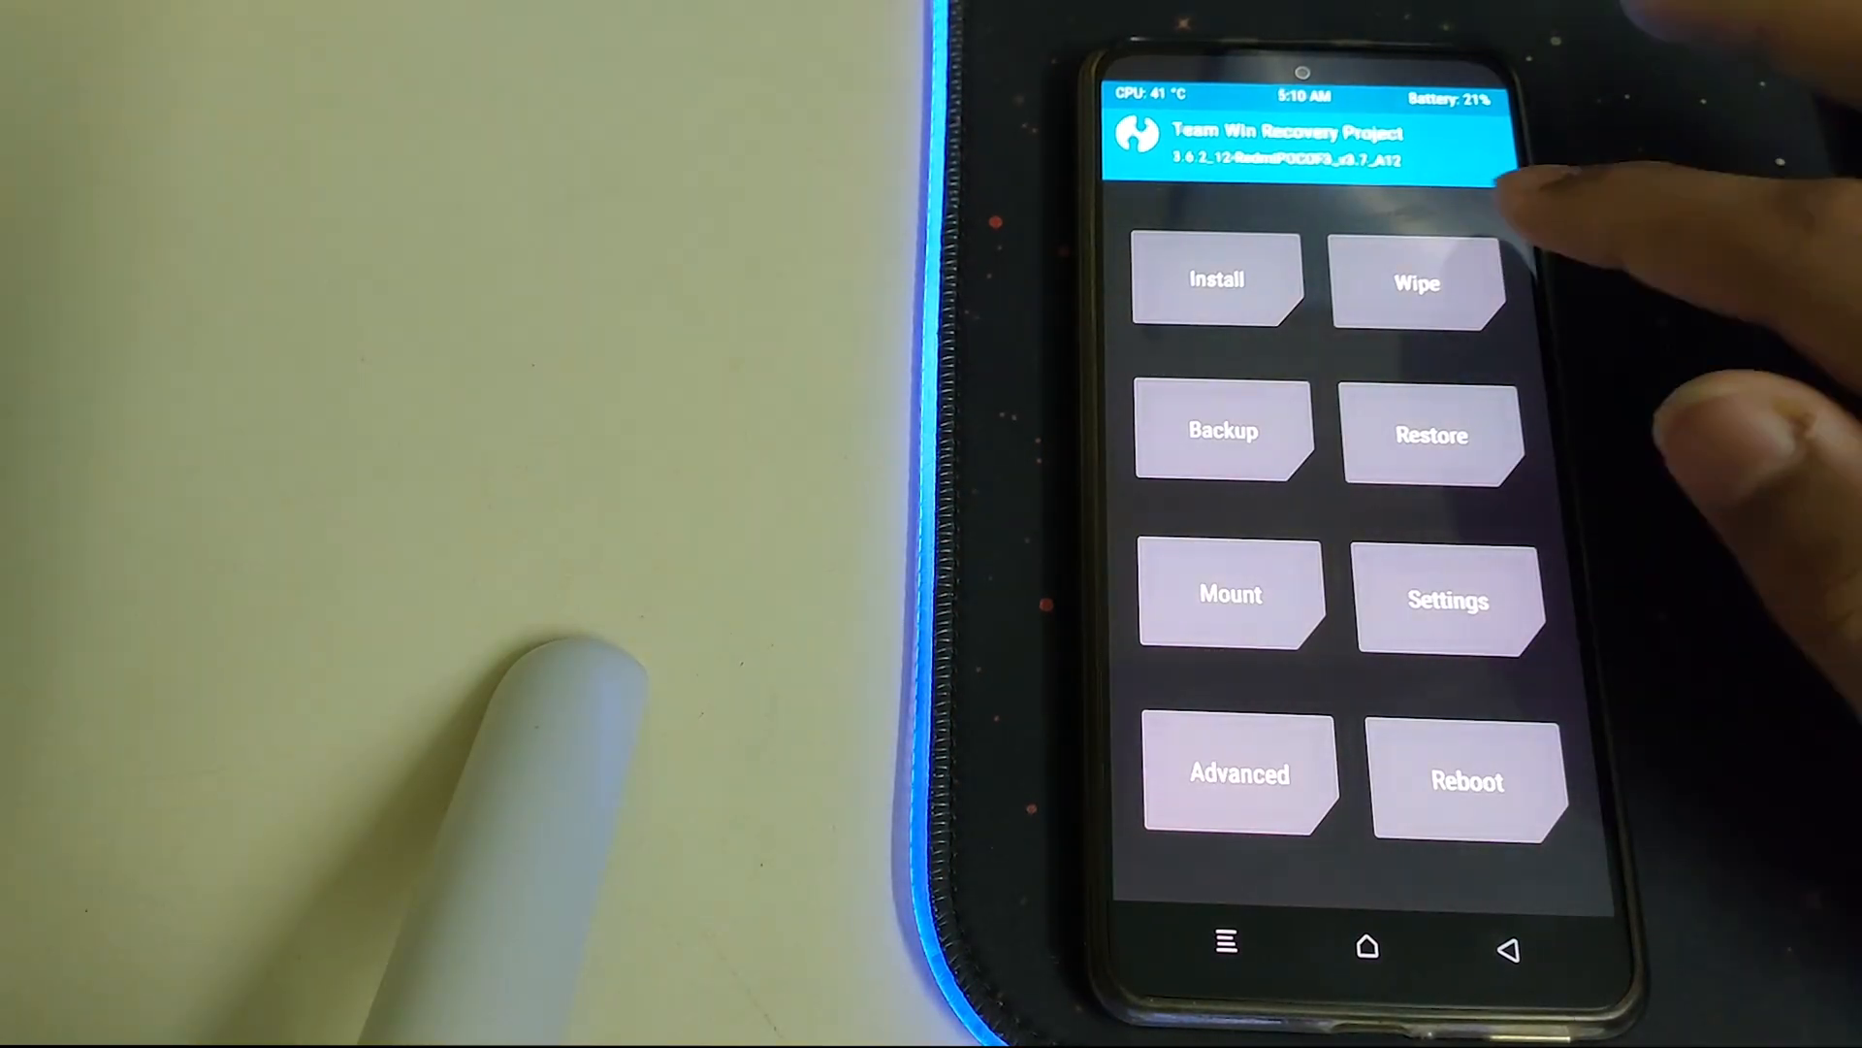
pyautogui.click(1416, 283)
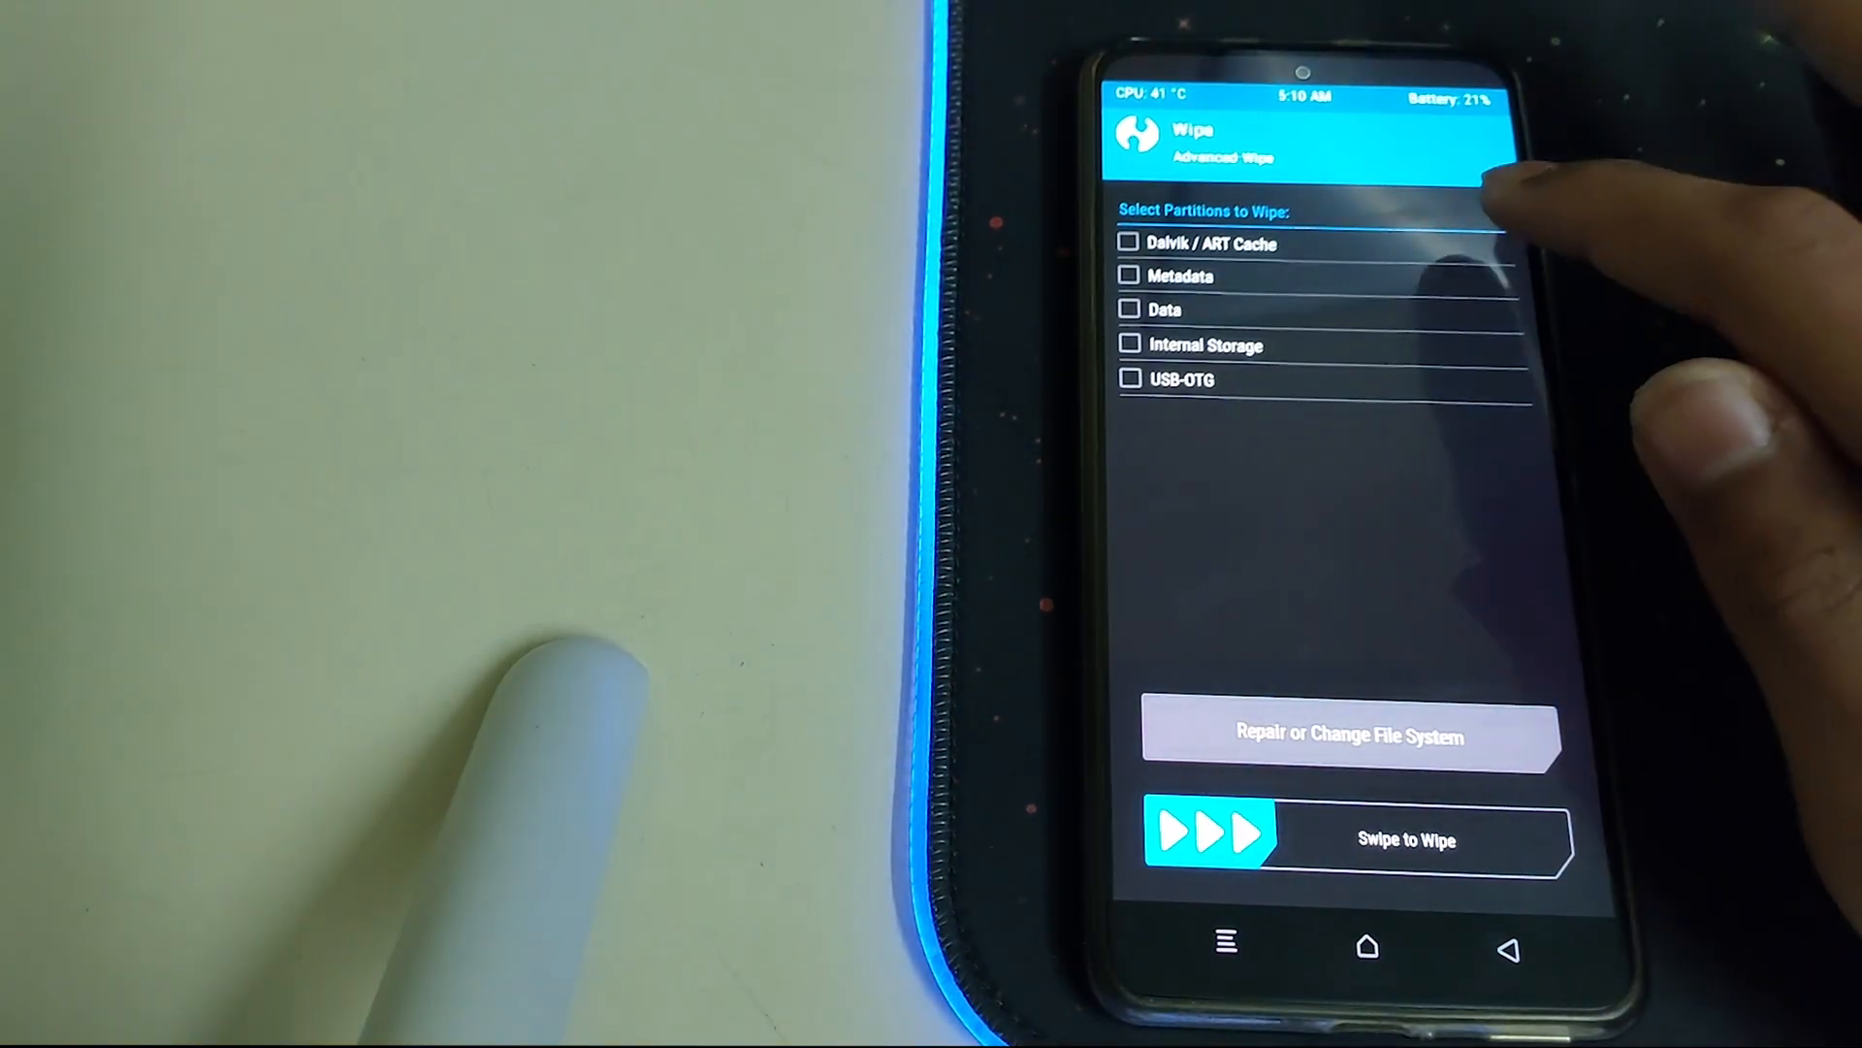
pyautogui.moveTo(1211, 840); pyautogui.dragTo(1521, 840)
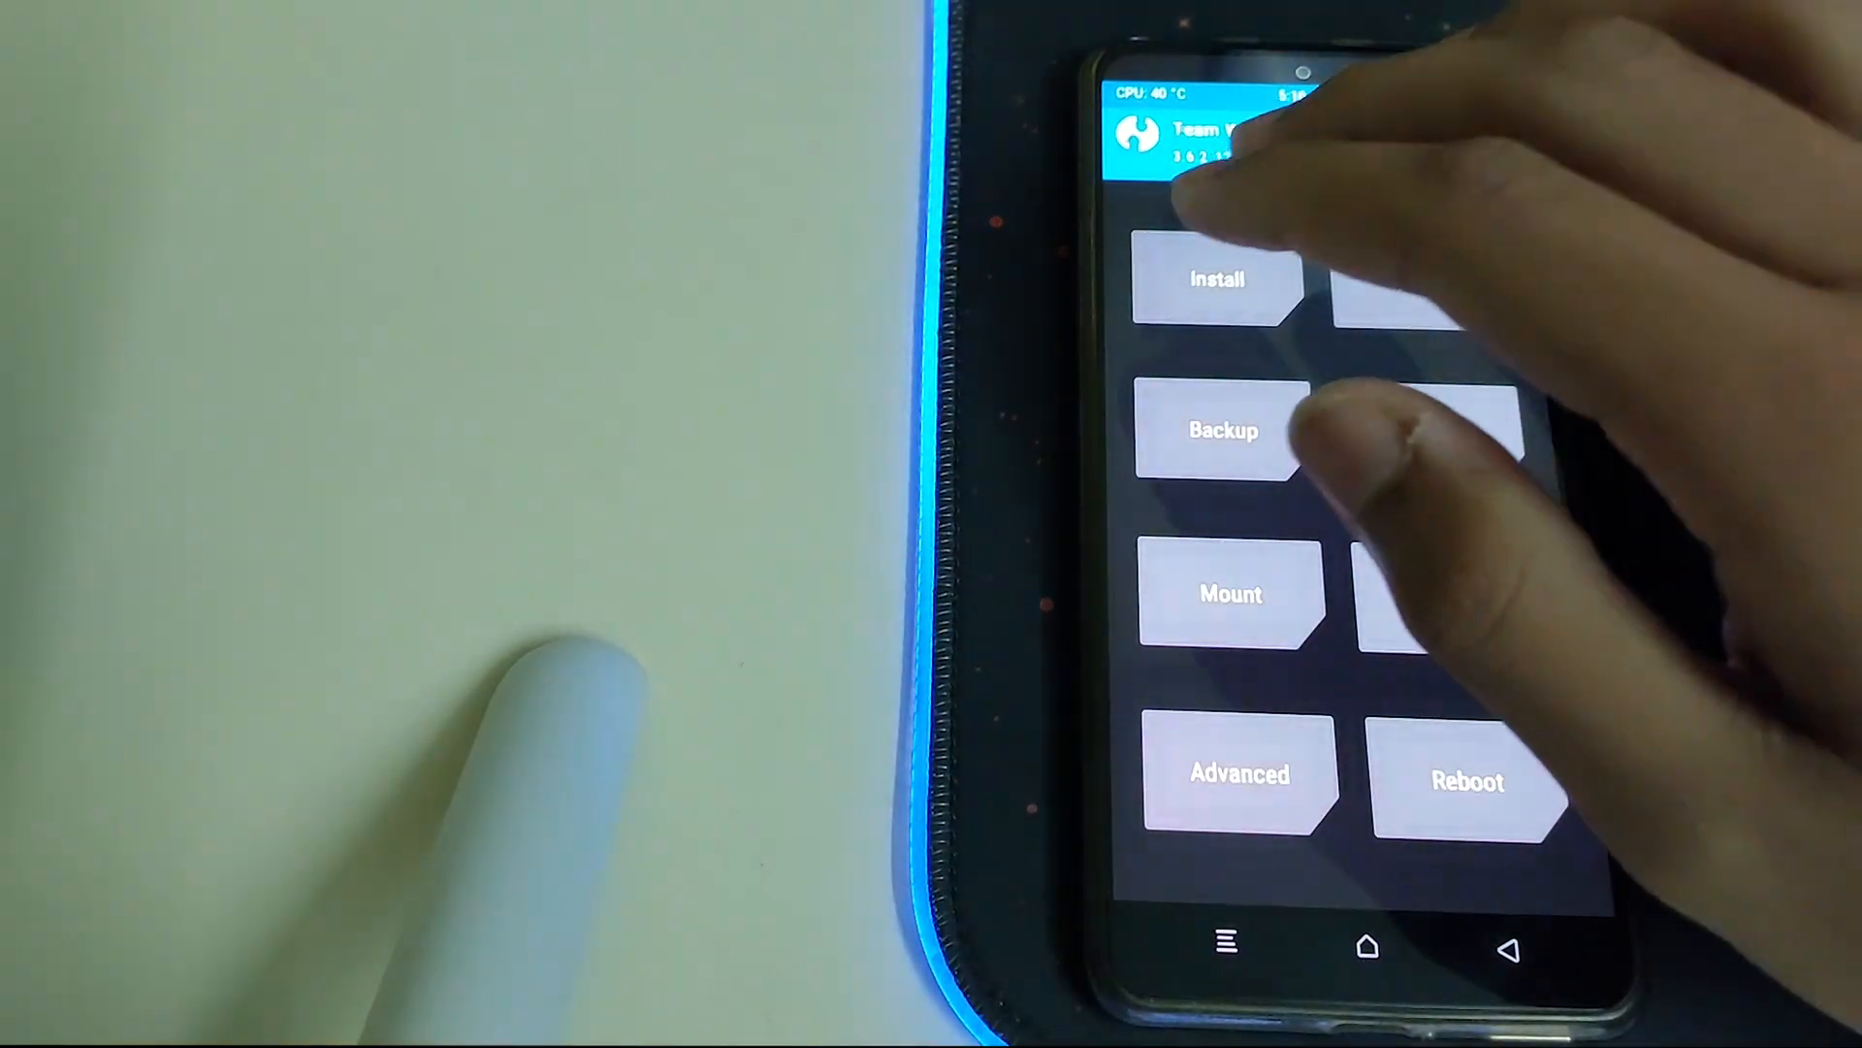
# Install MIUISR_ETERNITY_BALANCED_ENCRYPTED.zip, confirm the flash, and go Home once it completes.
pyautogui.click(1214, 279)
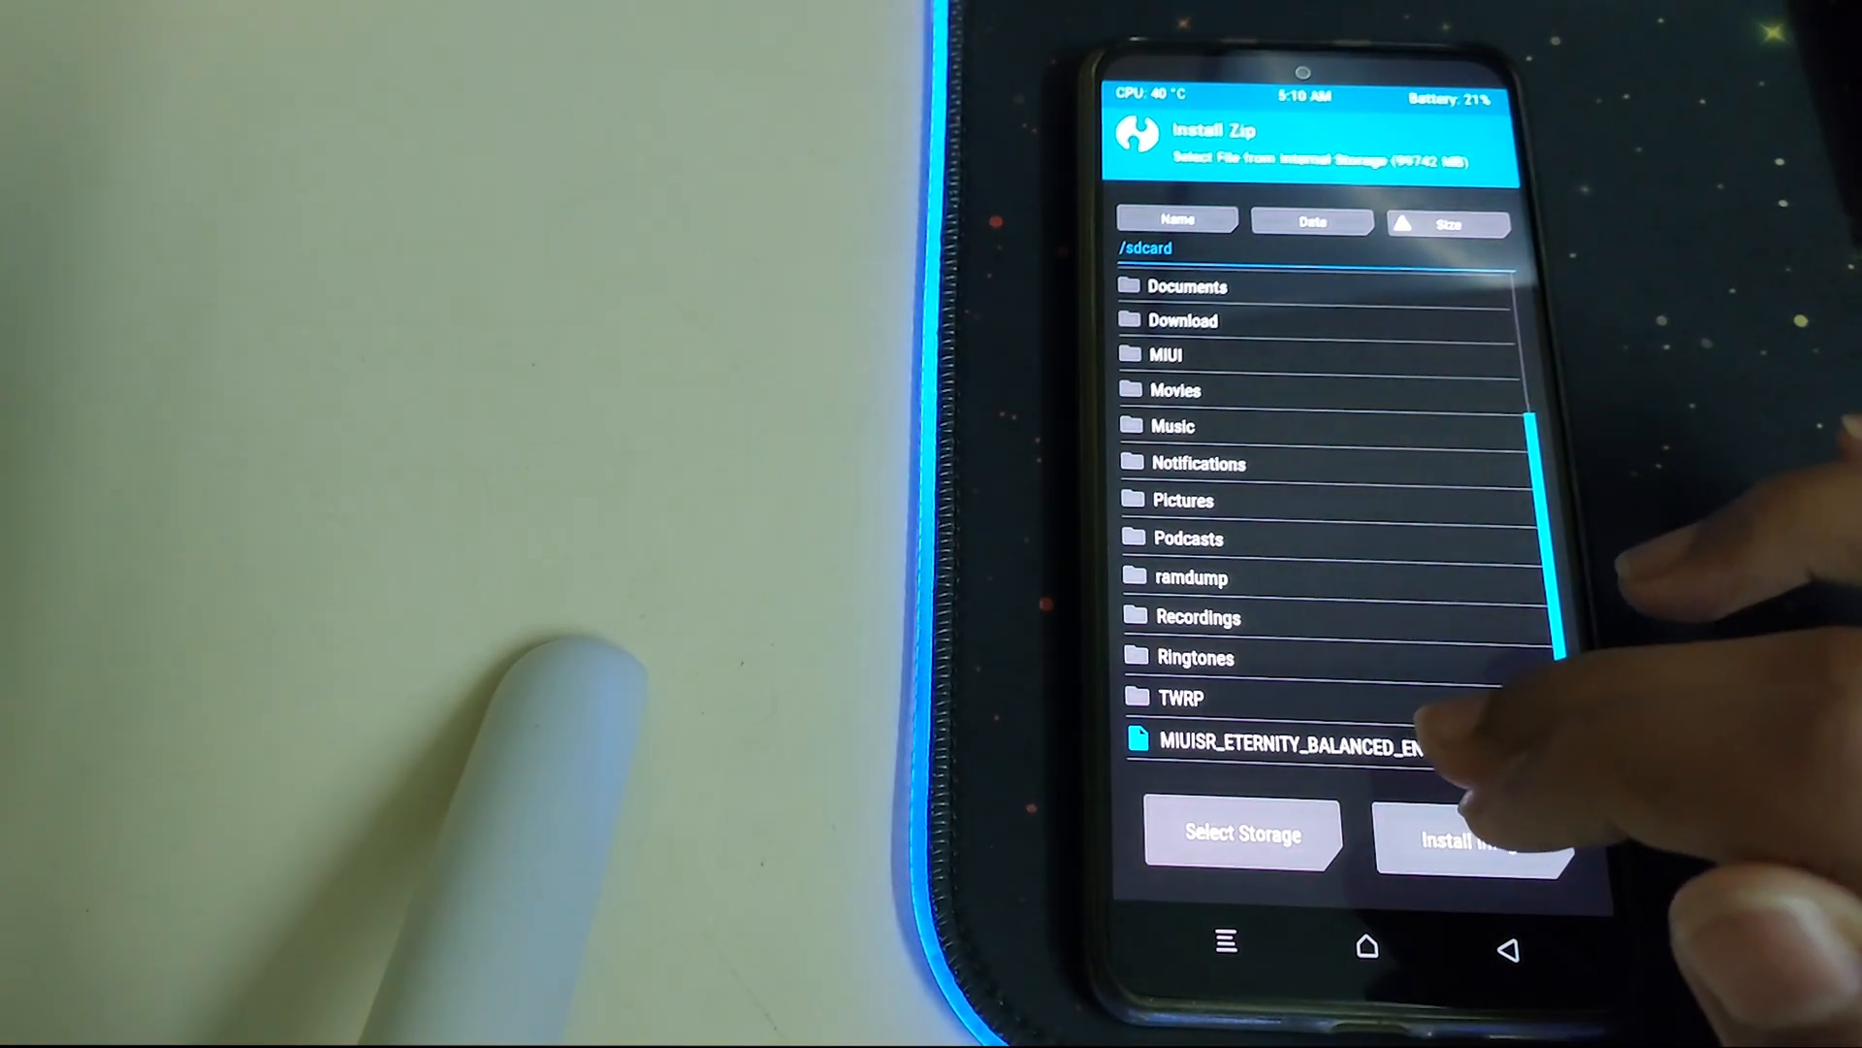
pyautogui.click(1294, 741)
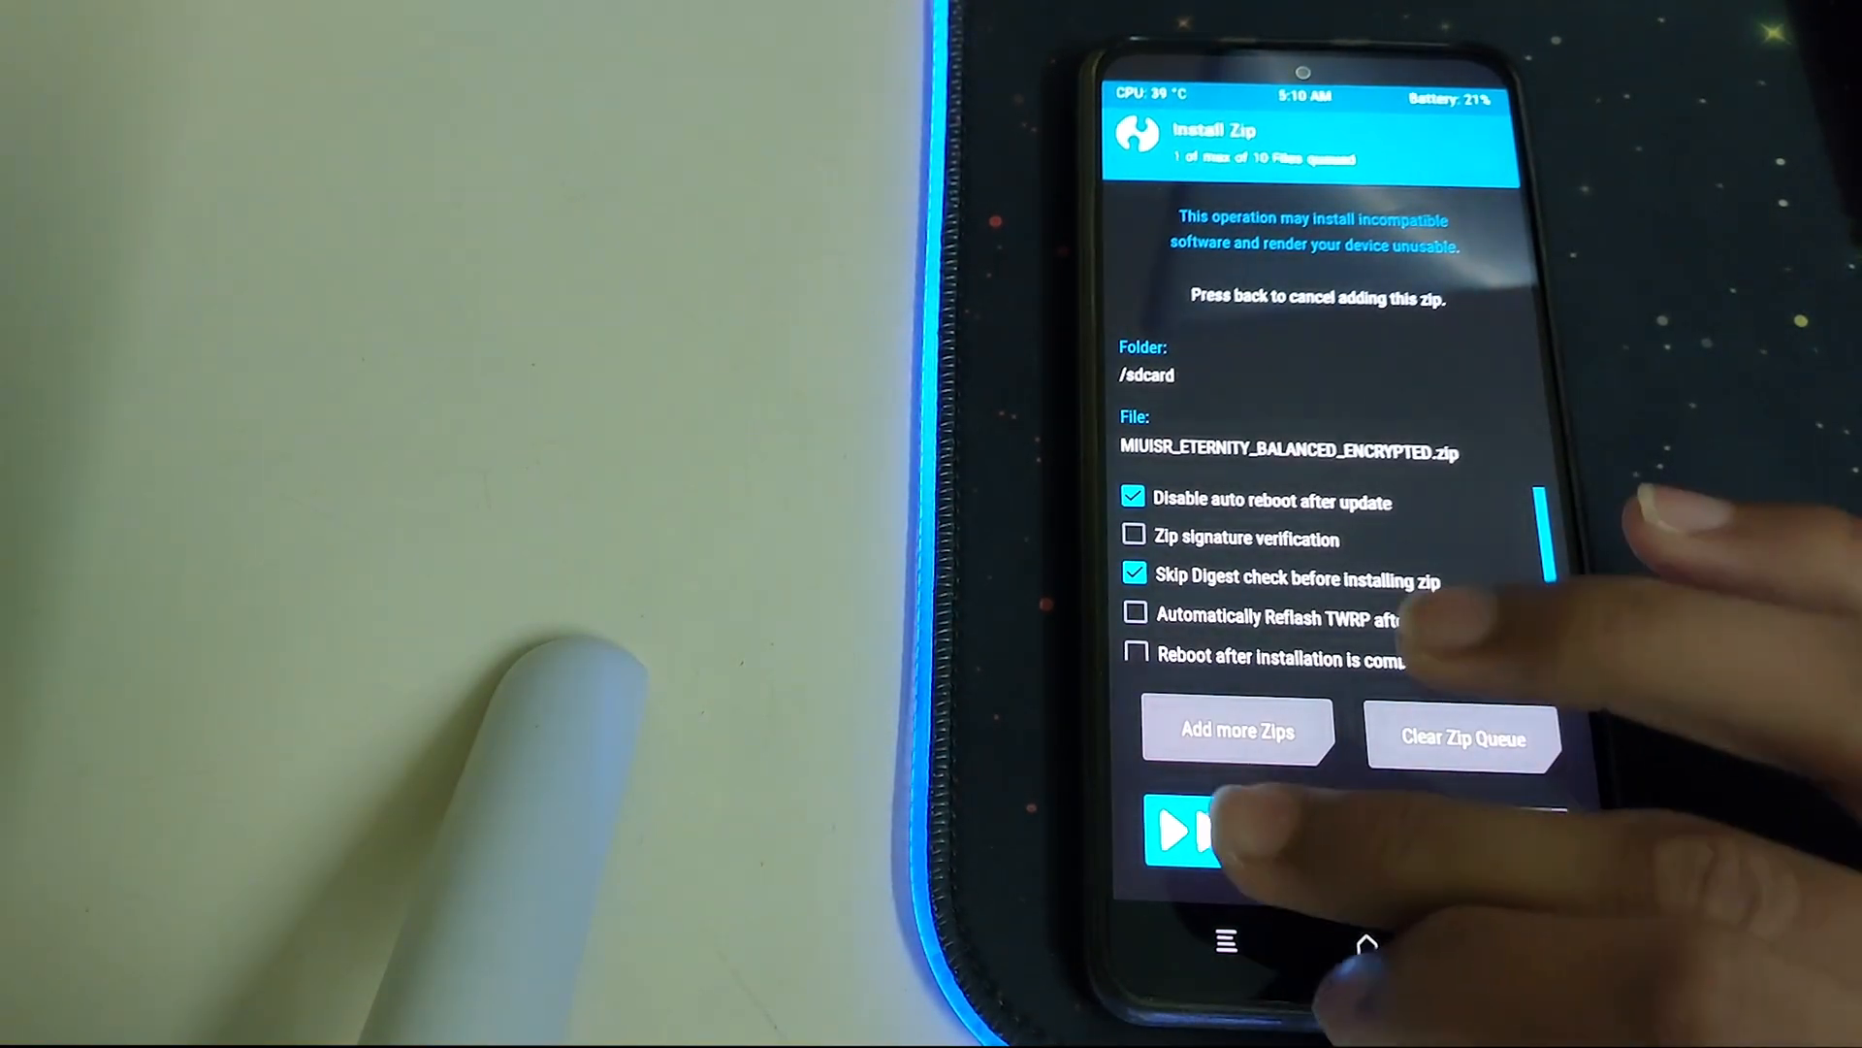
pyautogui.click(1187, 832)
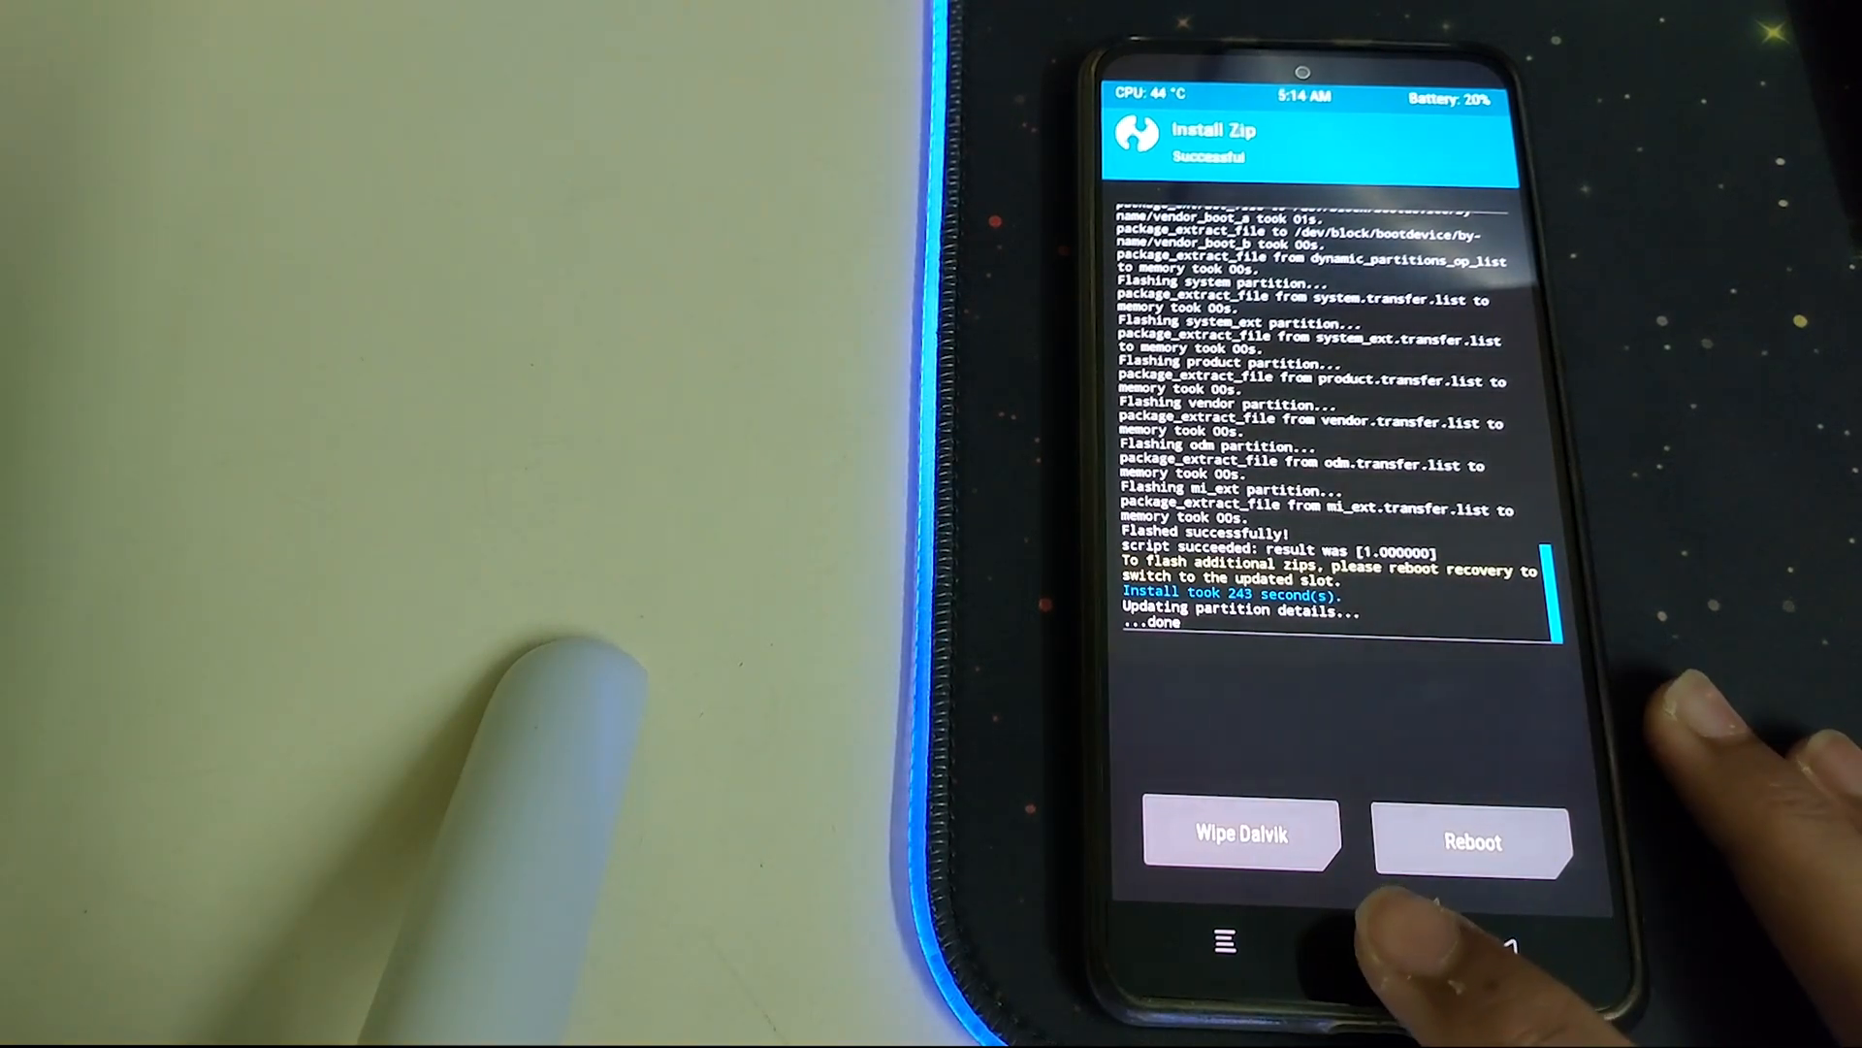
pyautogui.click(1364, 943)
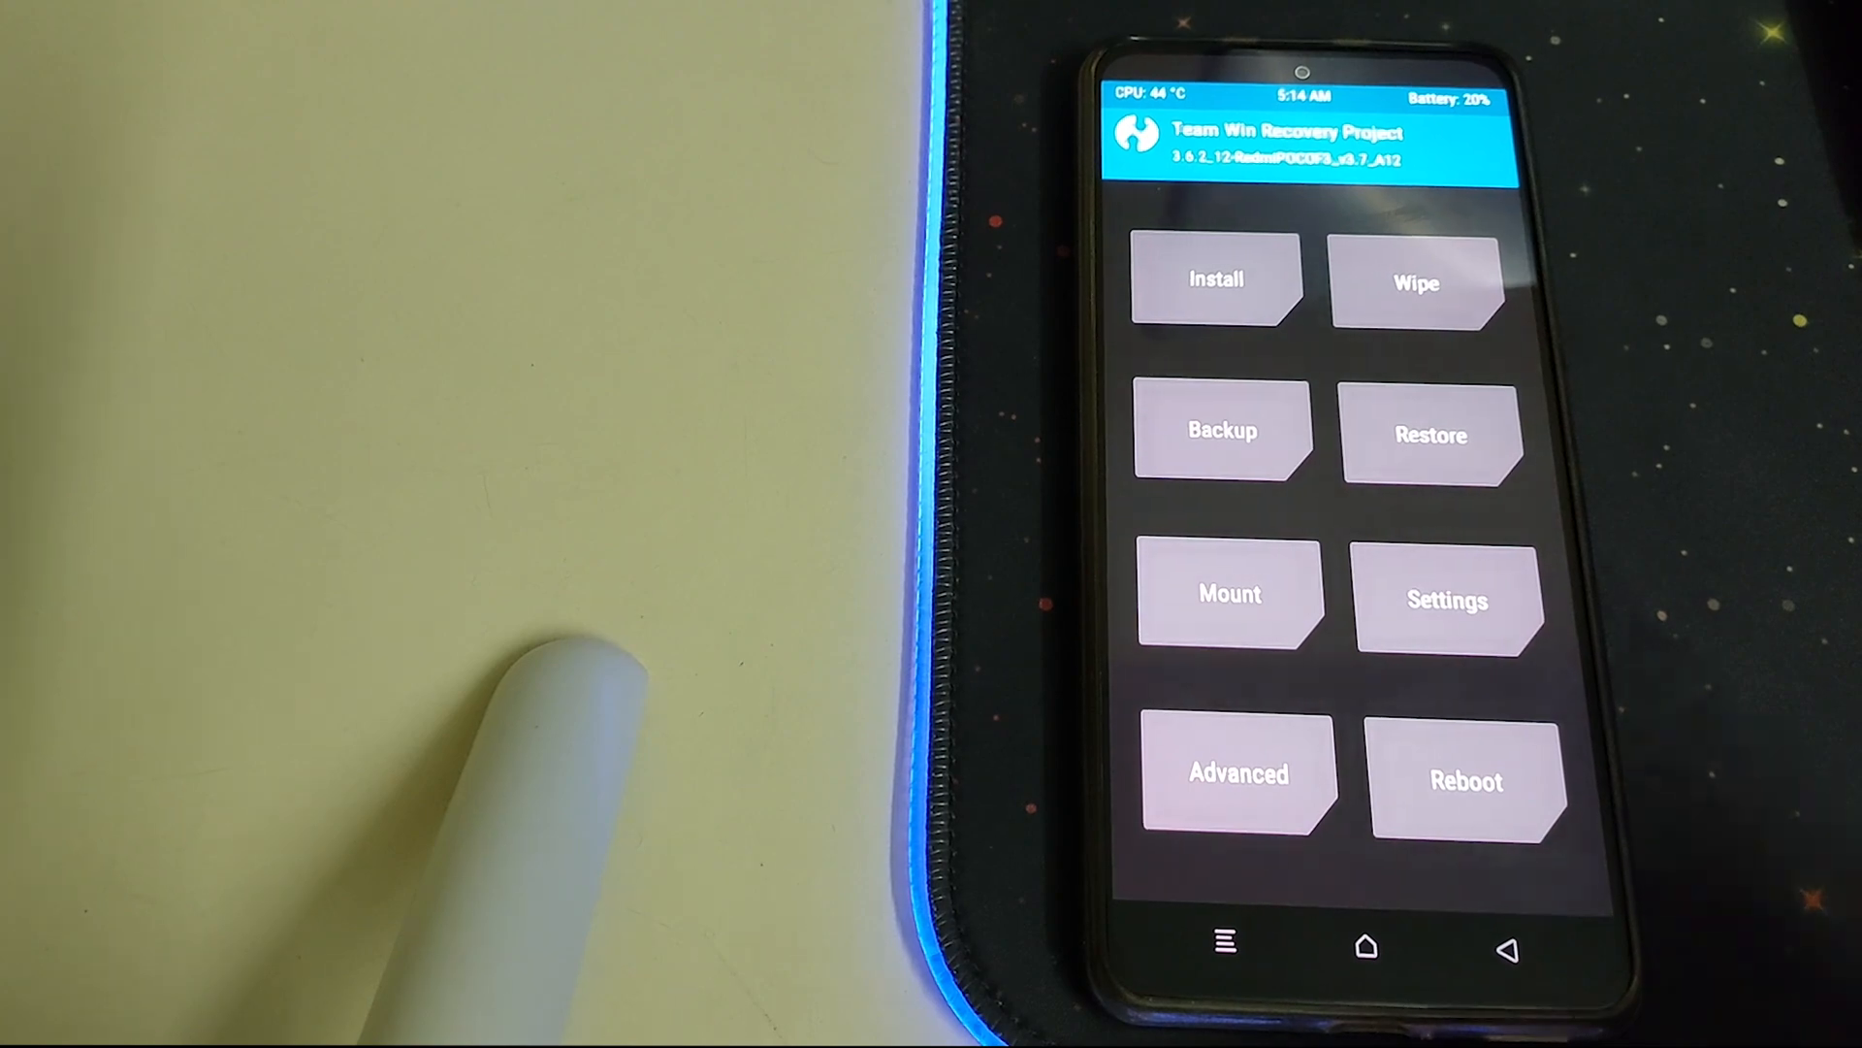
# Flash TWRP_3.7.0_v6.5_A12-alioth-skkk.img to boot, format Data, and reboot into the new system.
pyautogui.click(1238, 774)
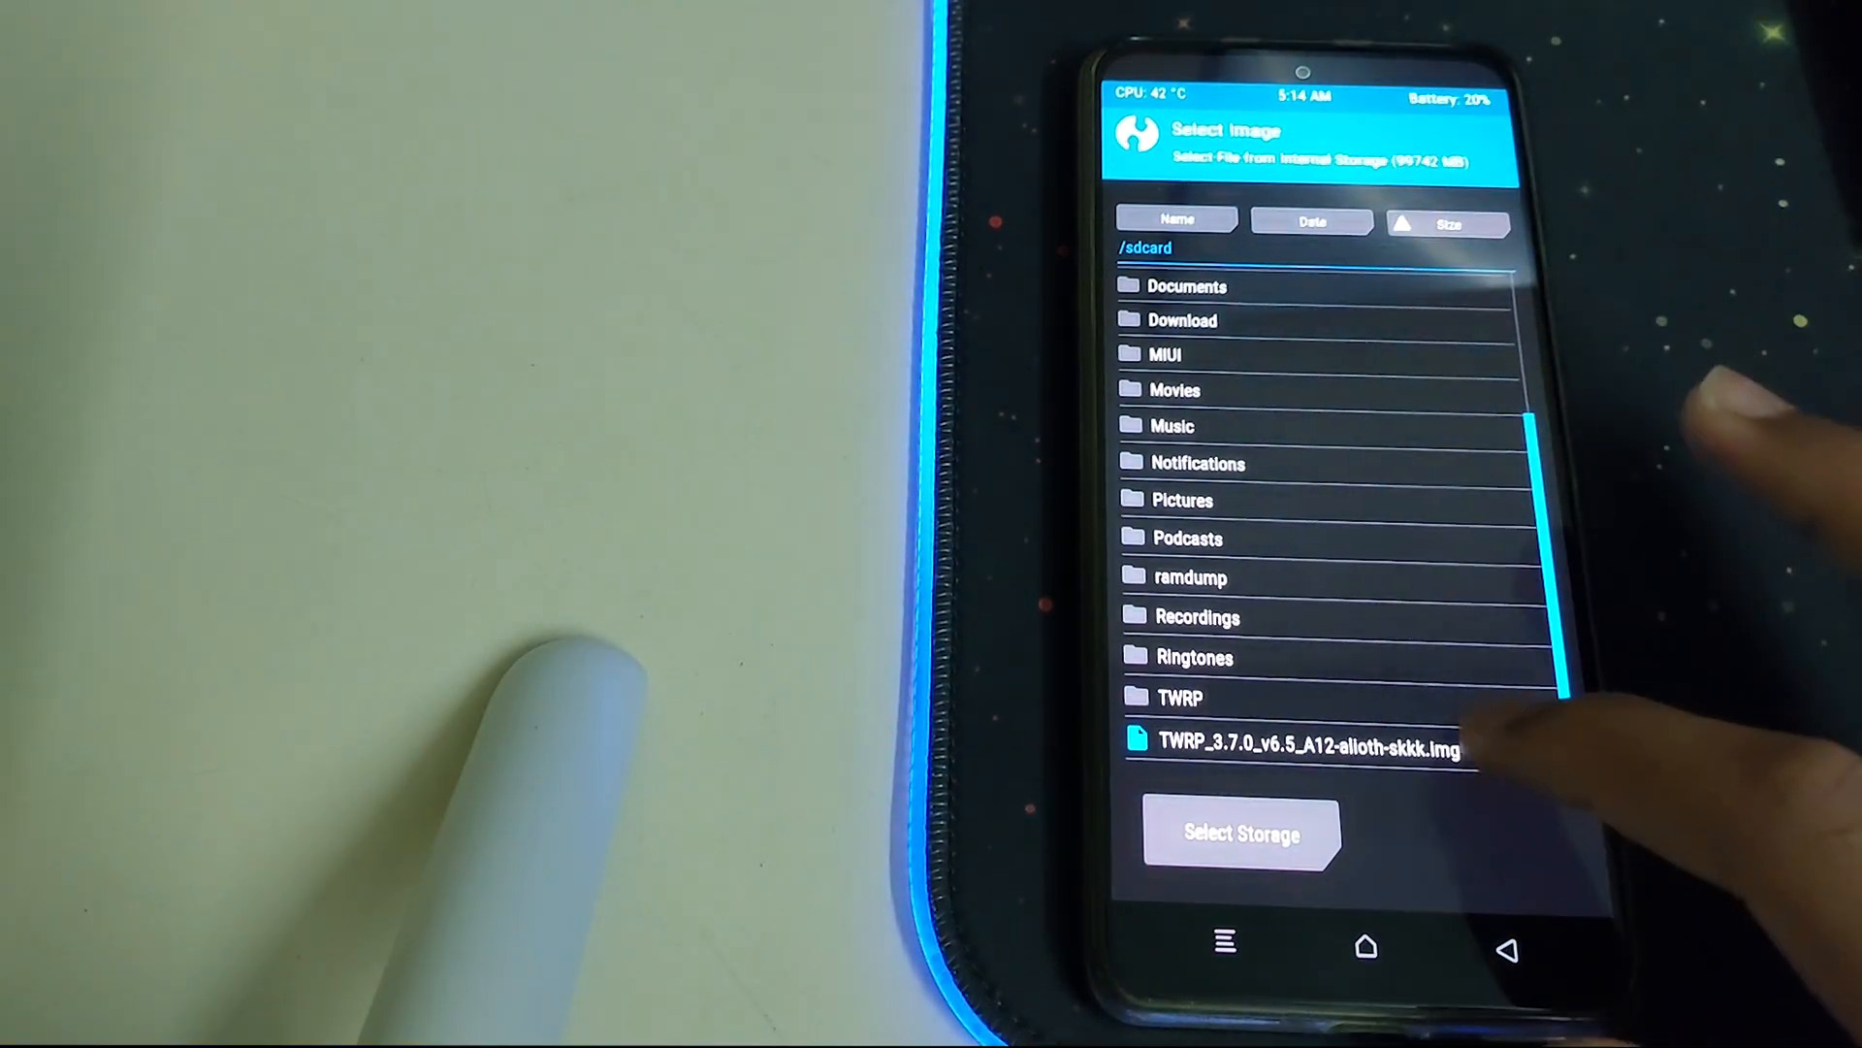
pyautogui.click(1300, 749)
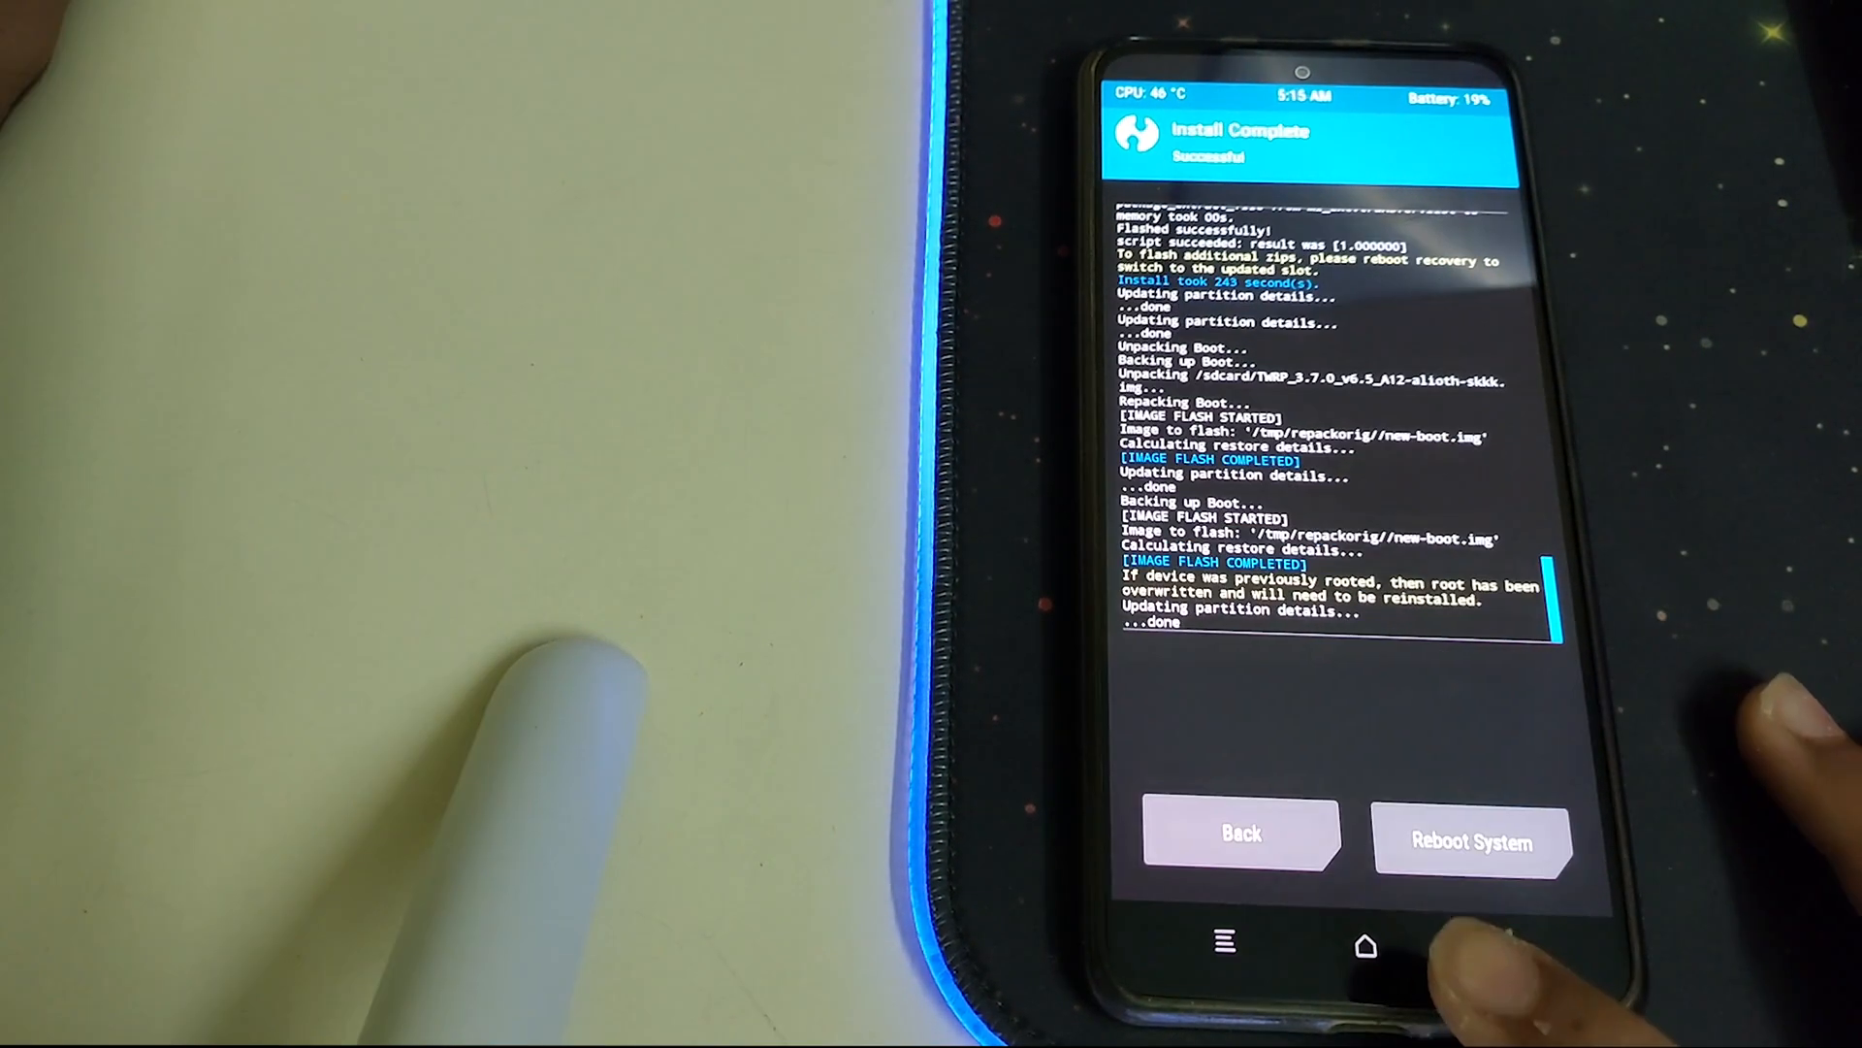
pyautogui.click(1240, 834)
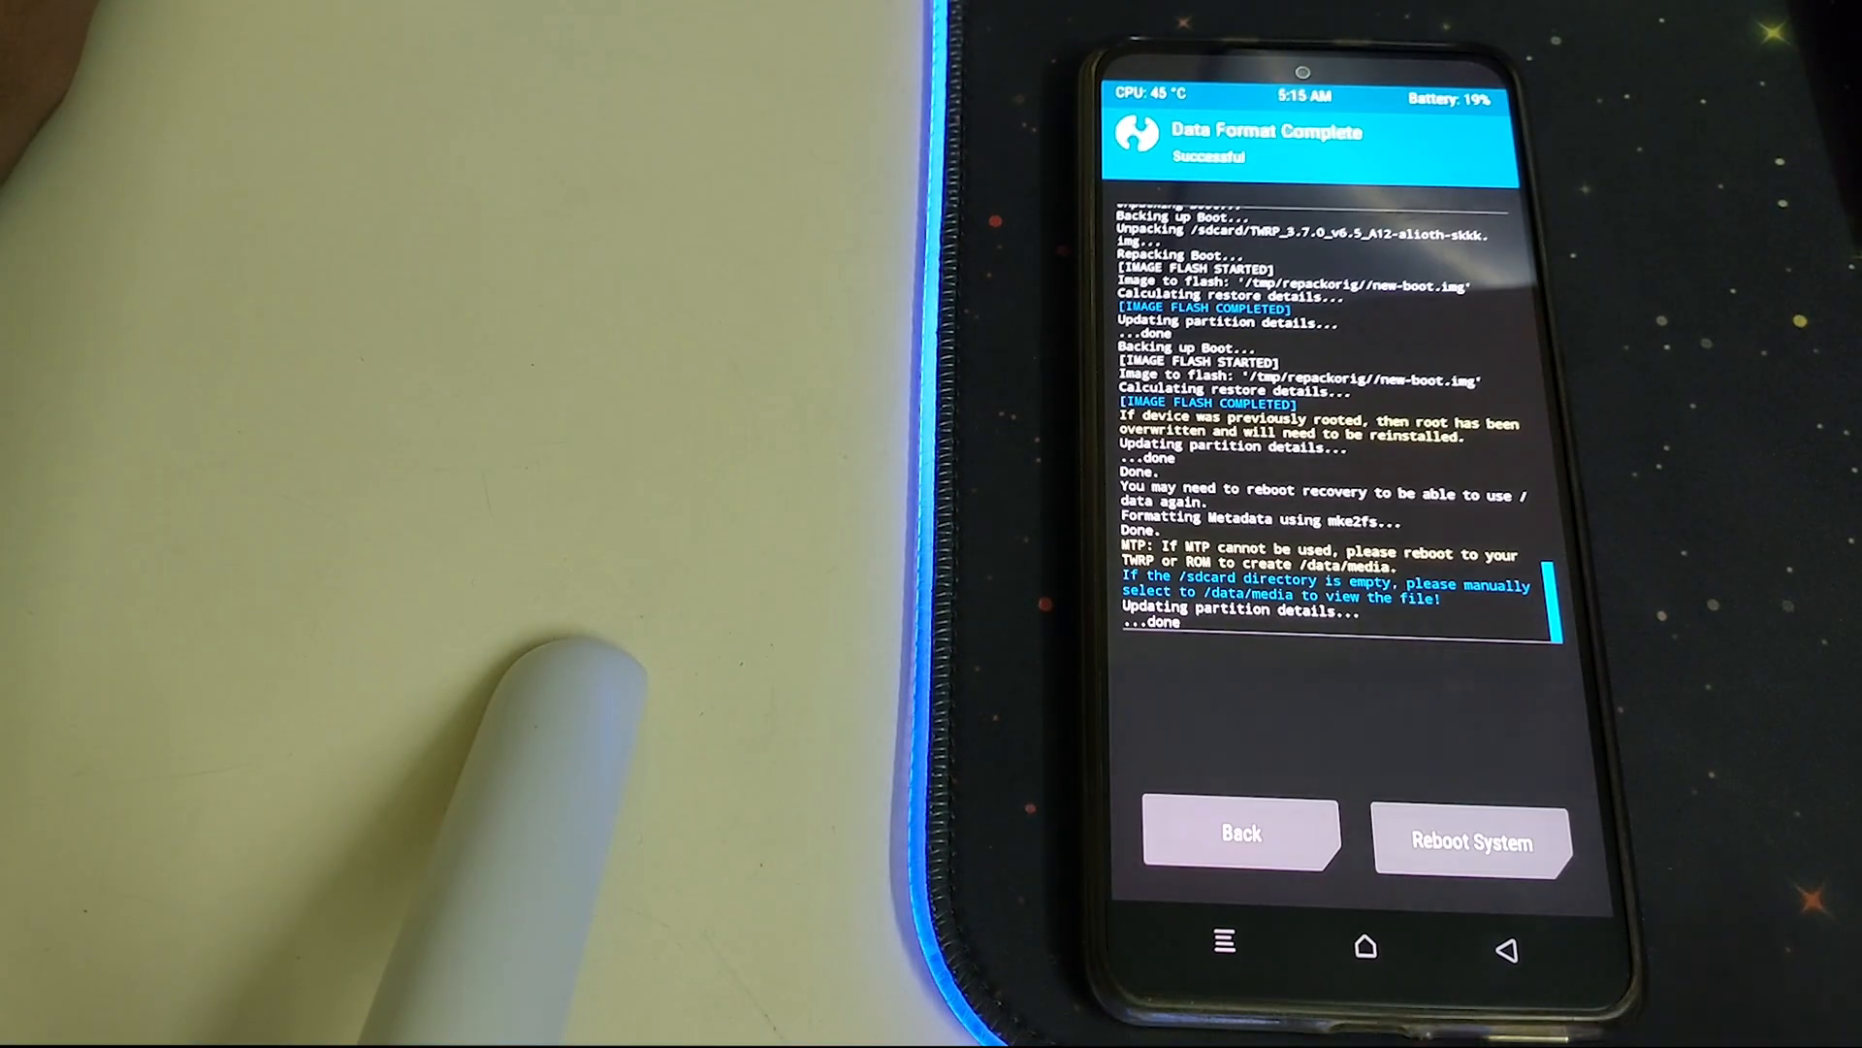
pyautogui.click(1472, 840)
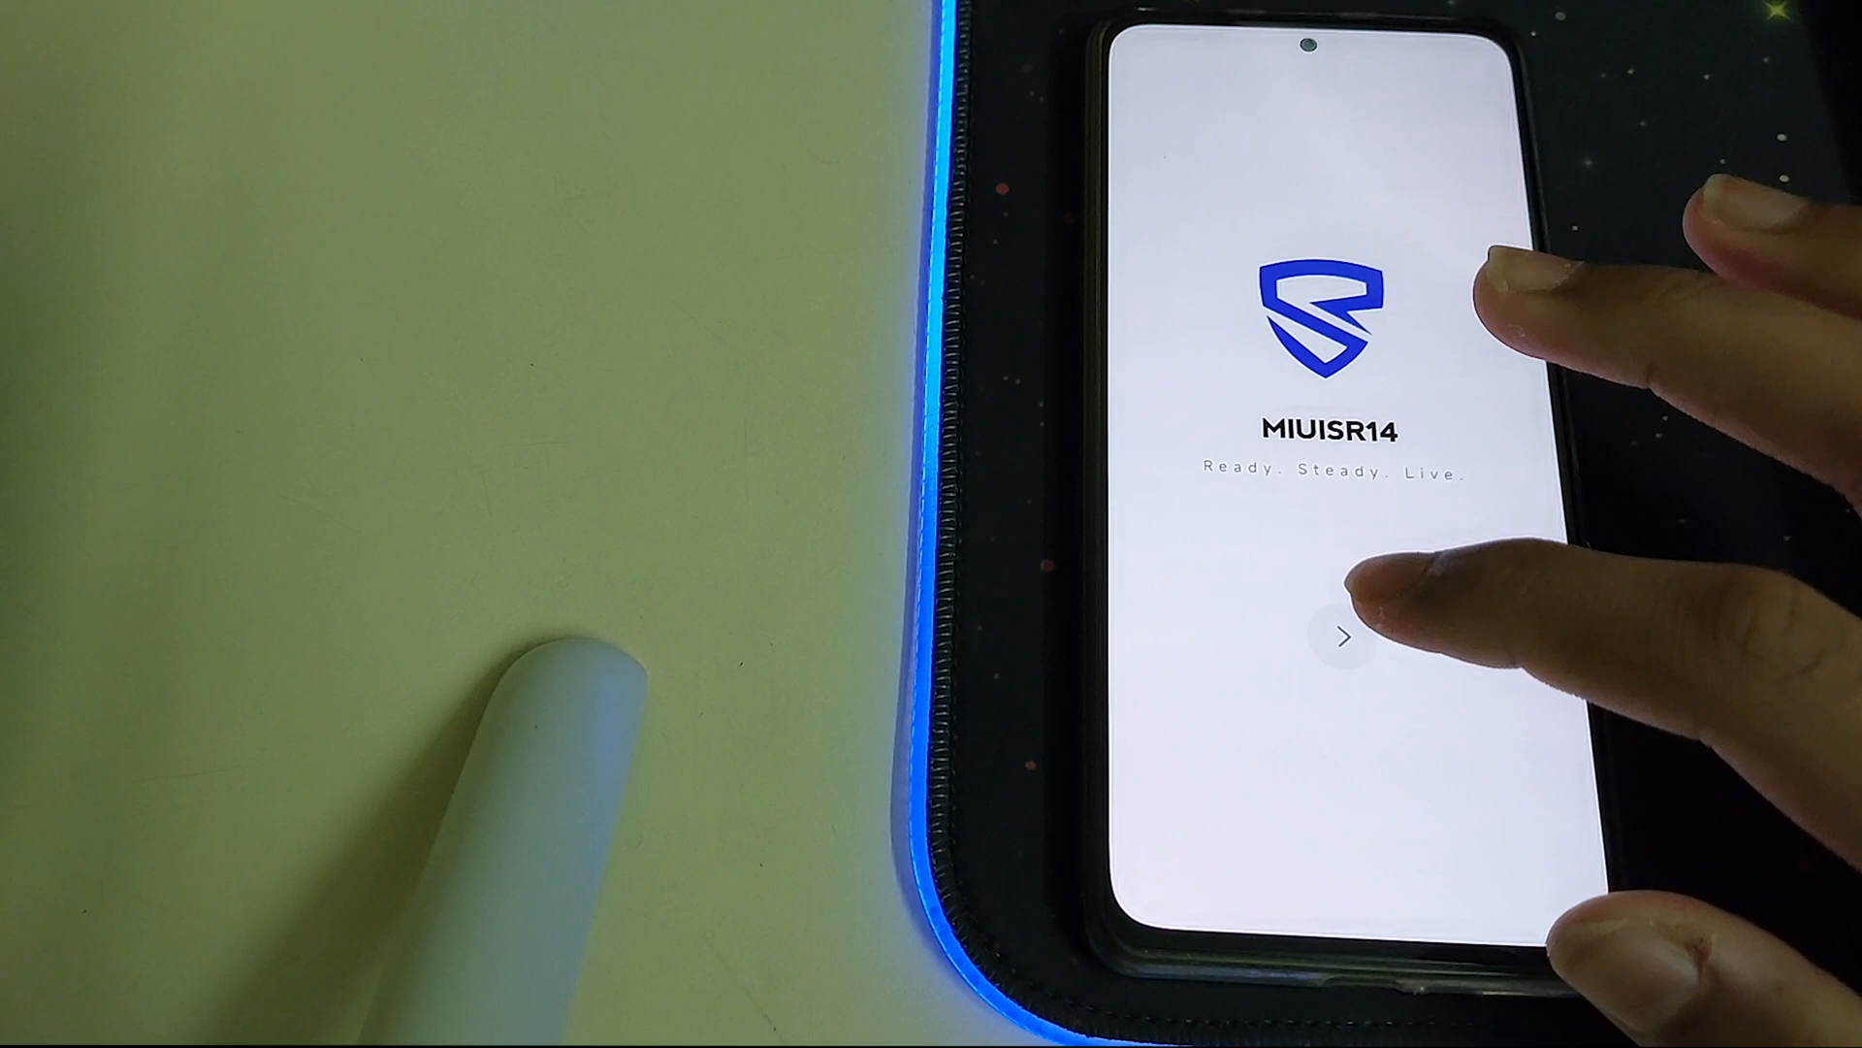
# Step through the MIUISR14 welcome screens and swipe up on Setup complete to reach the home screen.
pyautogui.click(1342, 638)
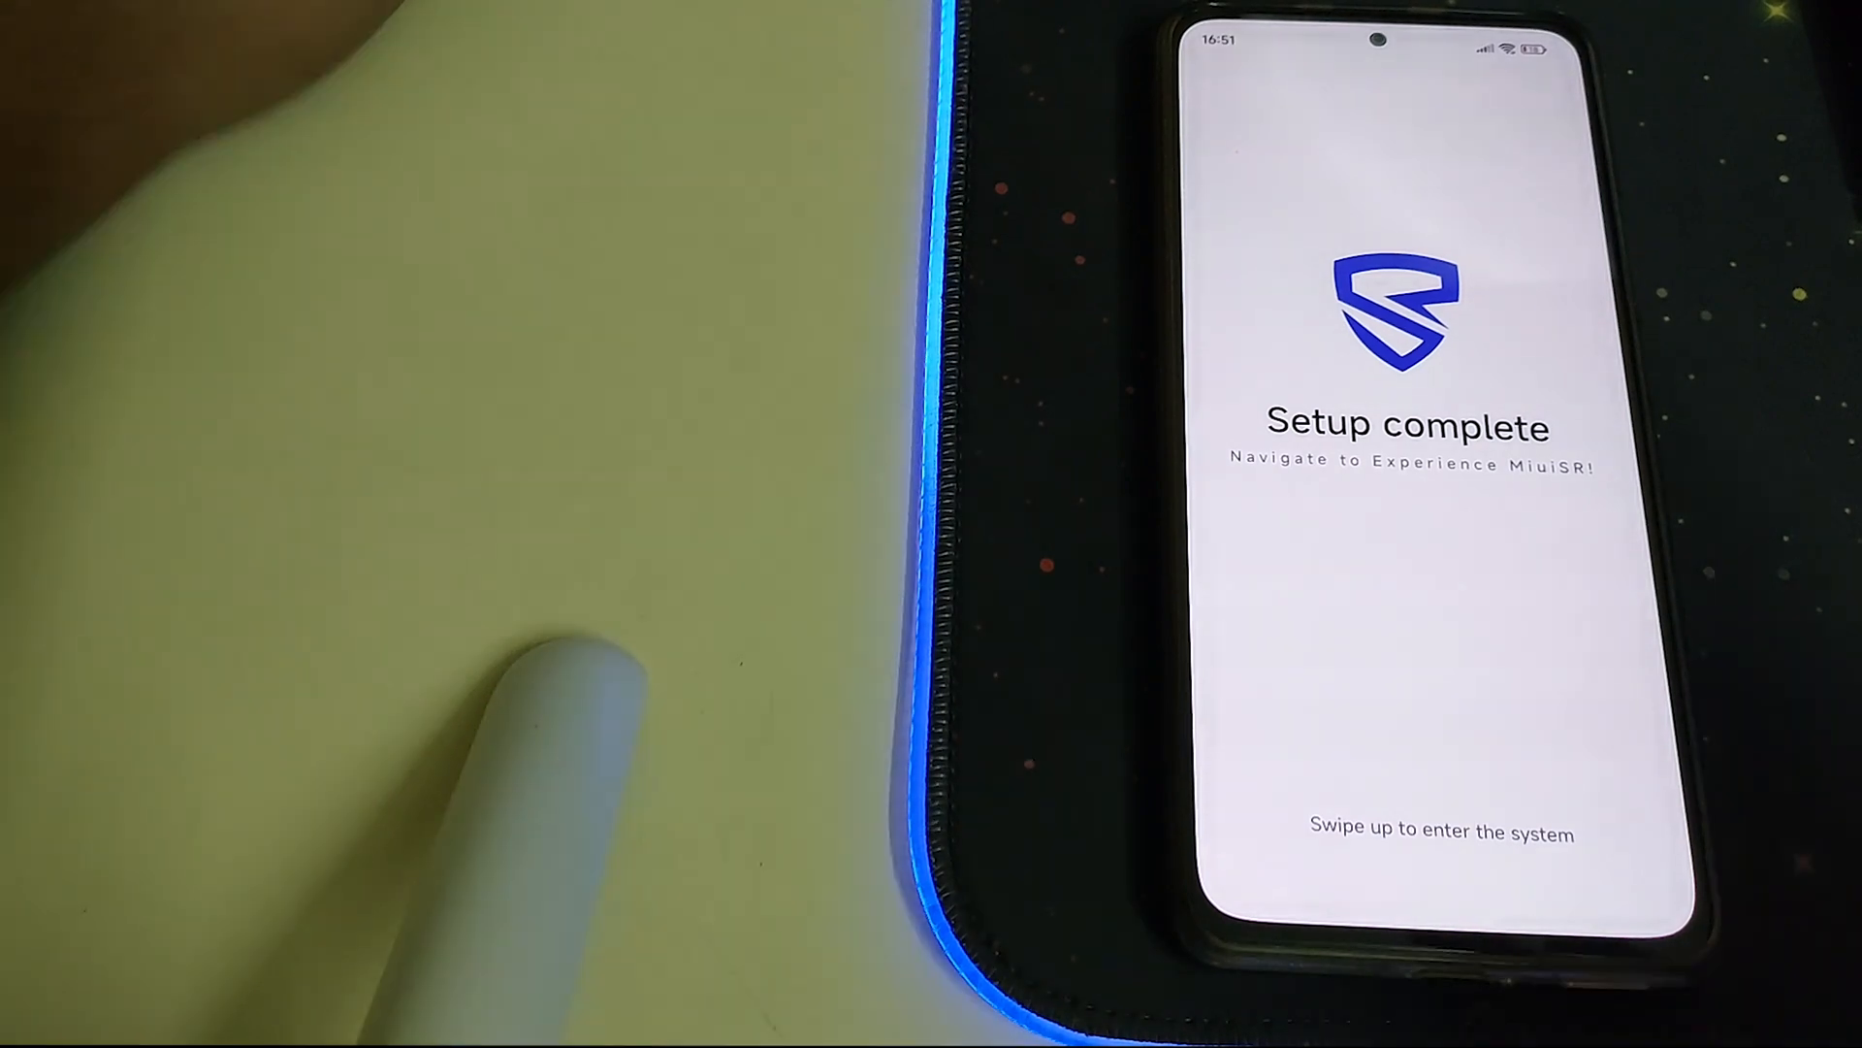
pyautogui.moveTo(1408, 832); pyautogui.dragTo(1408, 357)
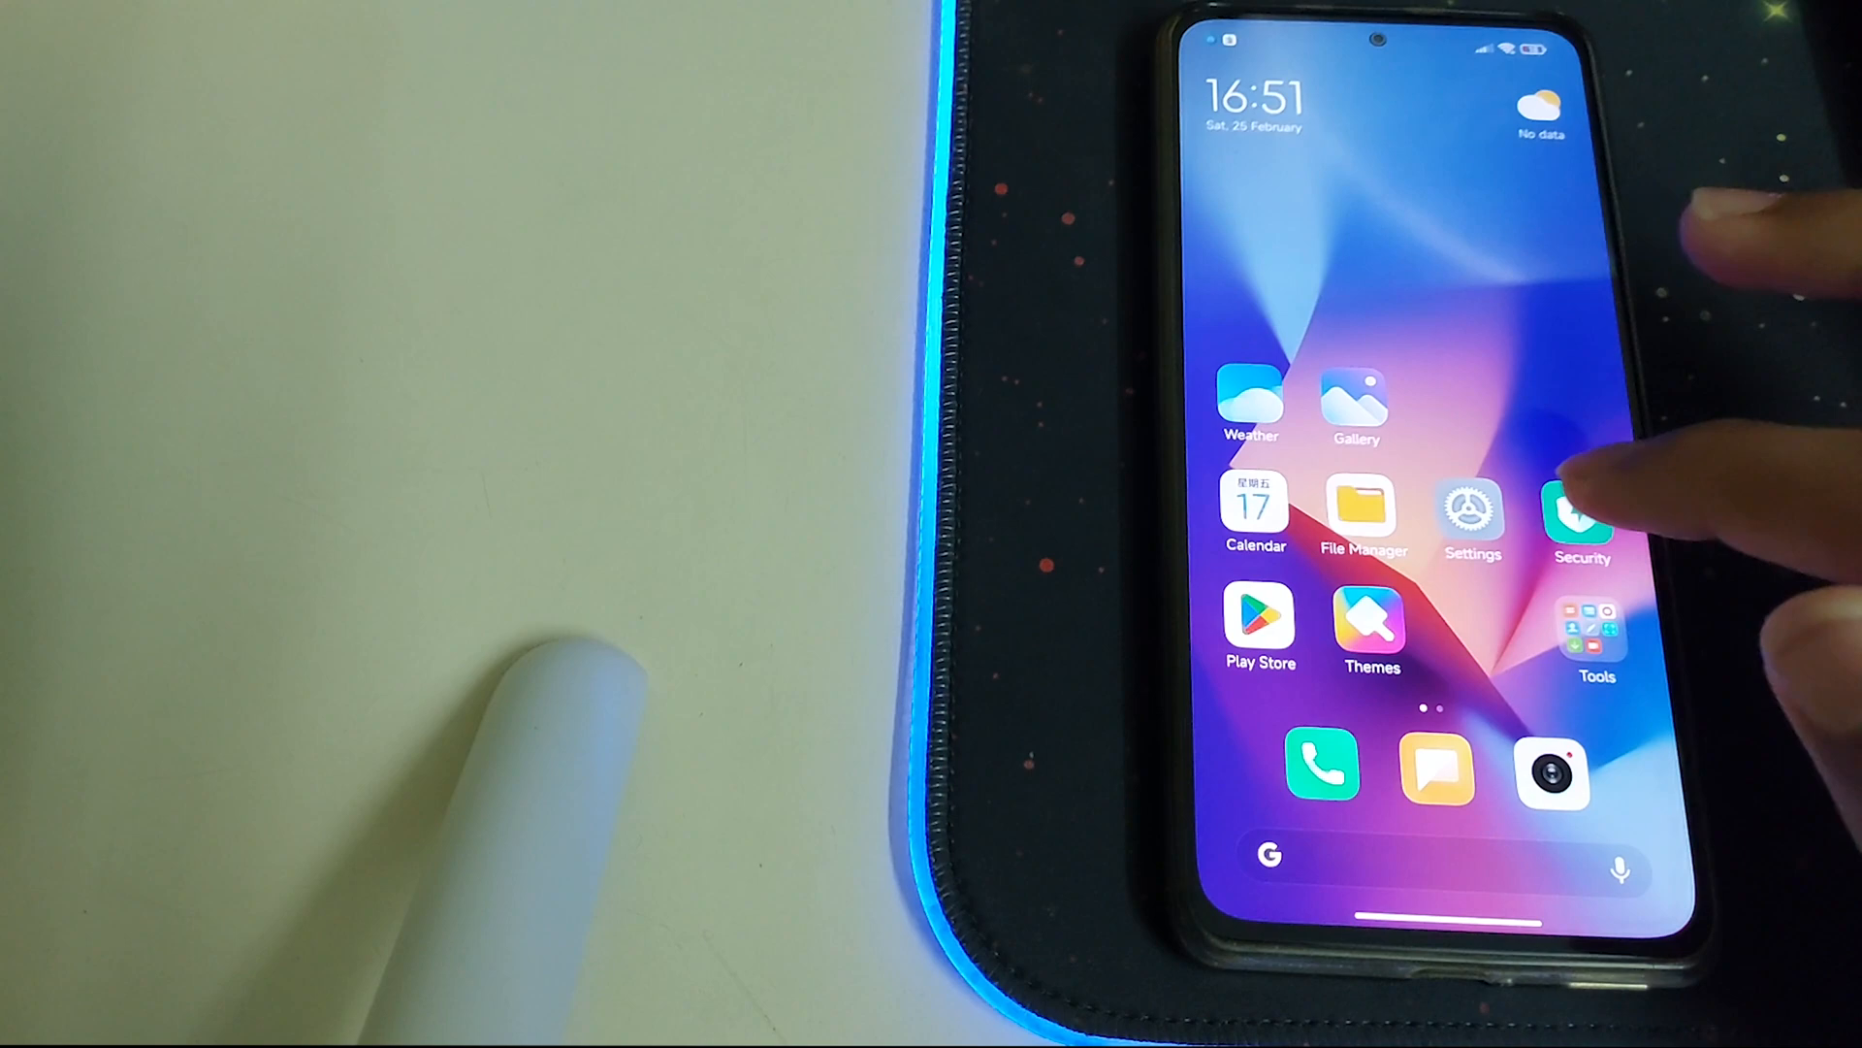
# Check the Display refresh rate options (120Hz) in Settings and return to the main settings list.
pyautogui.click(1472, 516)
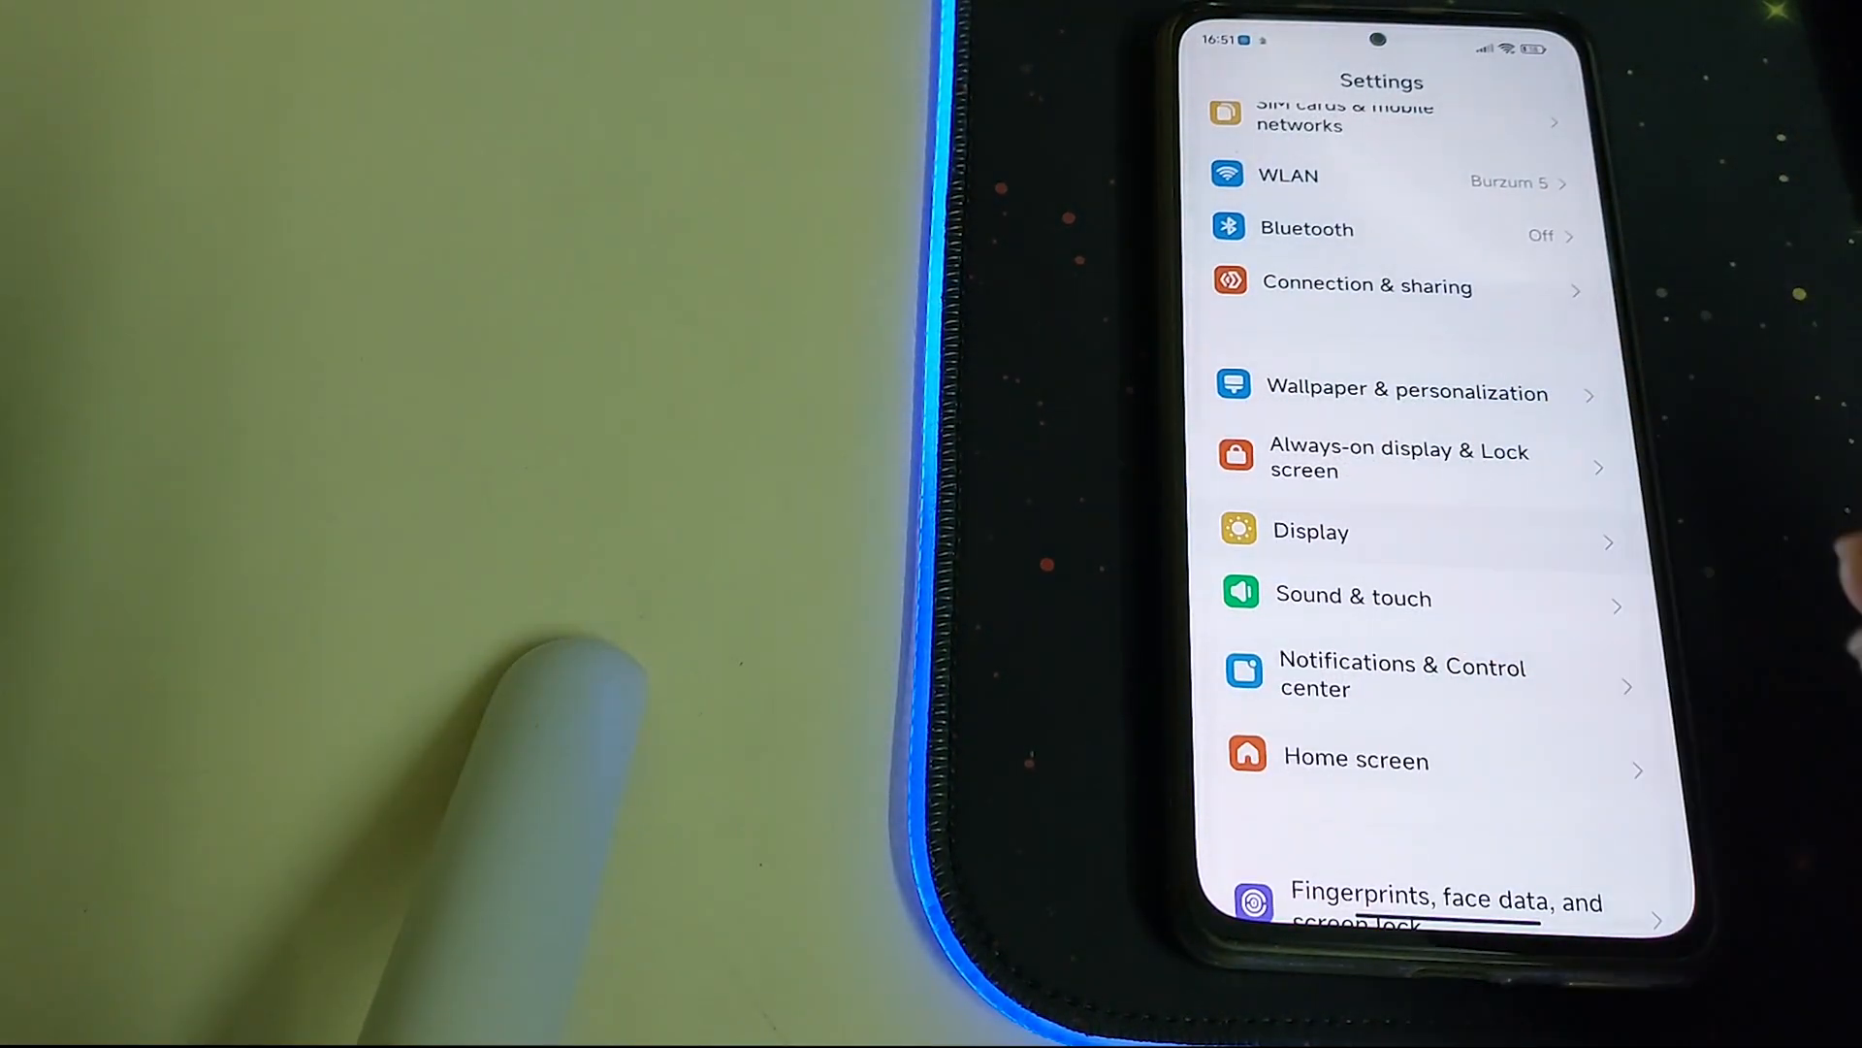
pyautogui.click(1310, 531)
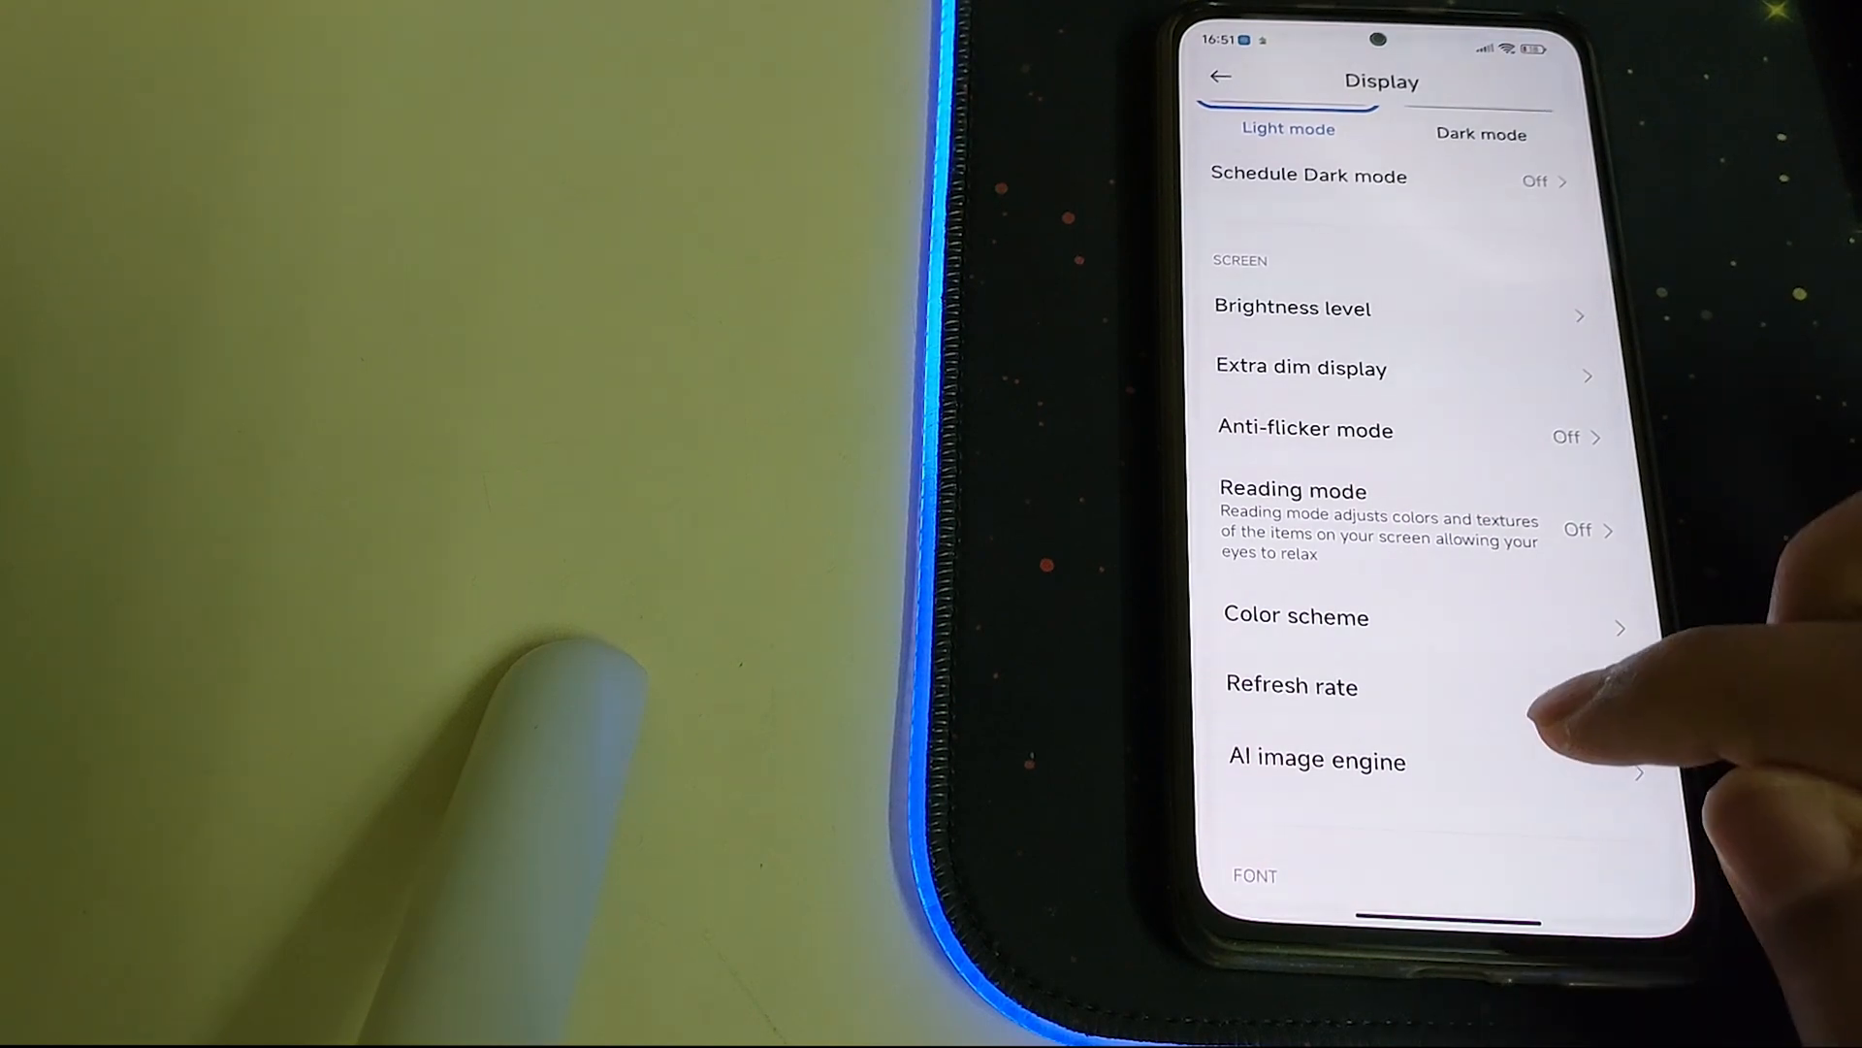
pyautogui.click(1292, 685)
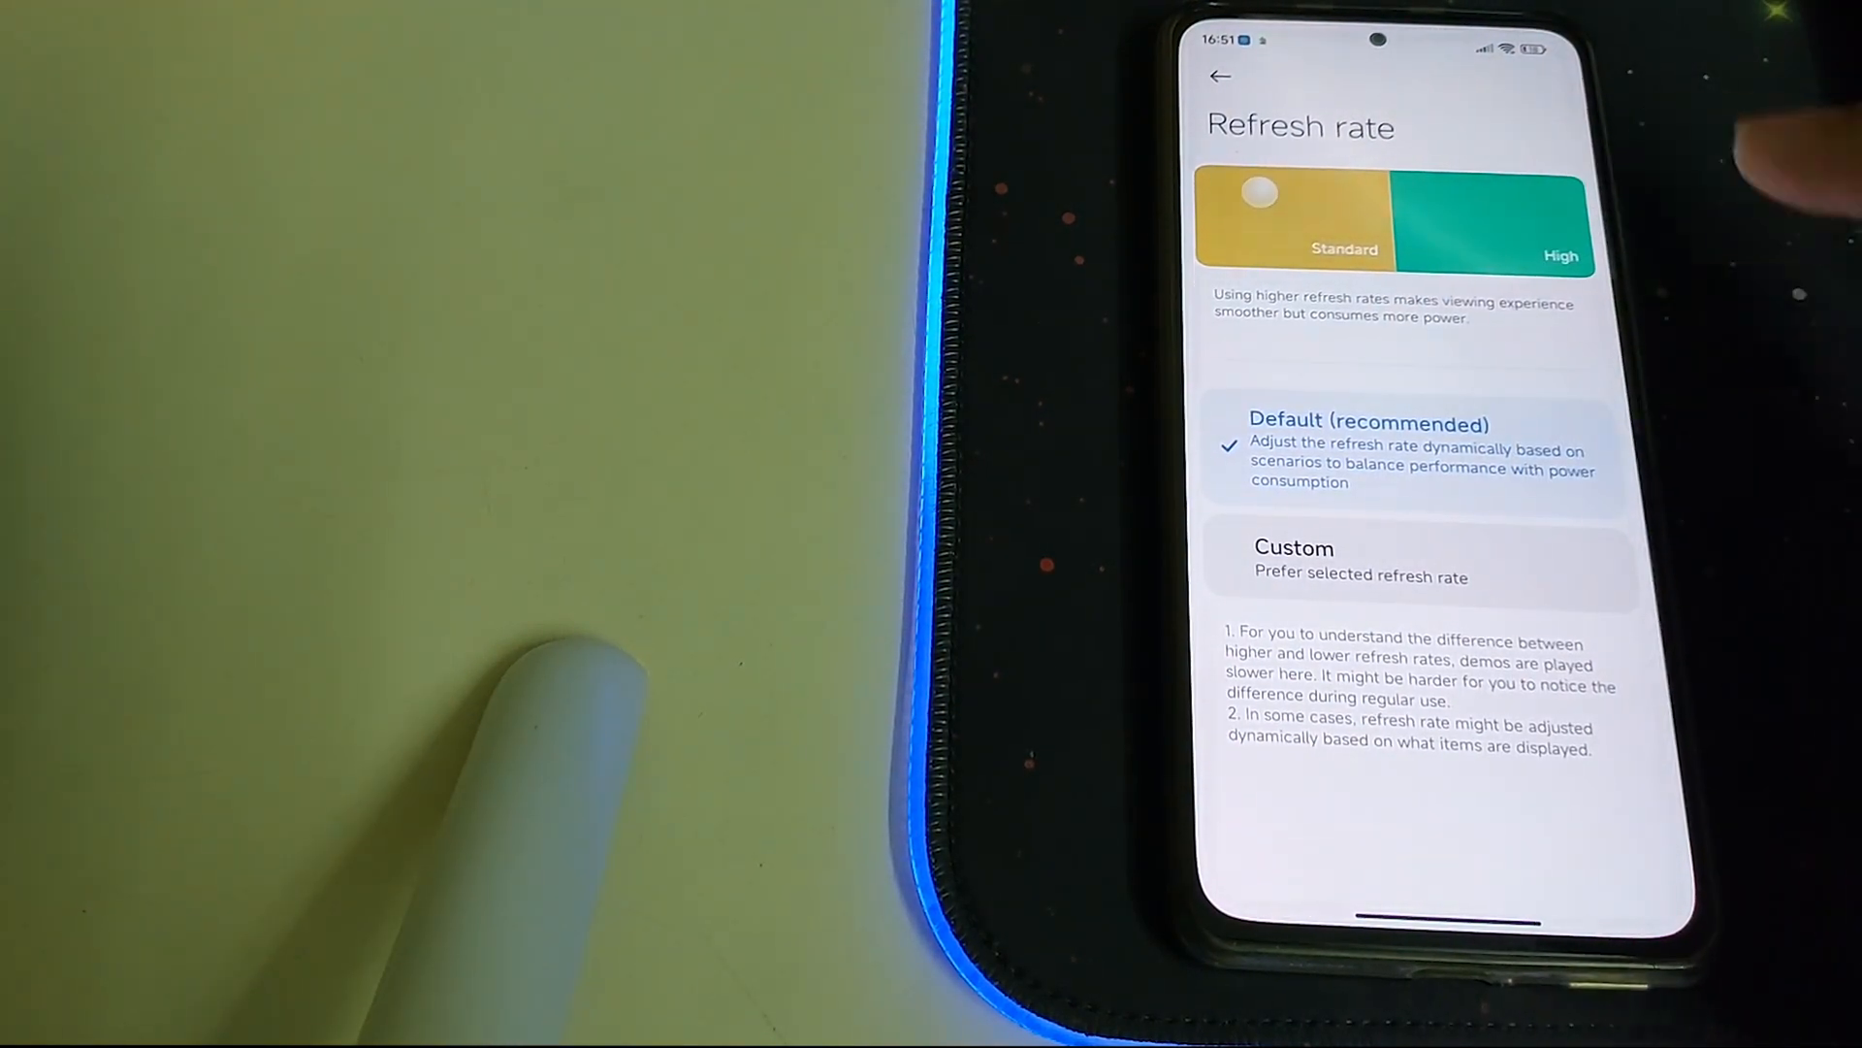
pyautogui.click(1294, 548)
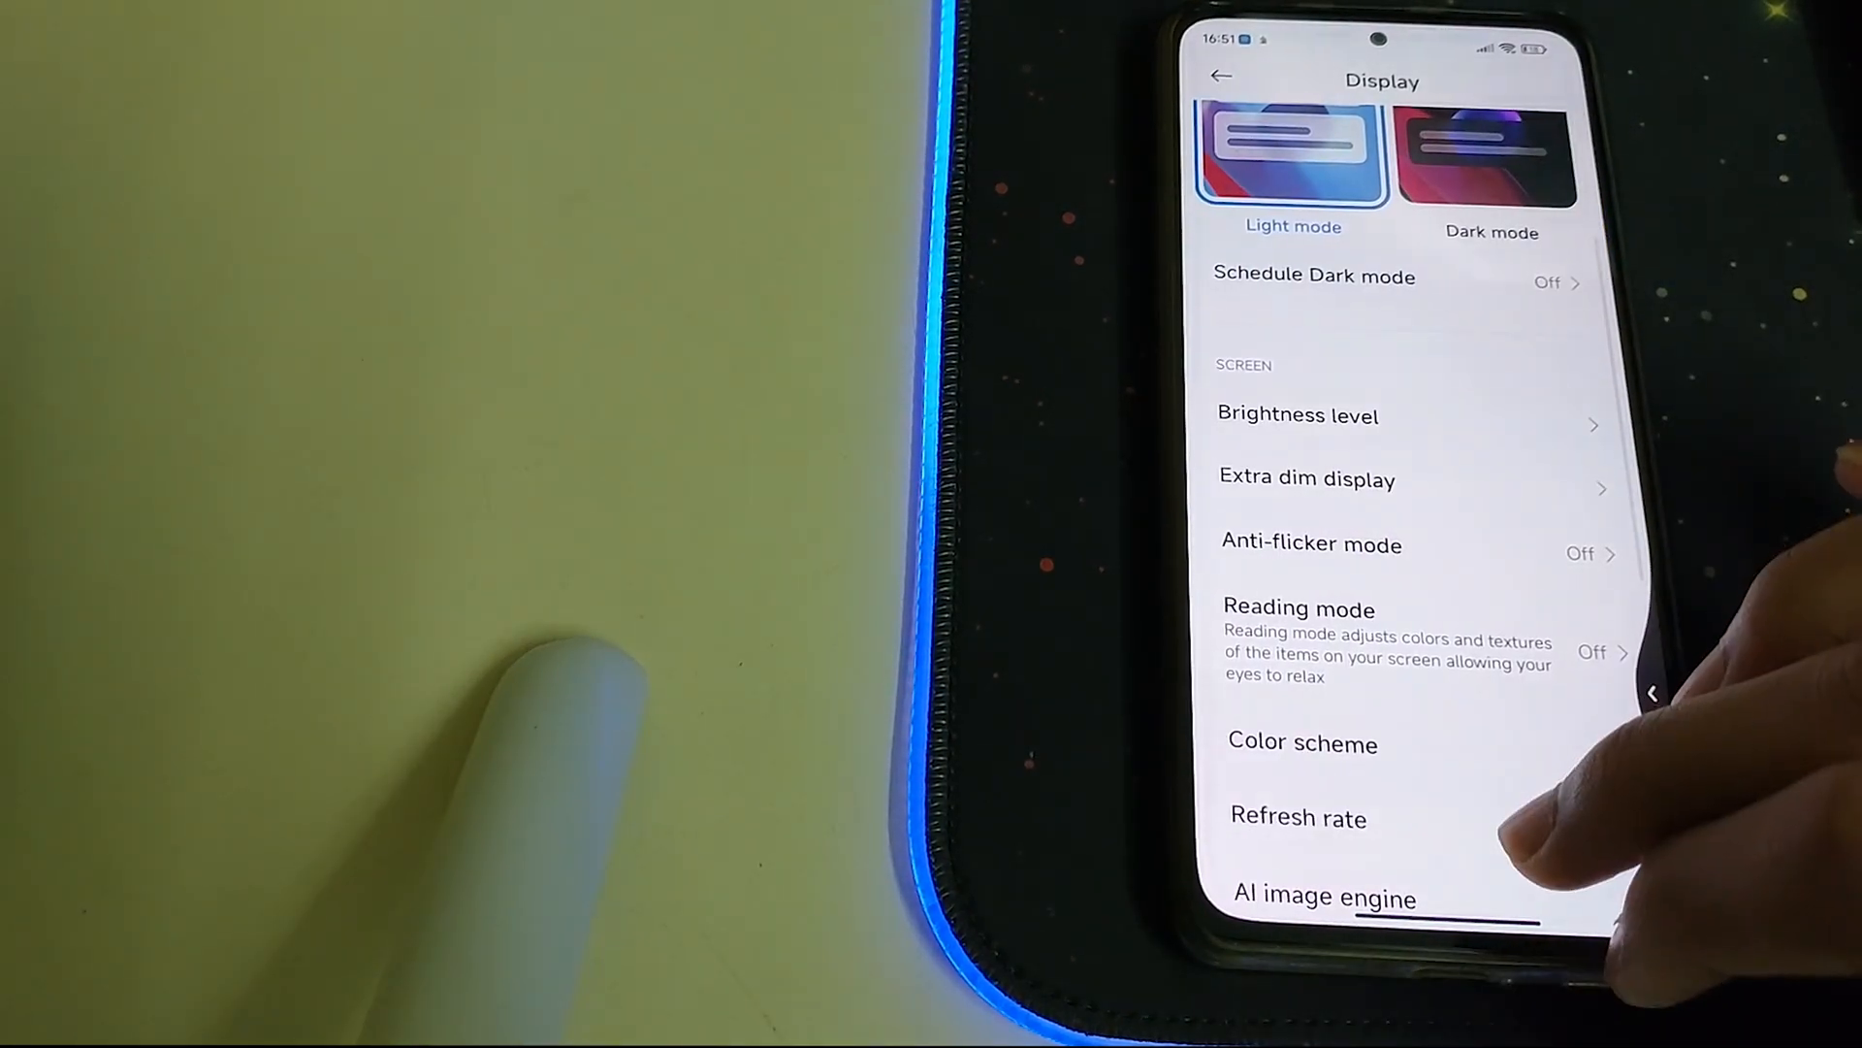
pyautogui.click(1221, 75)
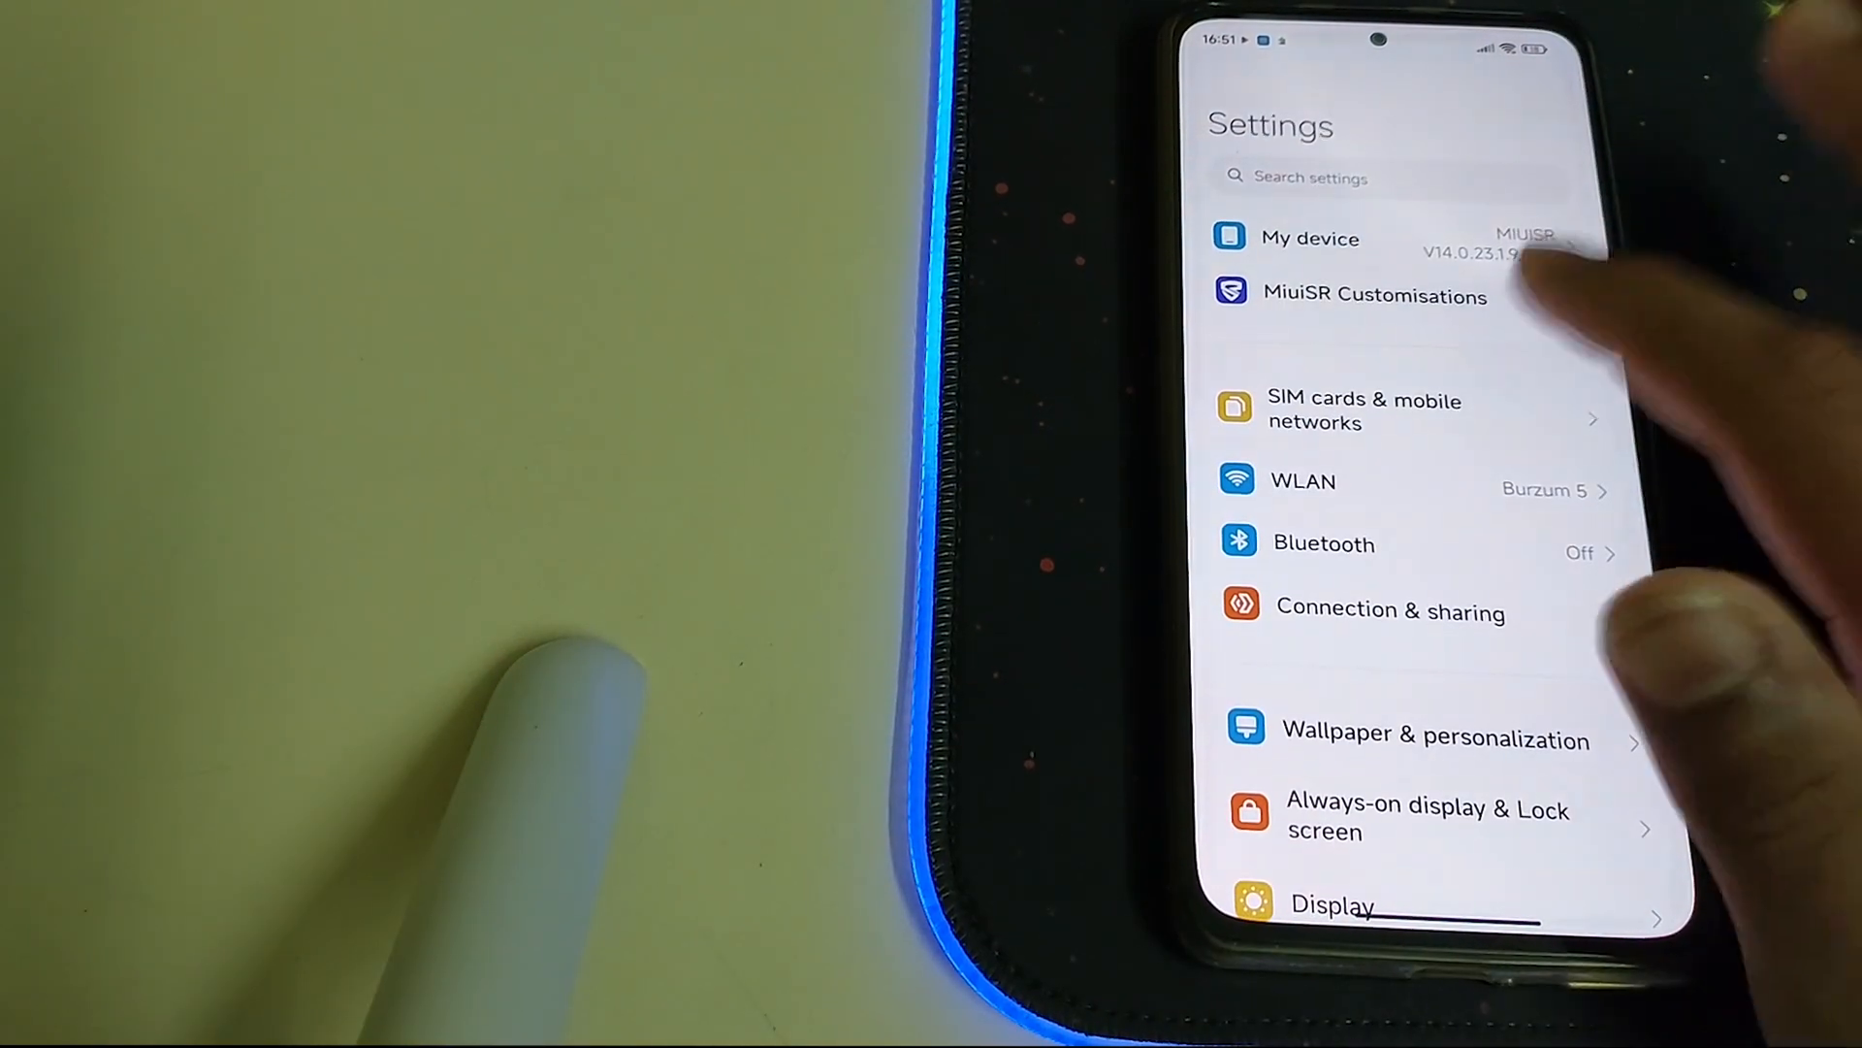
# In MiuiSR Customisations, skip the lab styles, choose a control centre style and turn on Apply Changes.
pyautogui.click(1376, 295)
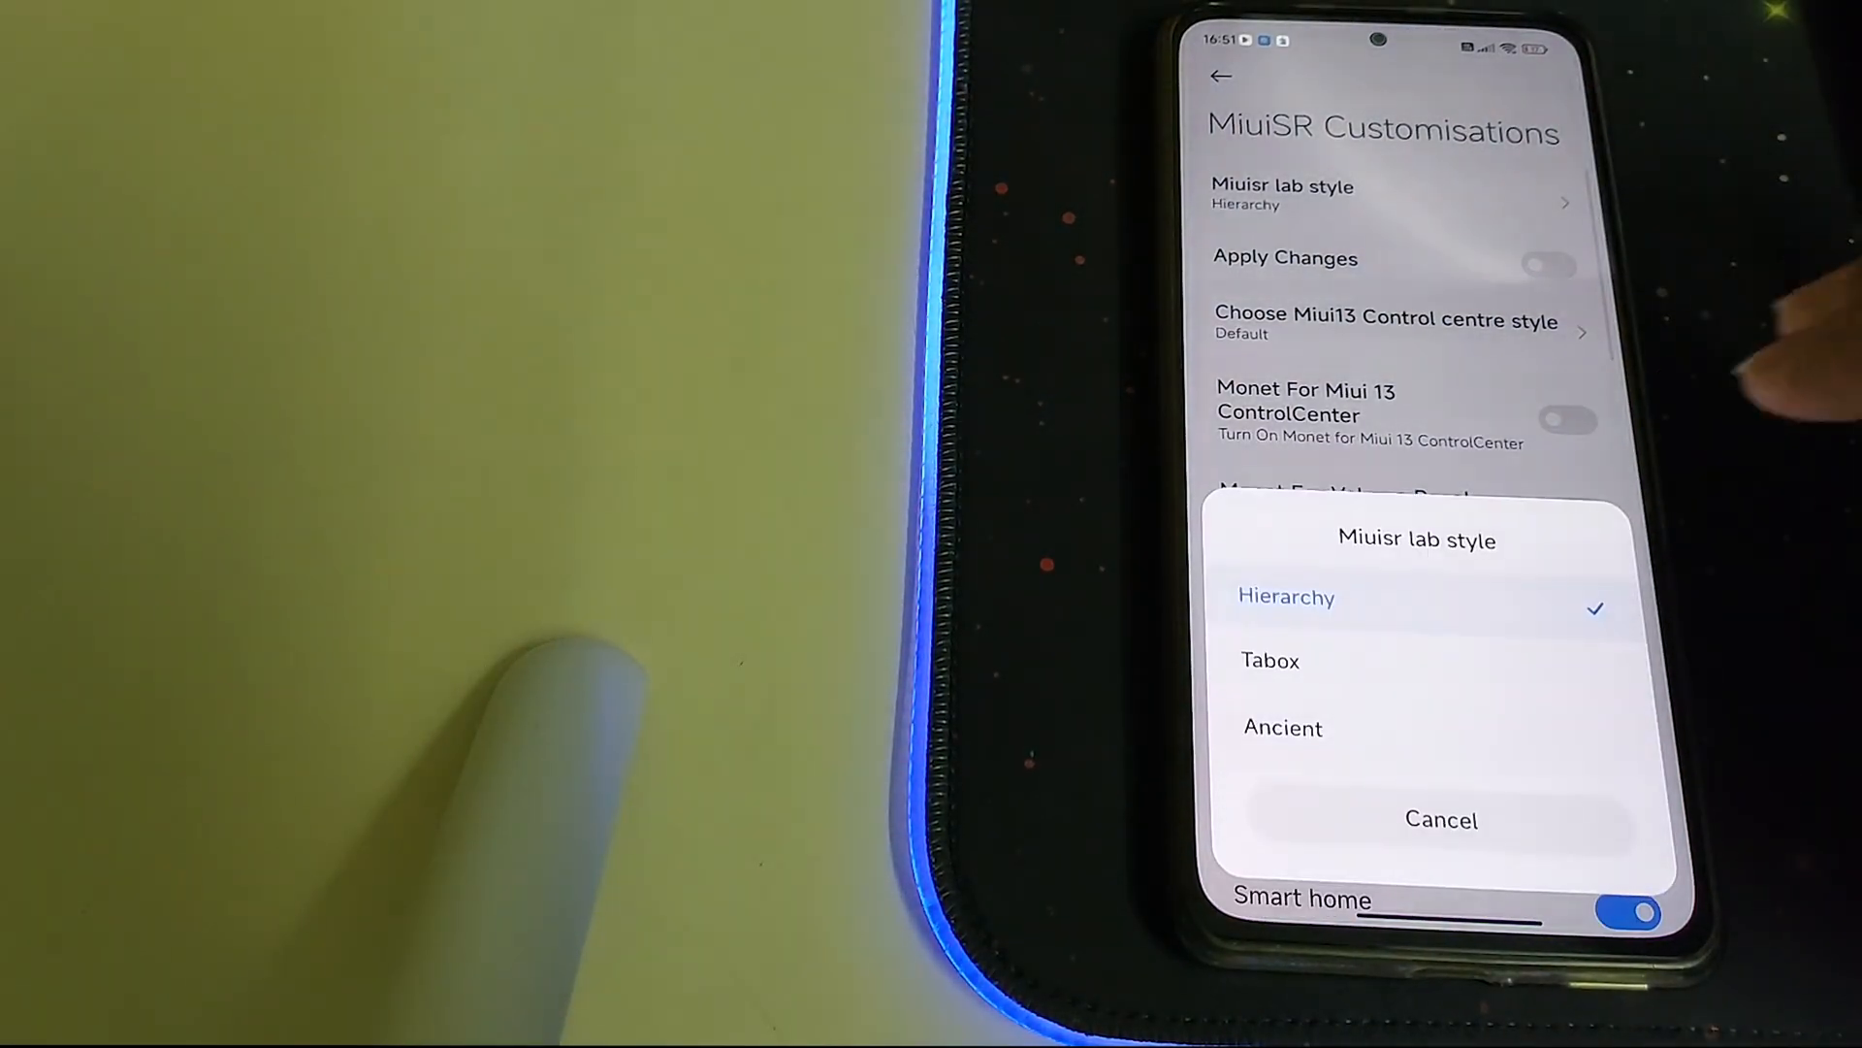
pyautogui.click(1442, 819)
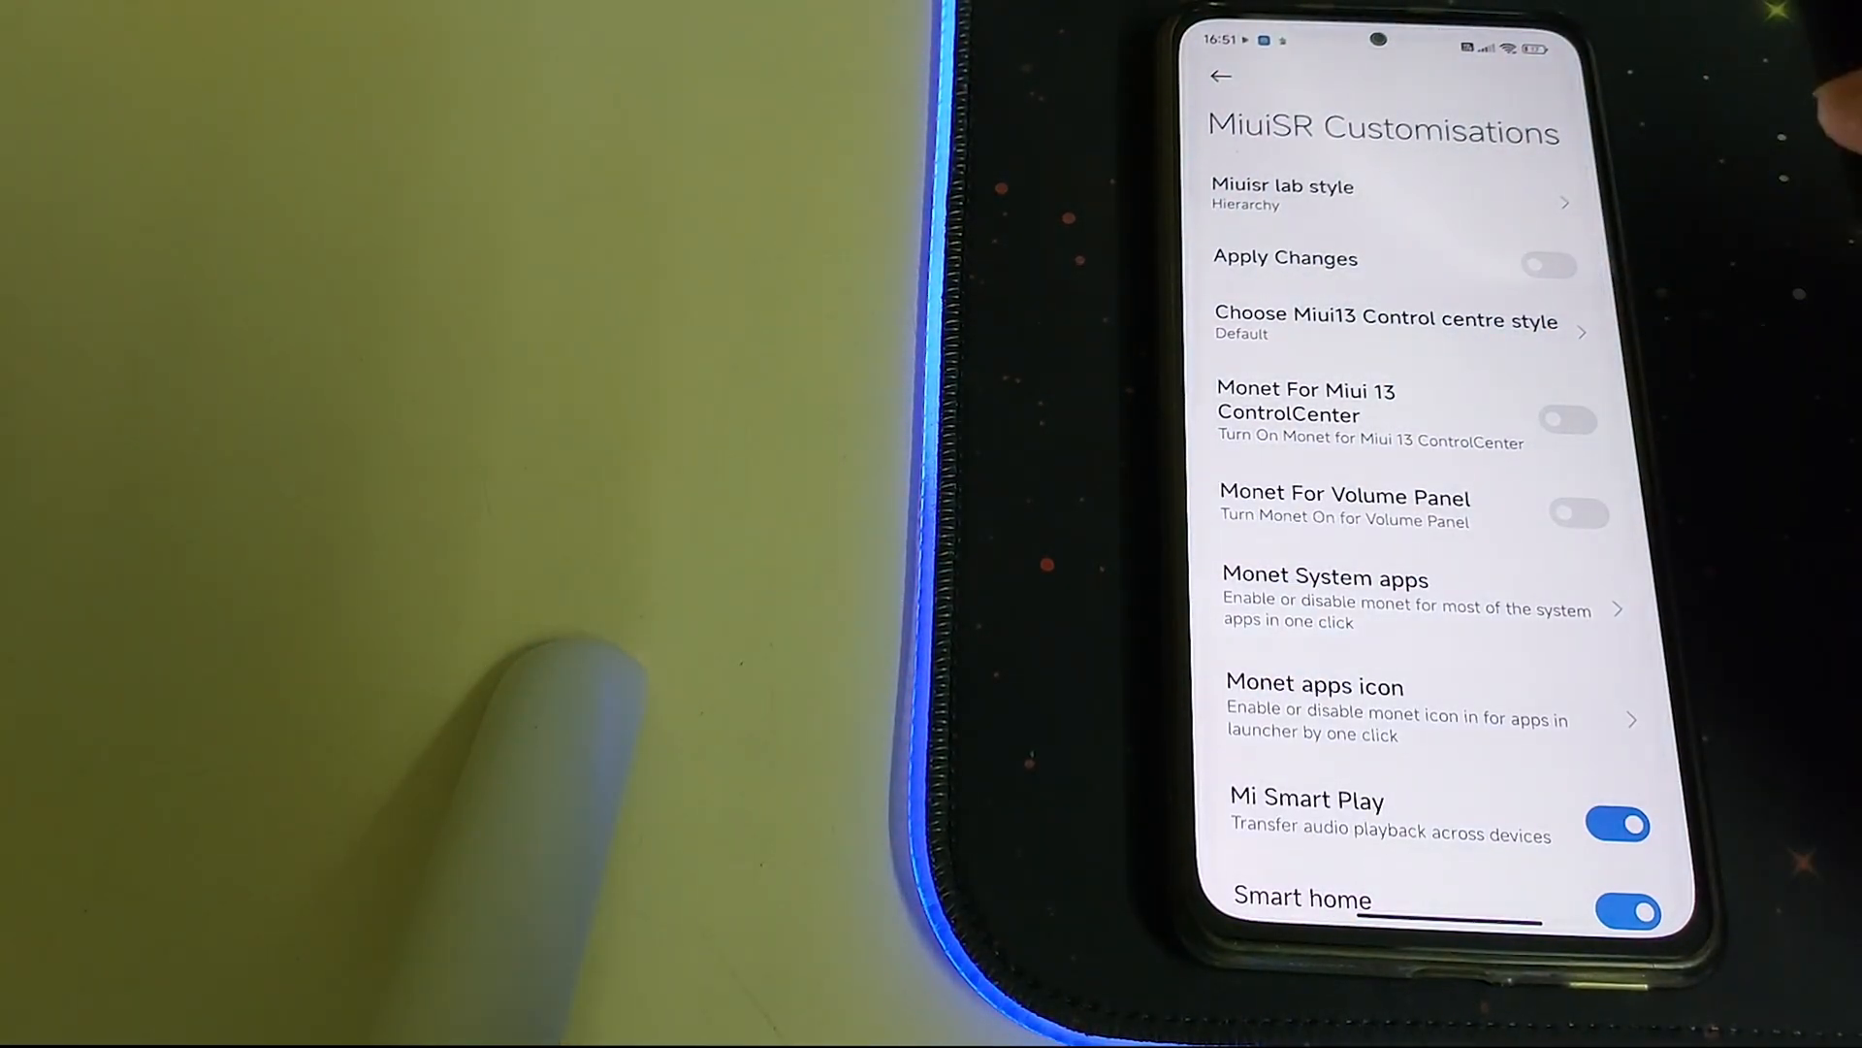
pyautogui.click(1385, 320)
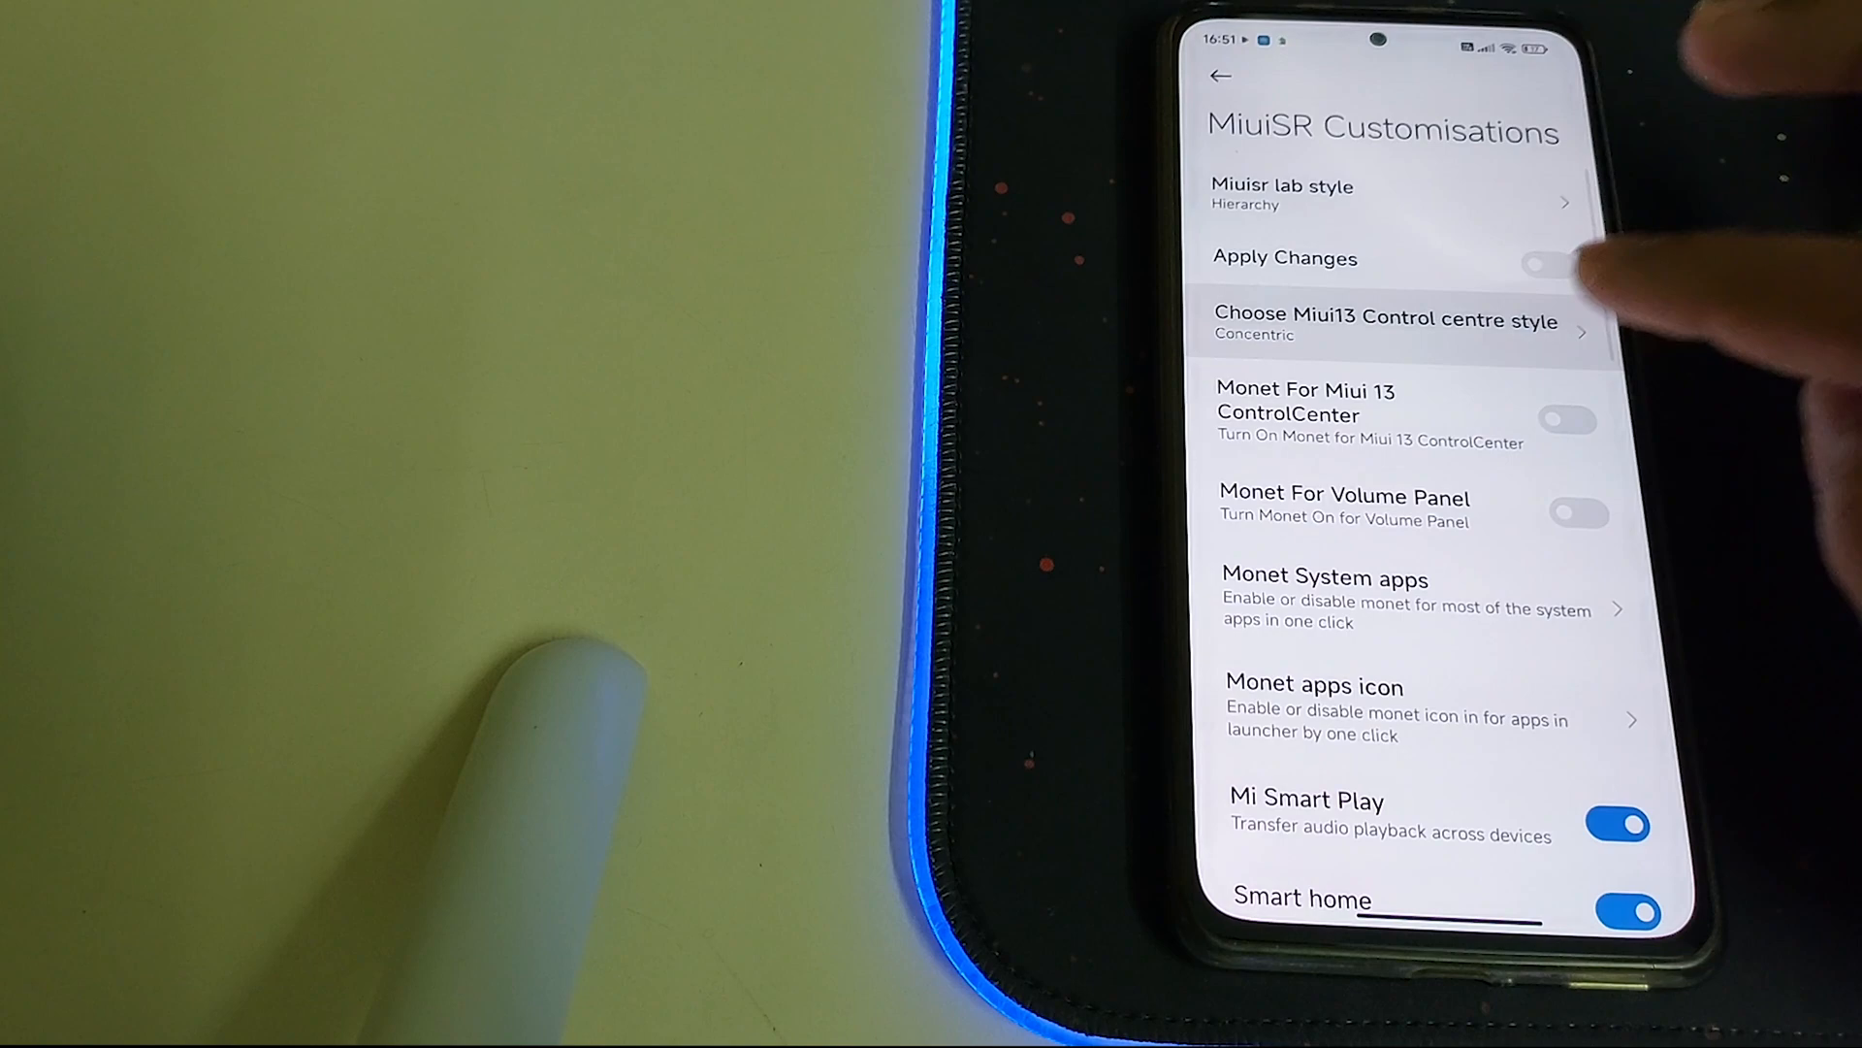
pyautogui.click(1386, 320)
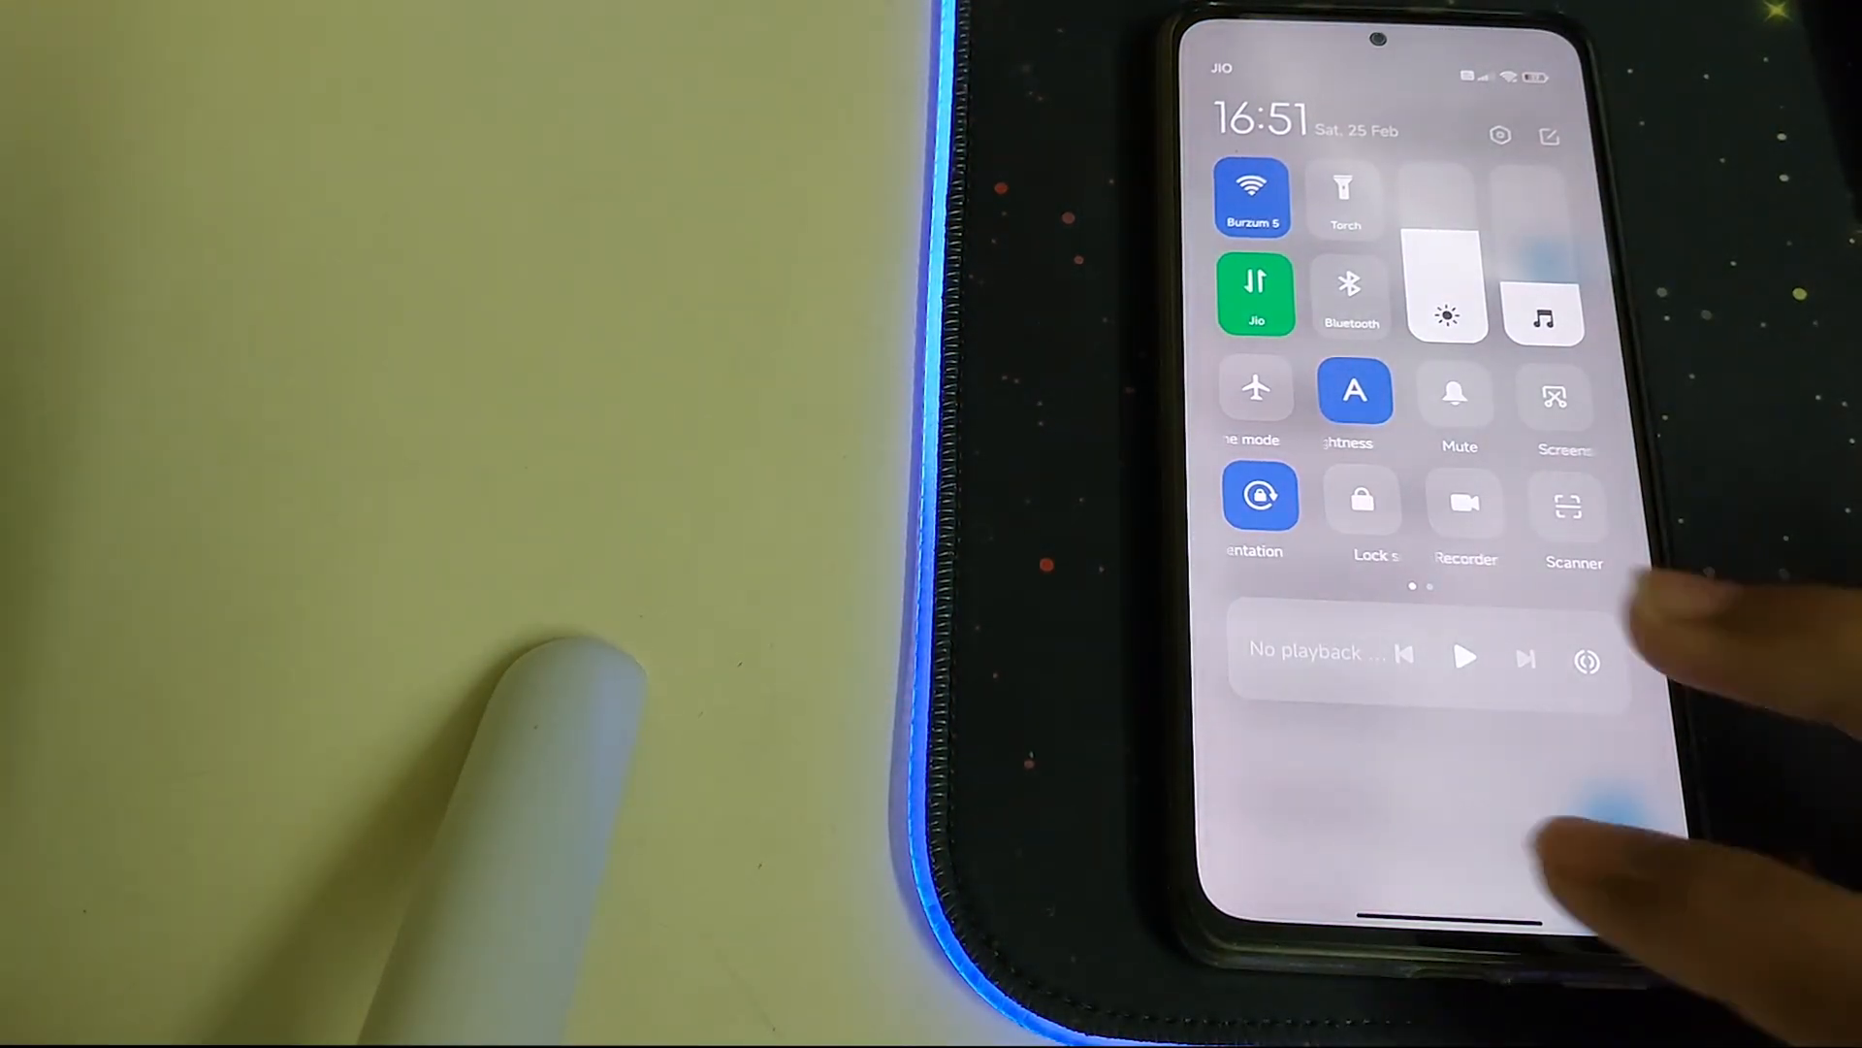
# Reset the control centre style to Default and enable Monet For Volume Panel.
pyautogui.click(1383, 324)
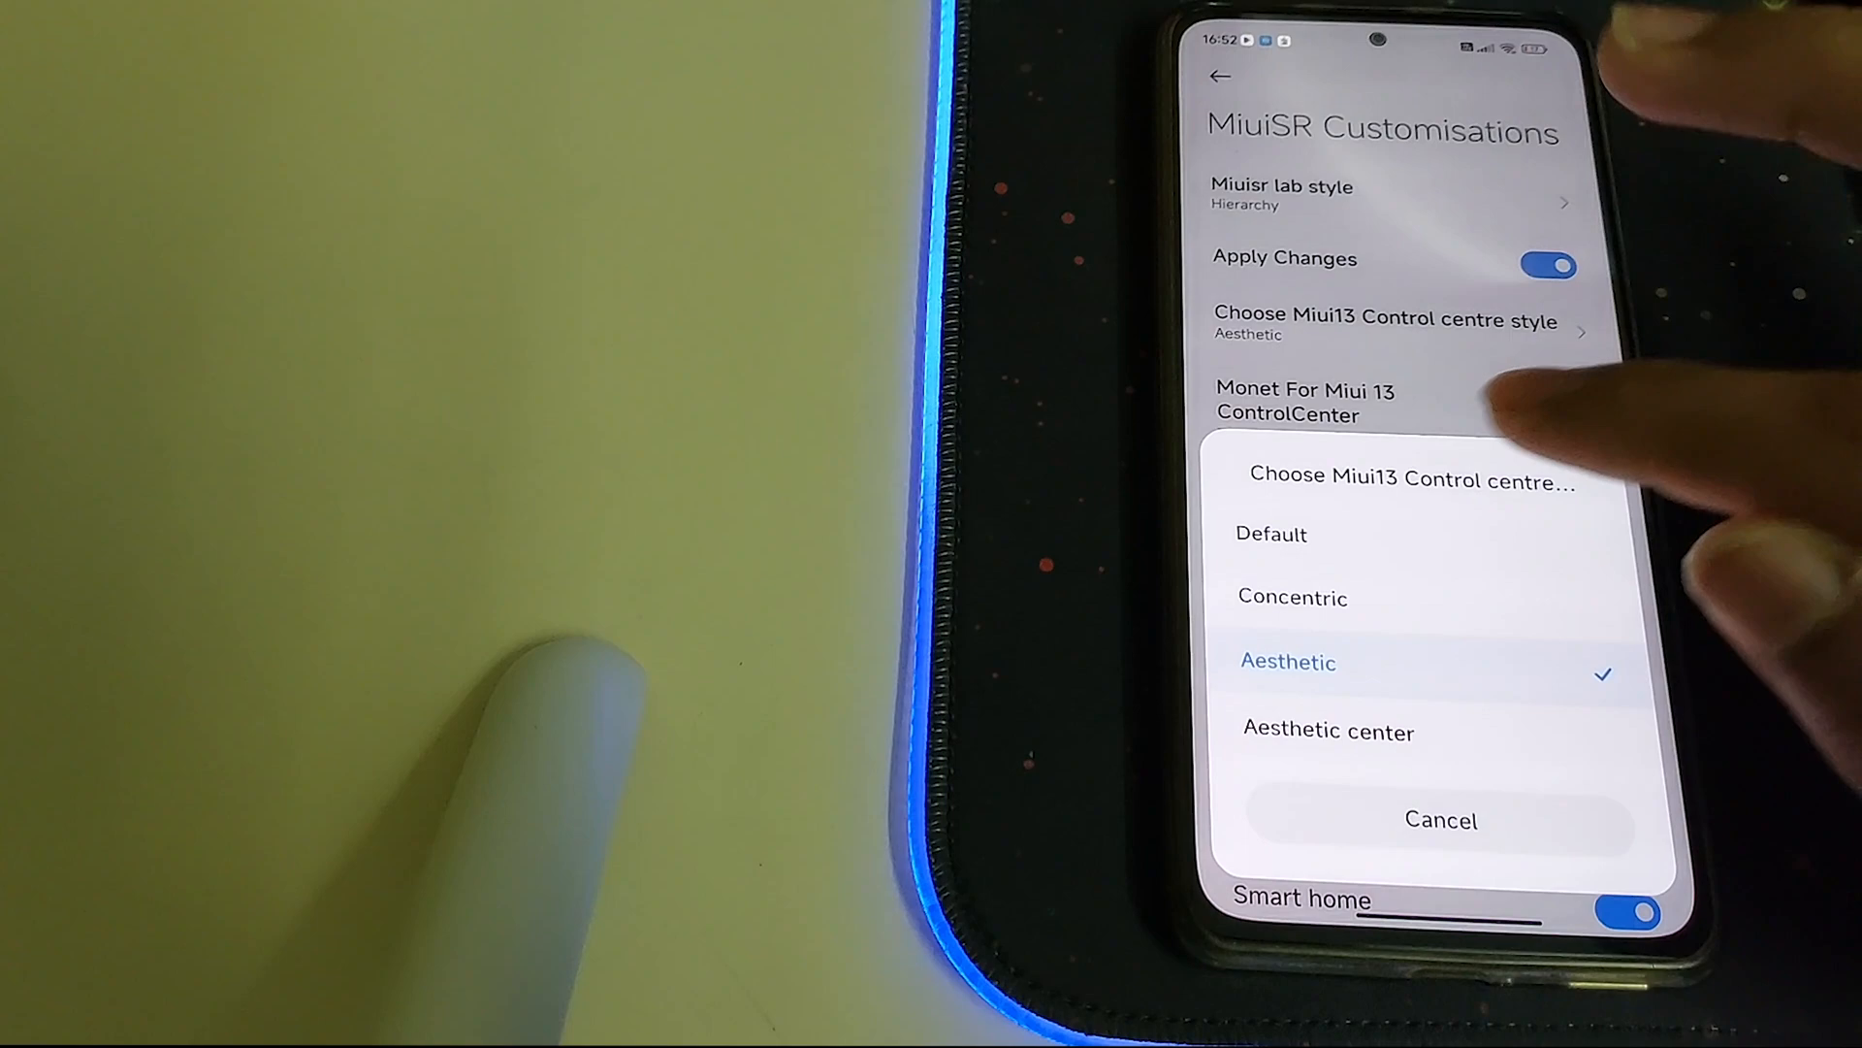
pyautogui.click(1271, 534)
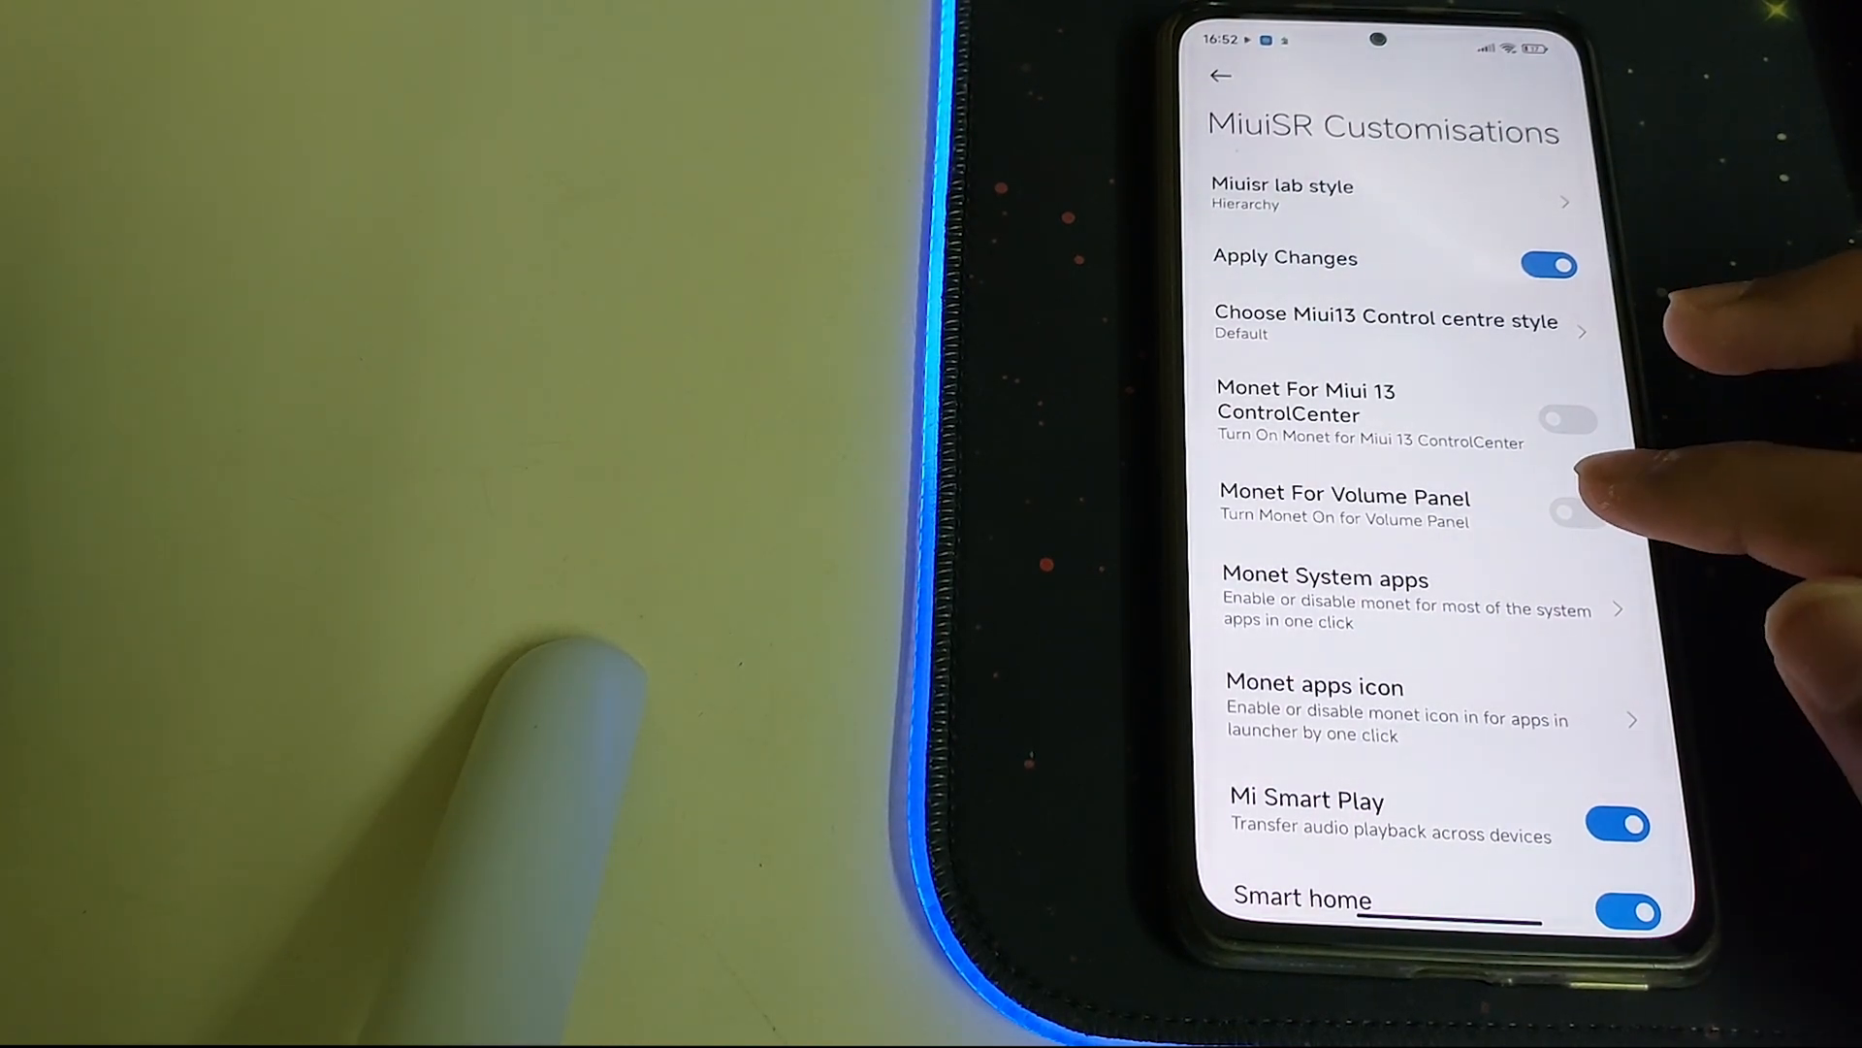
pyautogui.click(1567, 512)
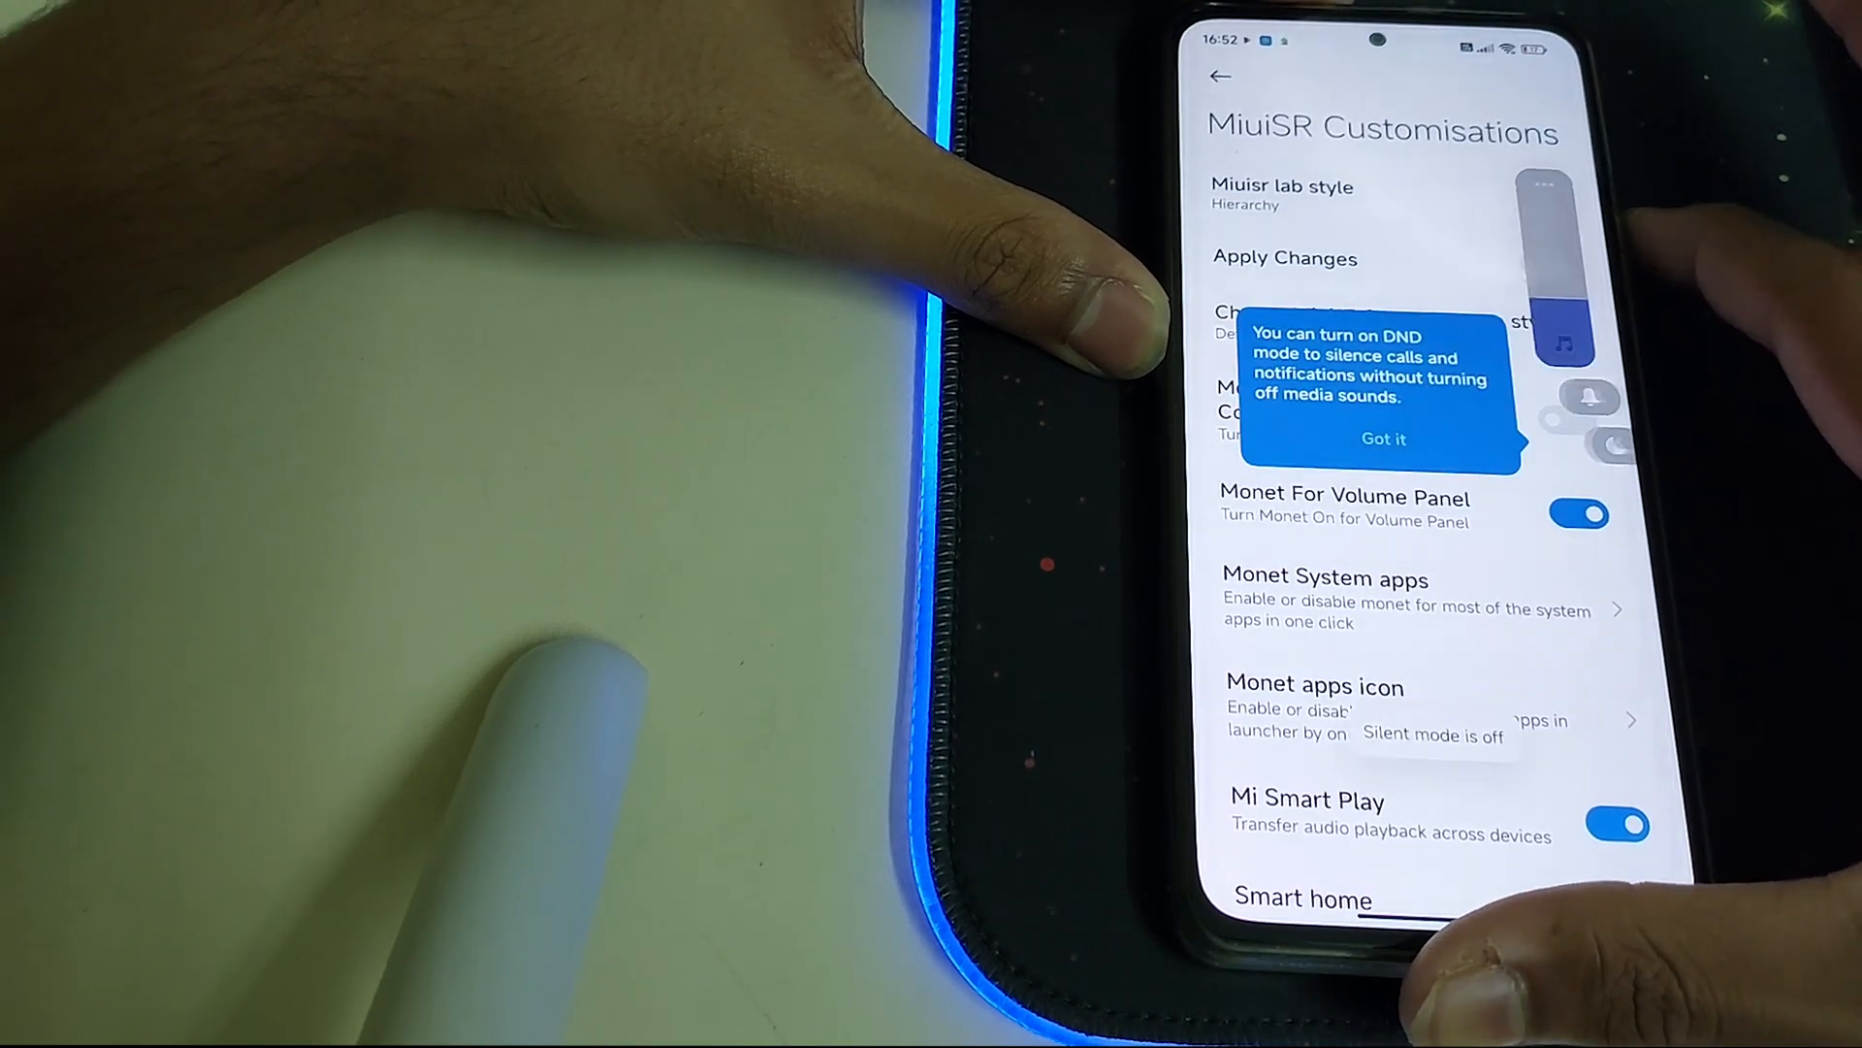
# Dismiss the DND tip, preview and close the Control Centre, then leave MiuiSR Customisations for the Settings list.
pyautogui.click(1383, 438)
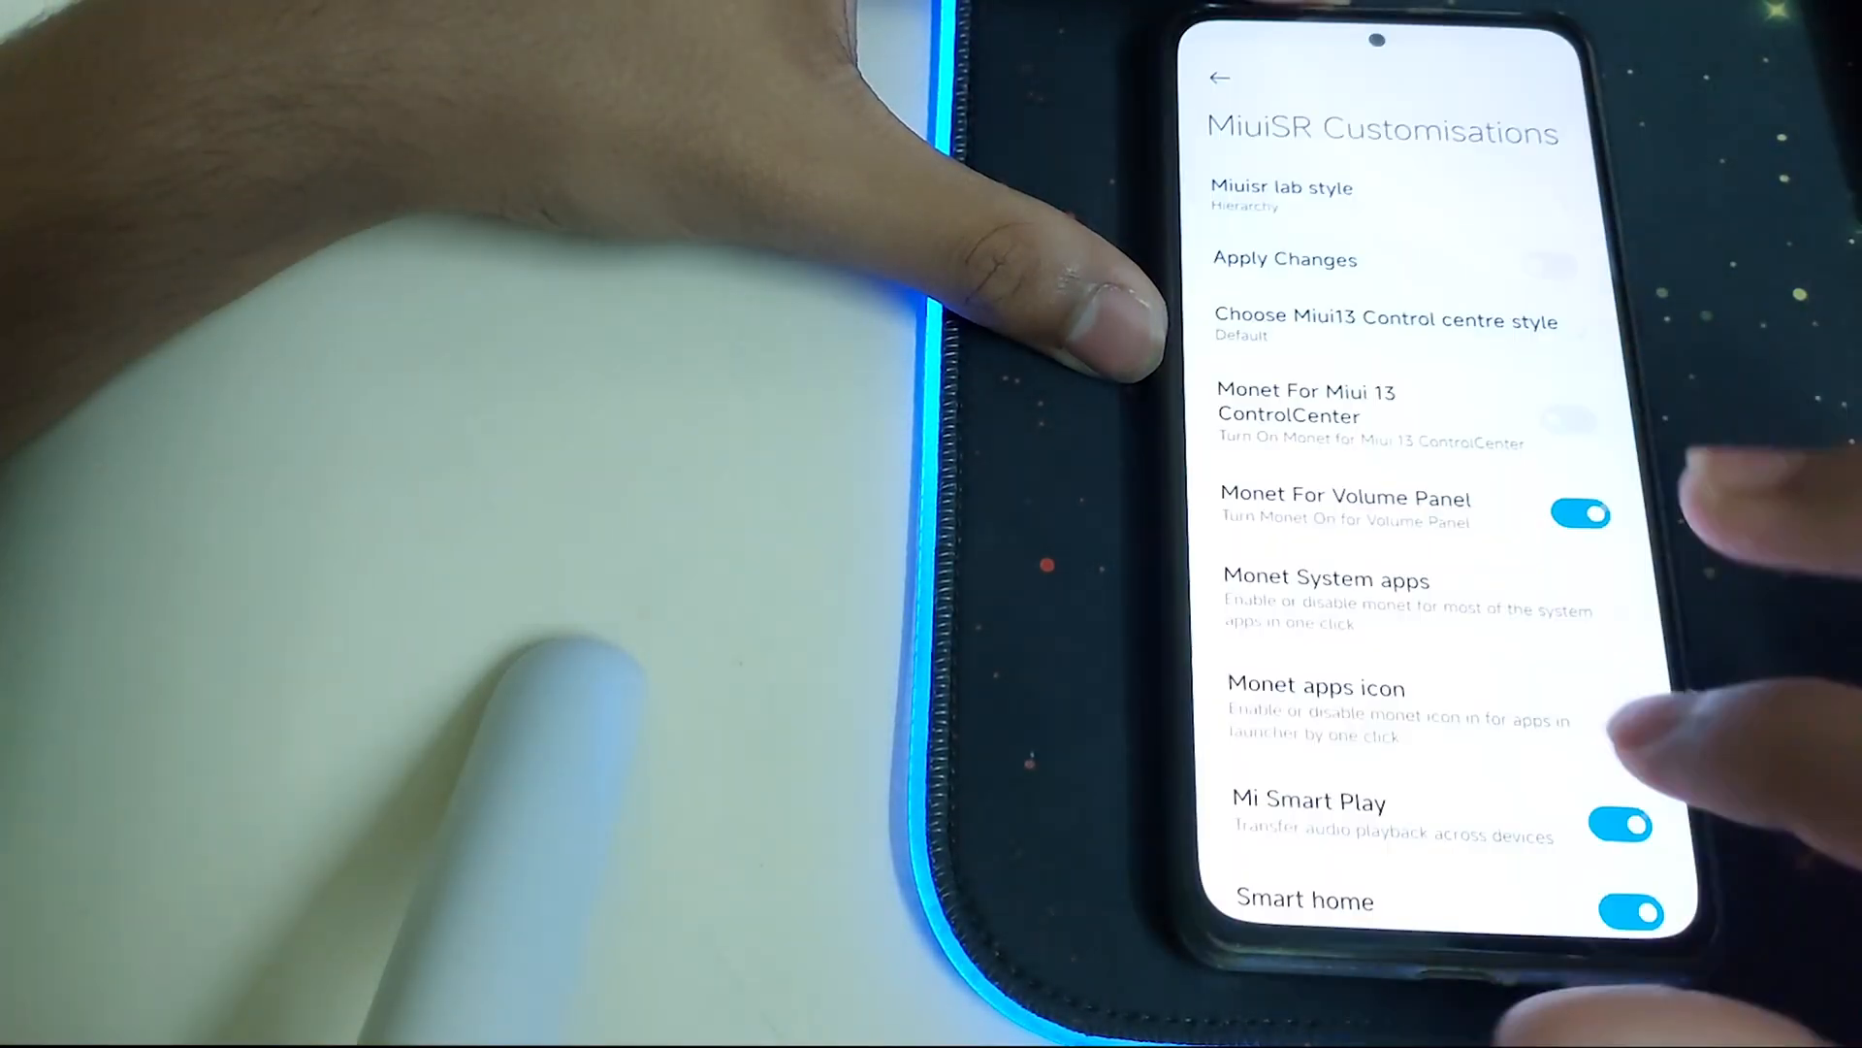
pyautogui.scroll(-3)
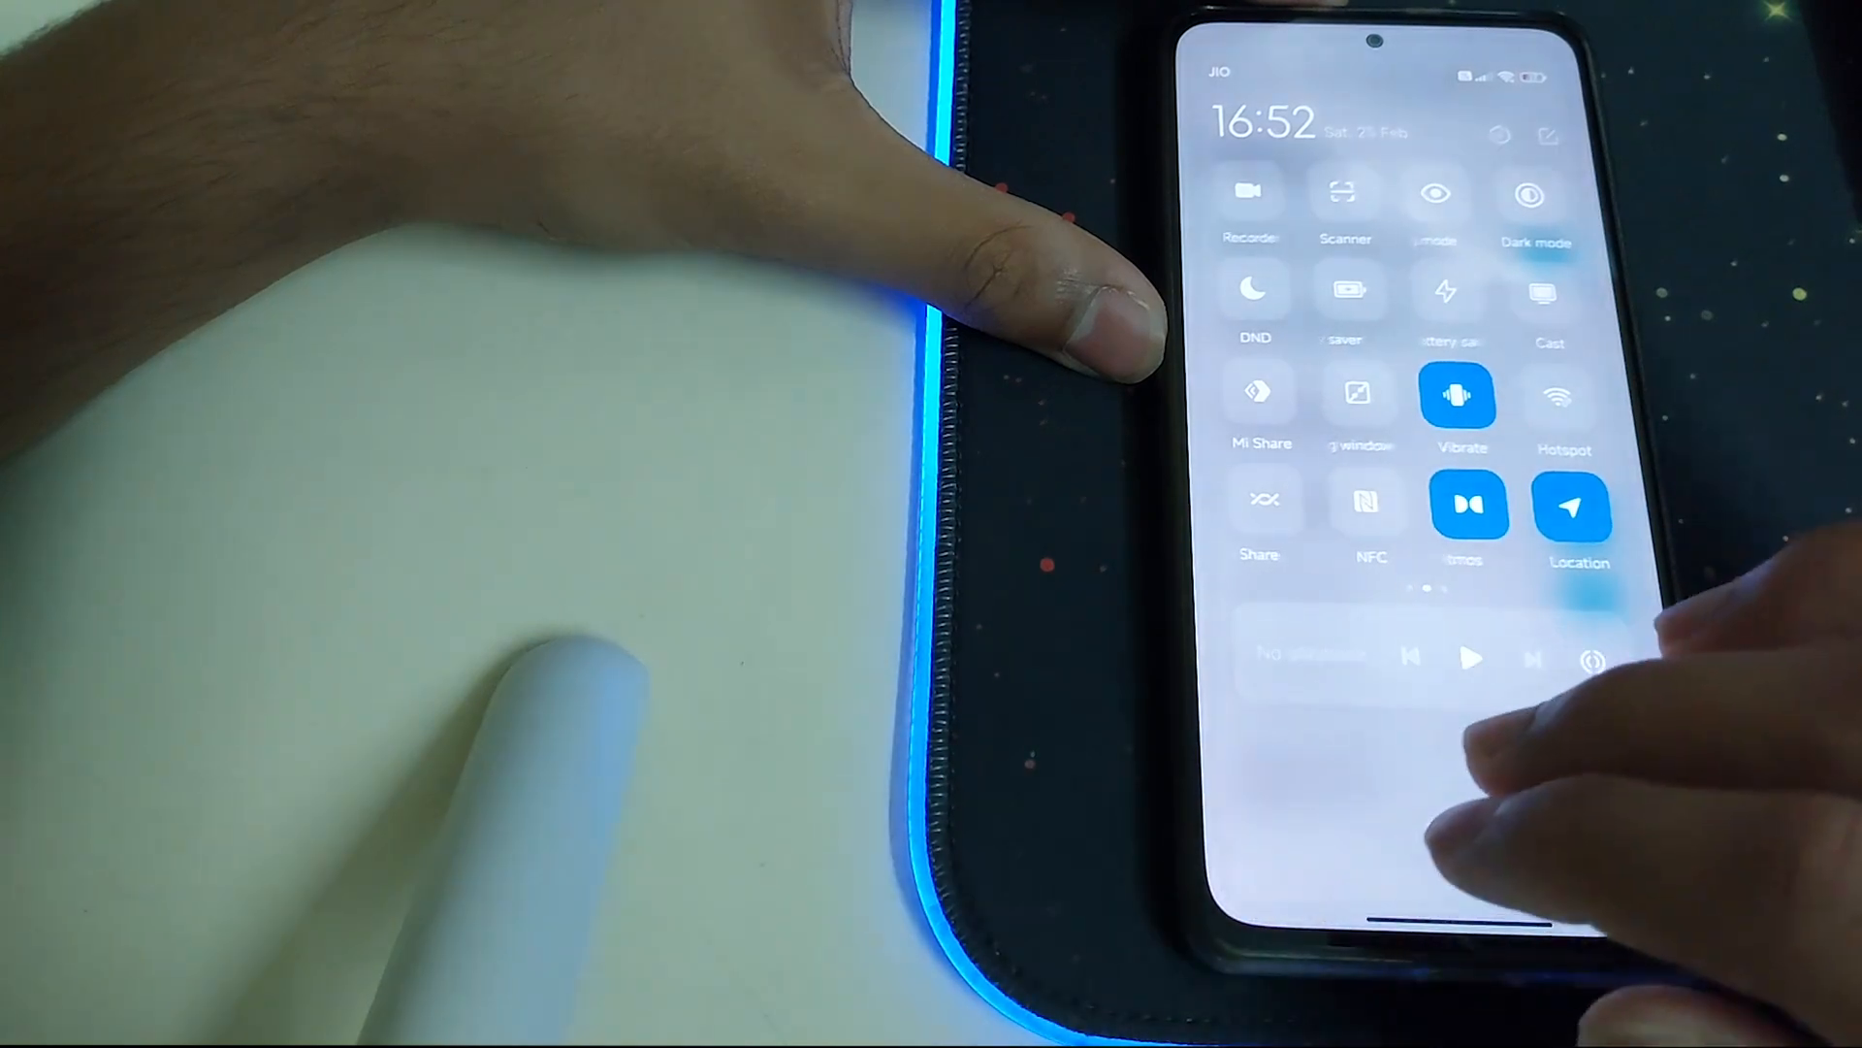
pyautogui.click(1579, 508)
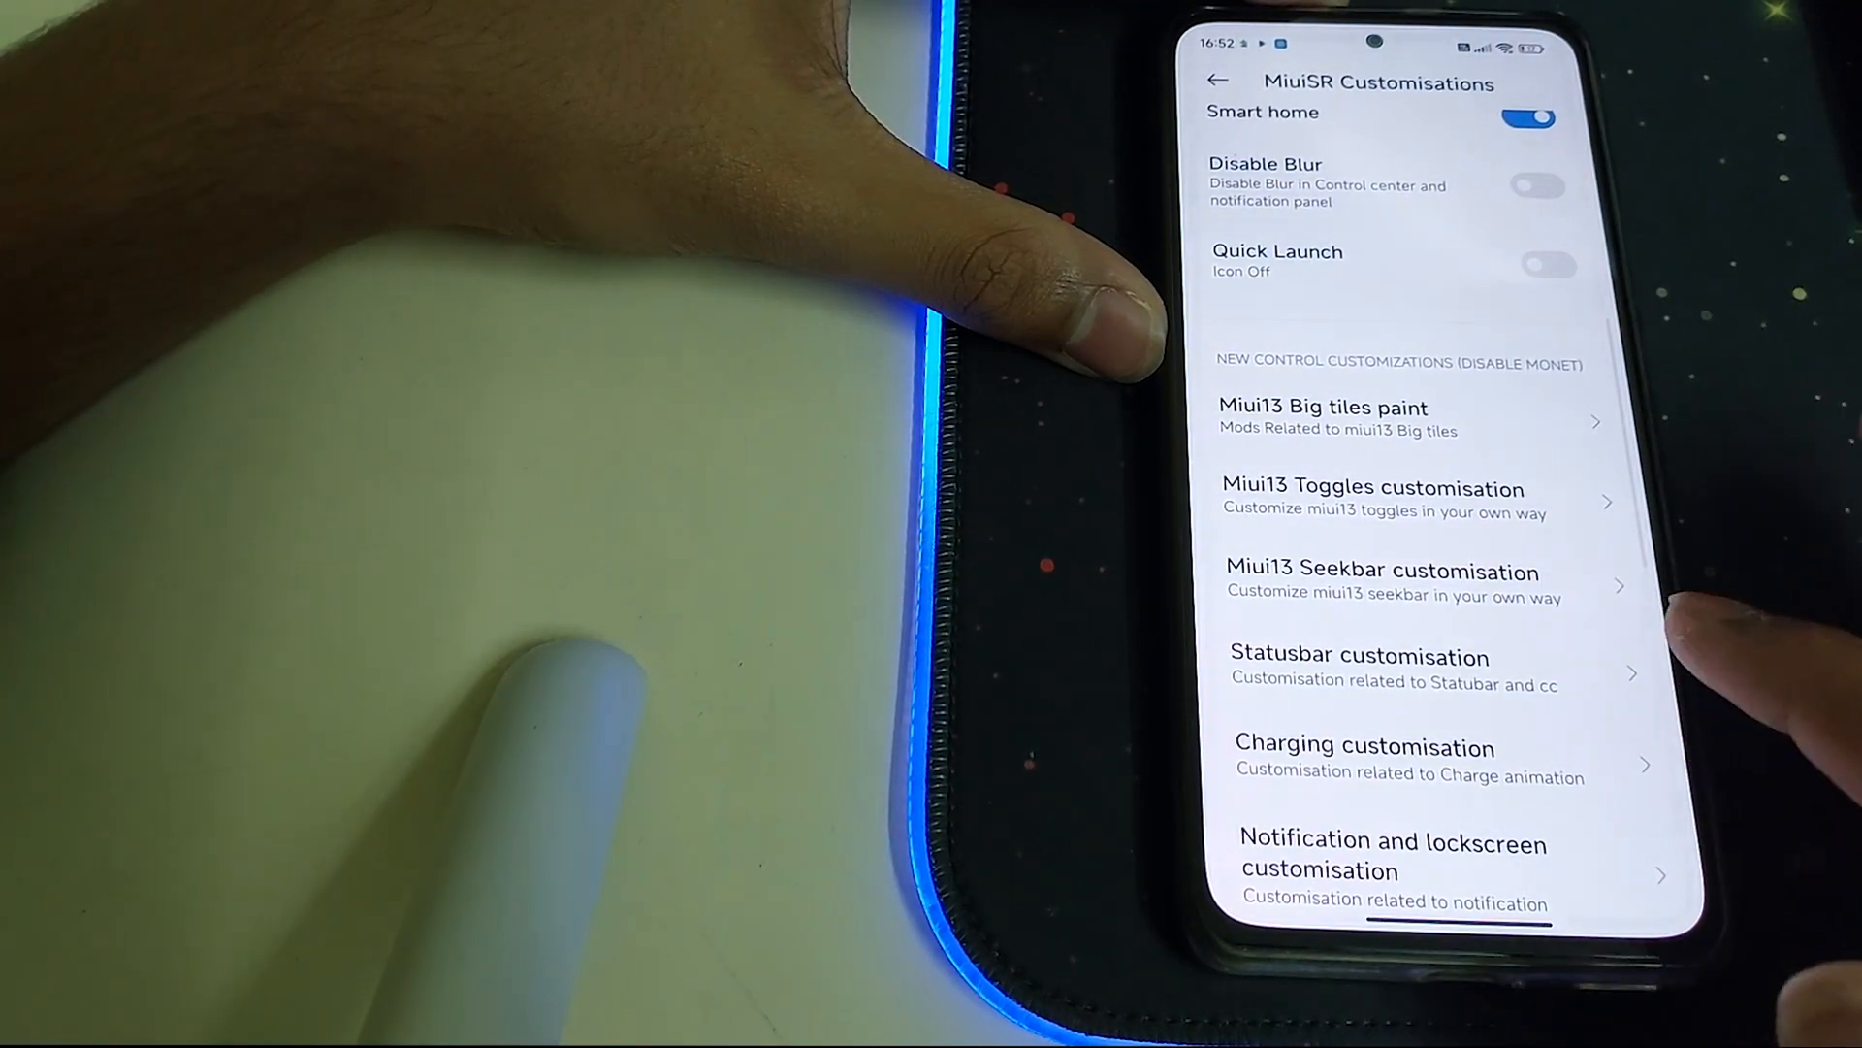
pyautogui.click(1325, 419)
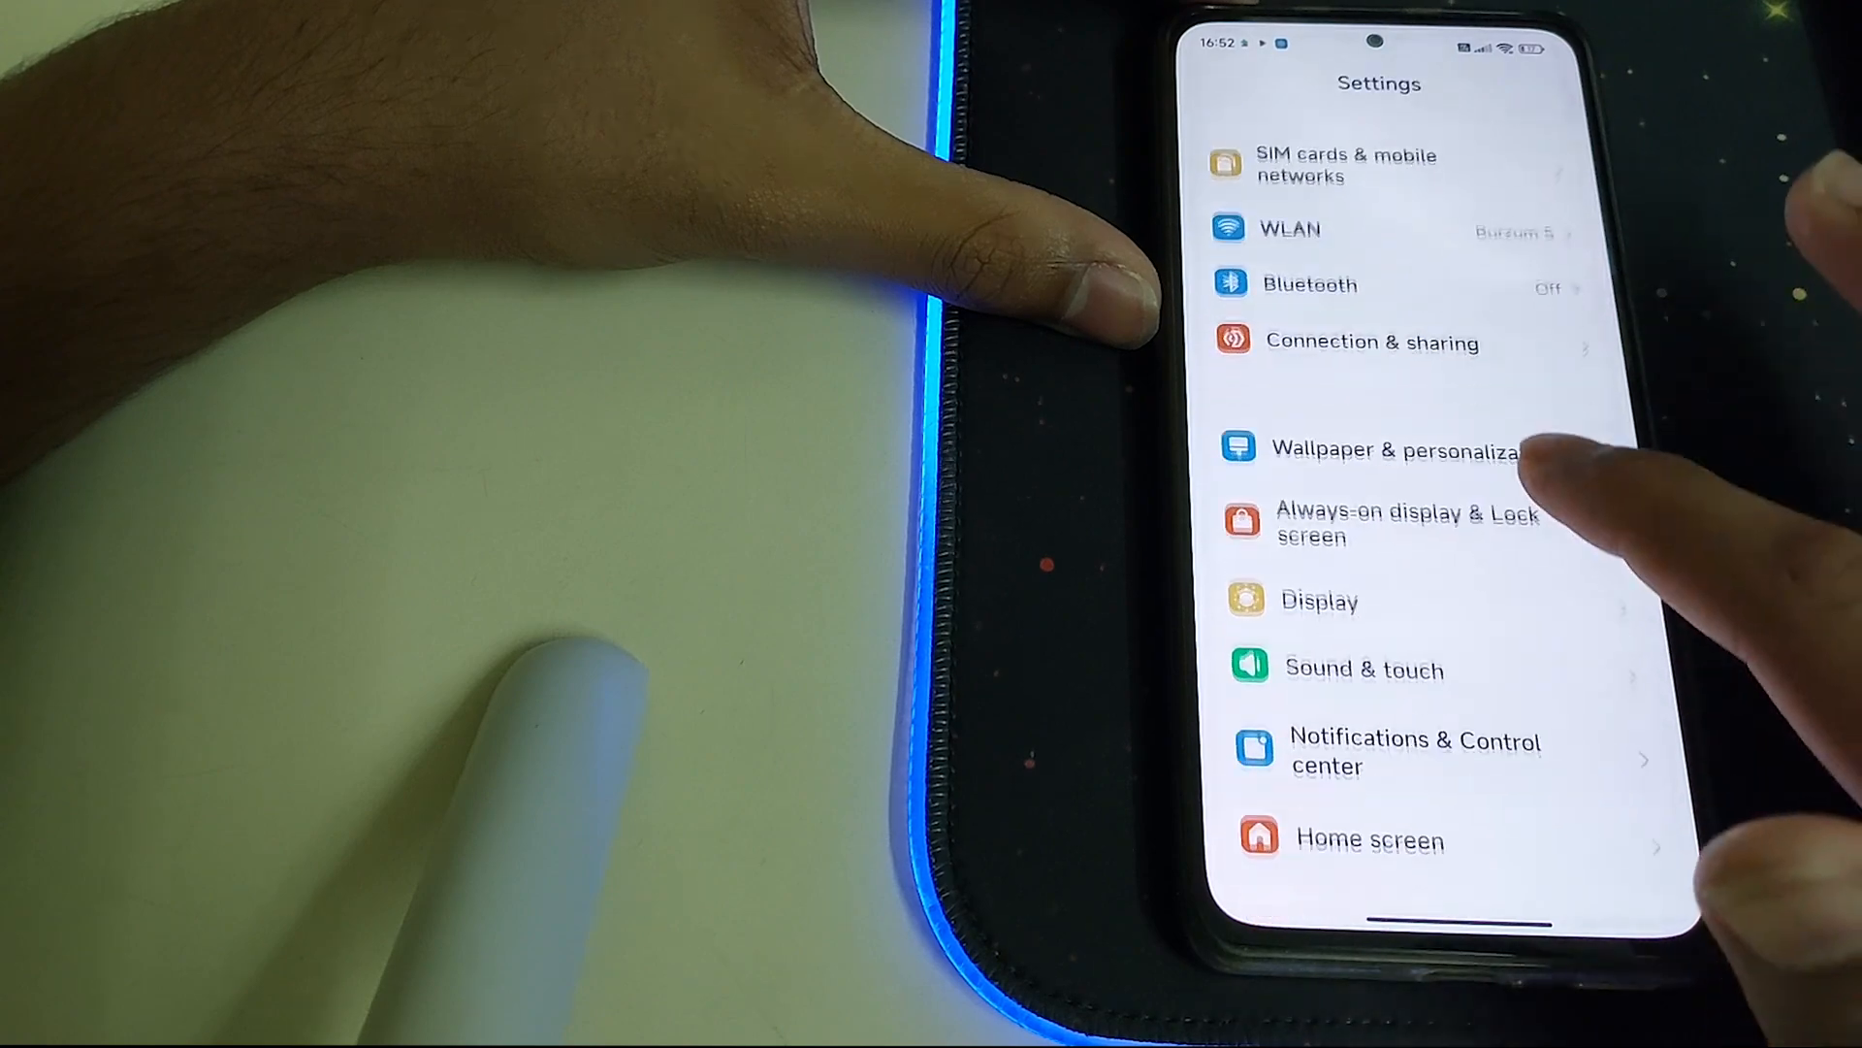
pyautogui.scroll(-3)
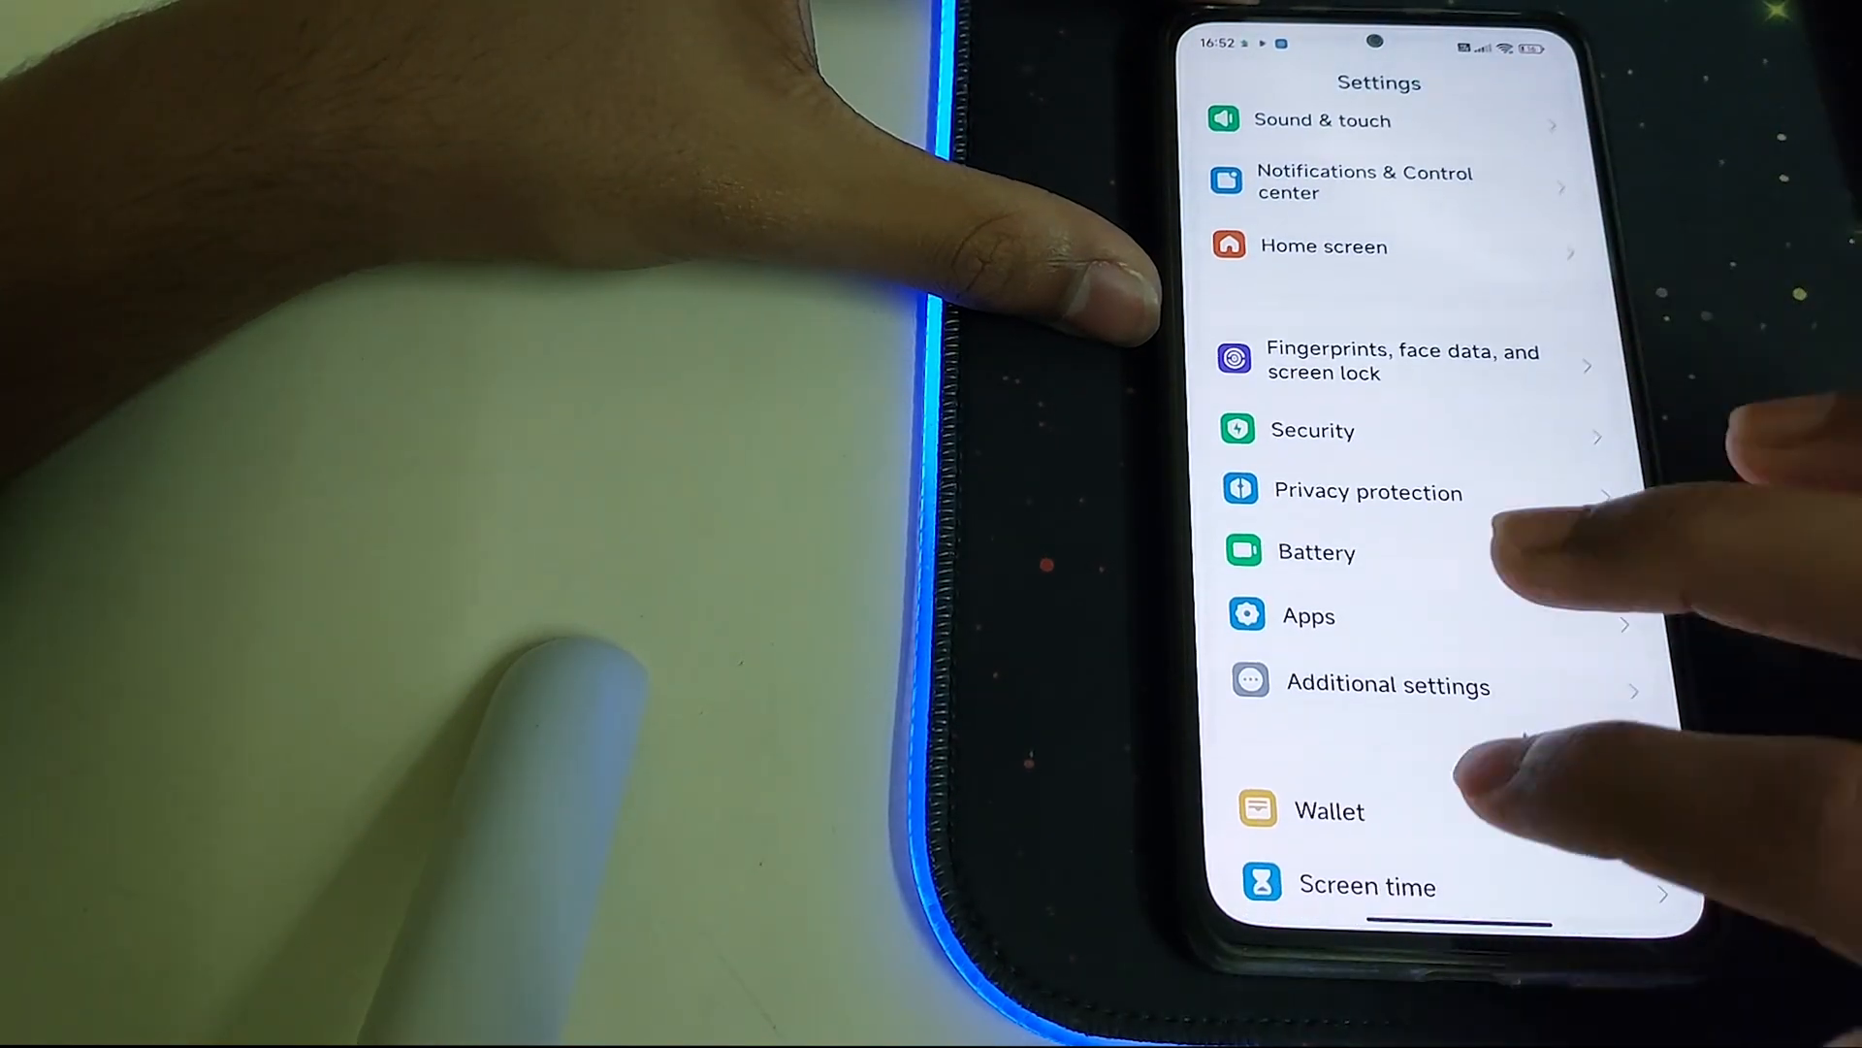
pyautogui.scroll(-3)
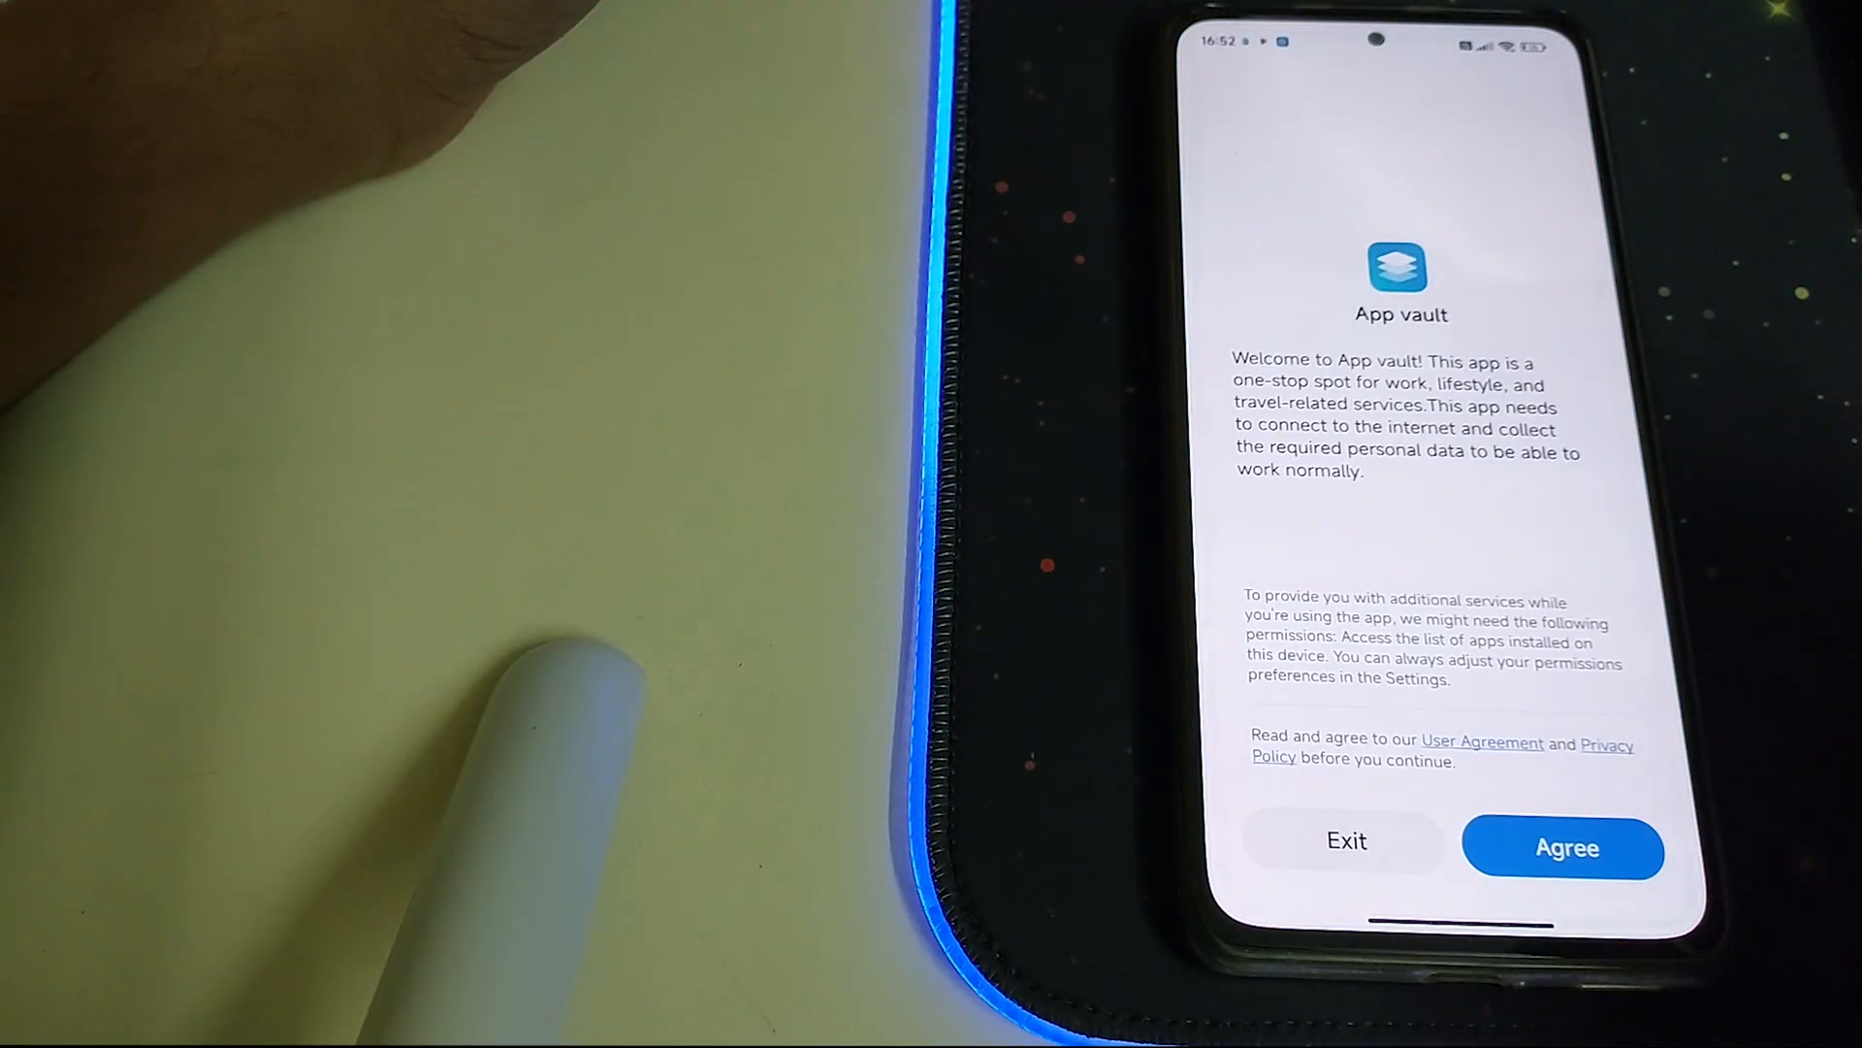
# Agree to the App vault terms, browse the Add widgets gallery, and swipe back to the first home page.
pyautogui.click(1565, 848)
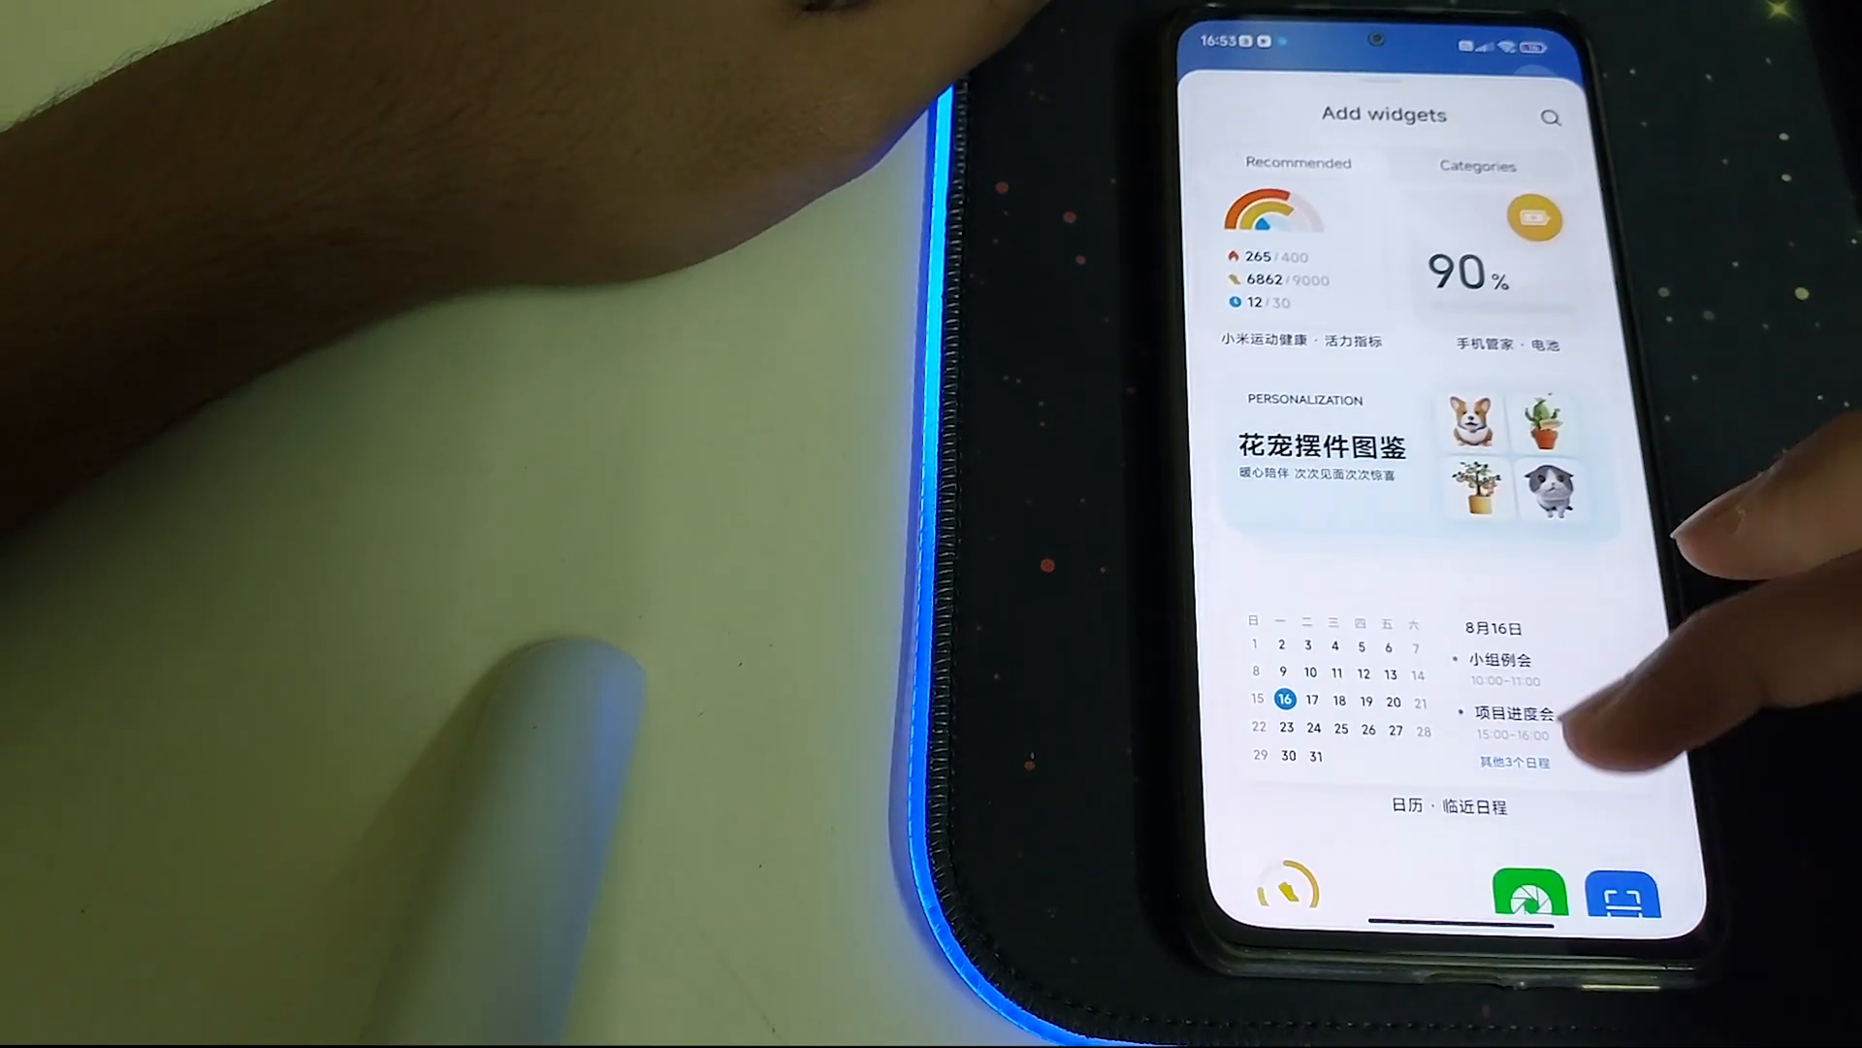
pyautogui.scroll(-3)
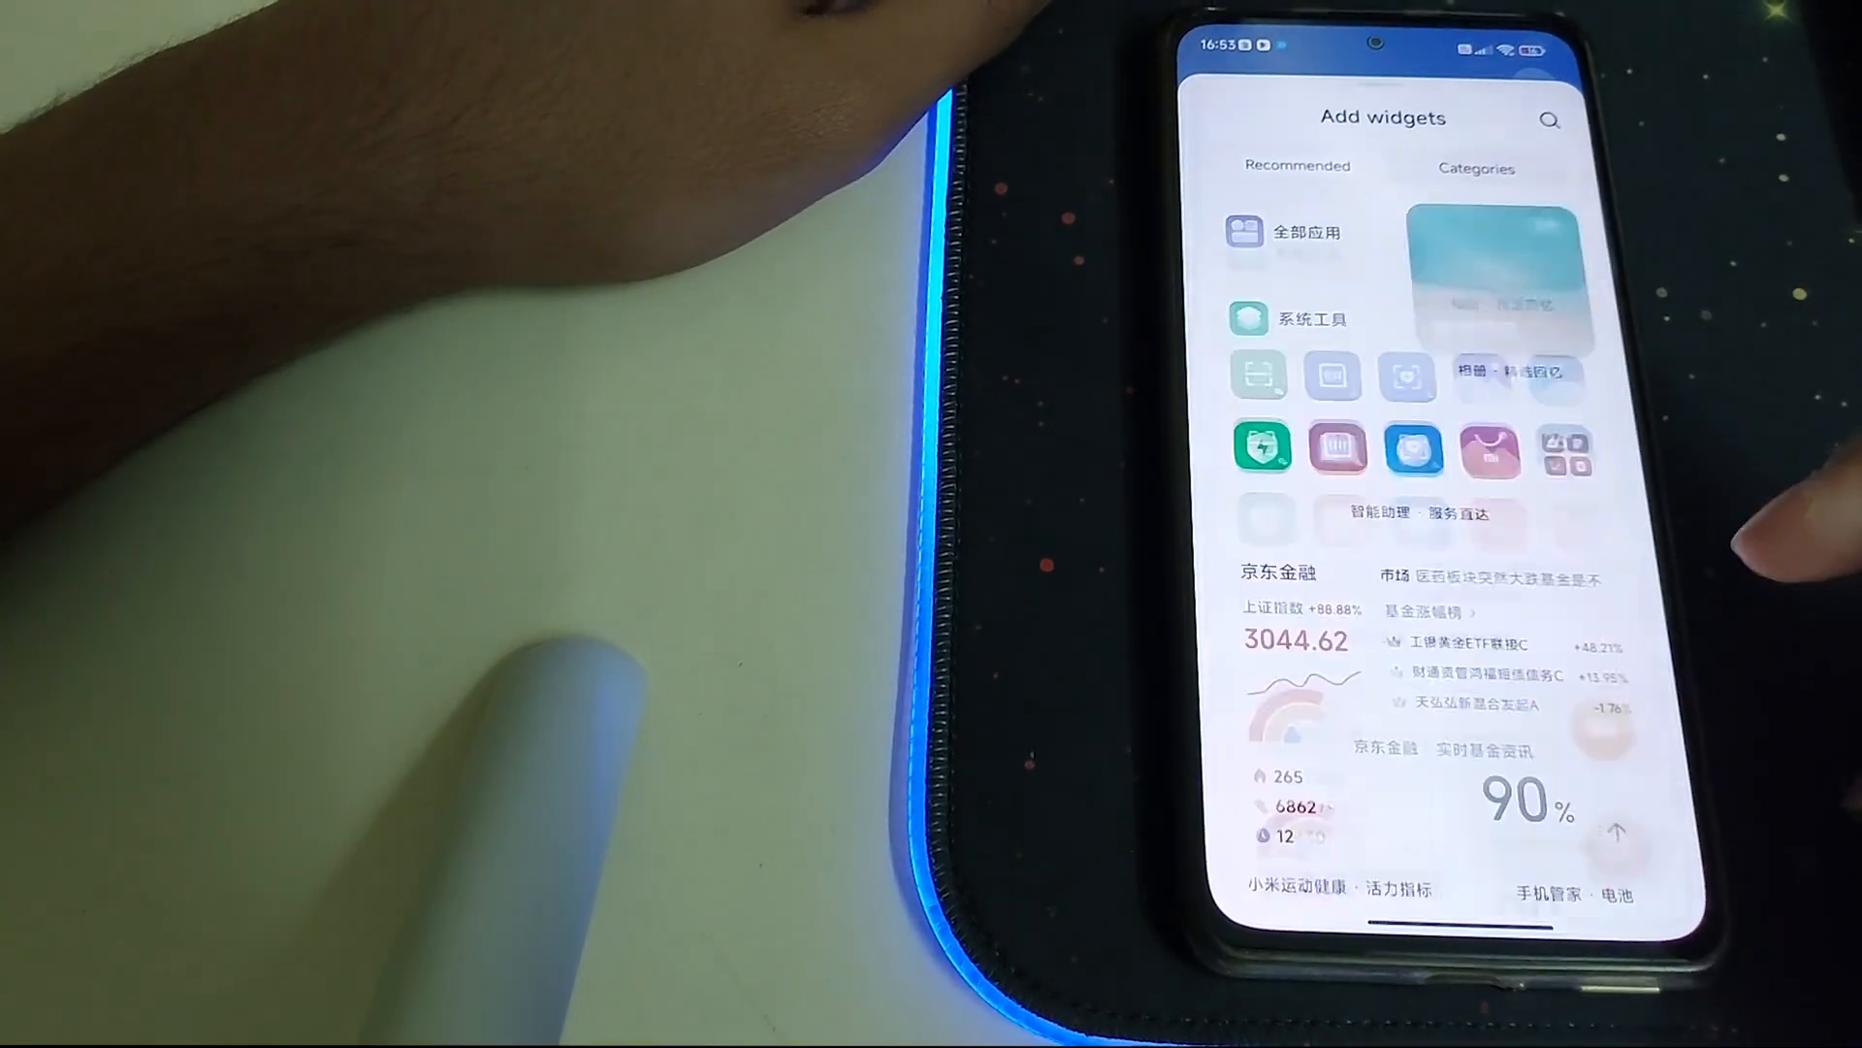
pyautogui.scroll(-3)
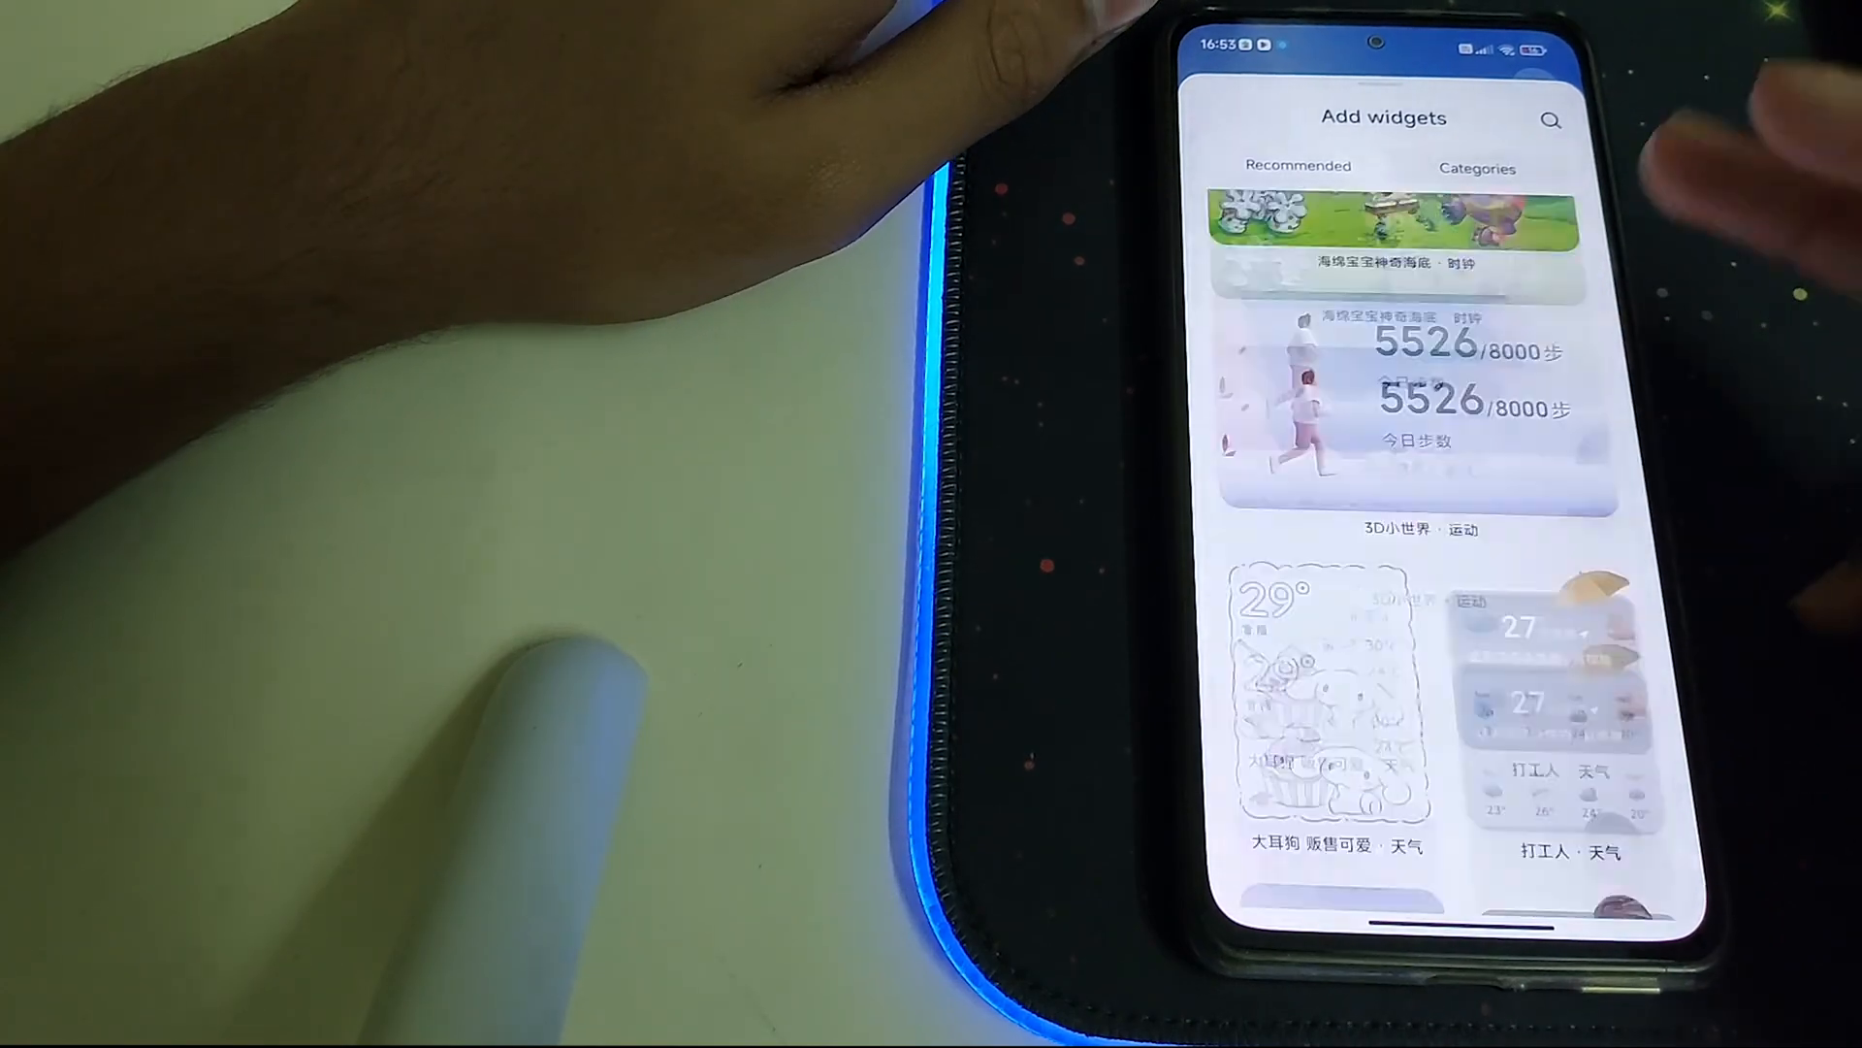
pyautogui.scroll(-3)
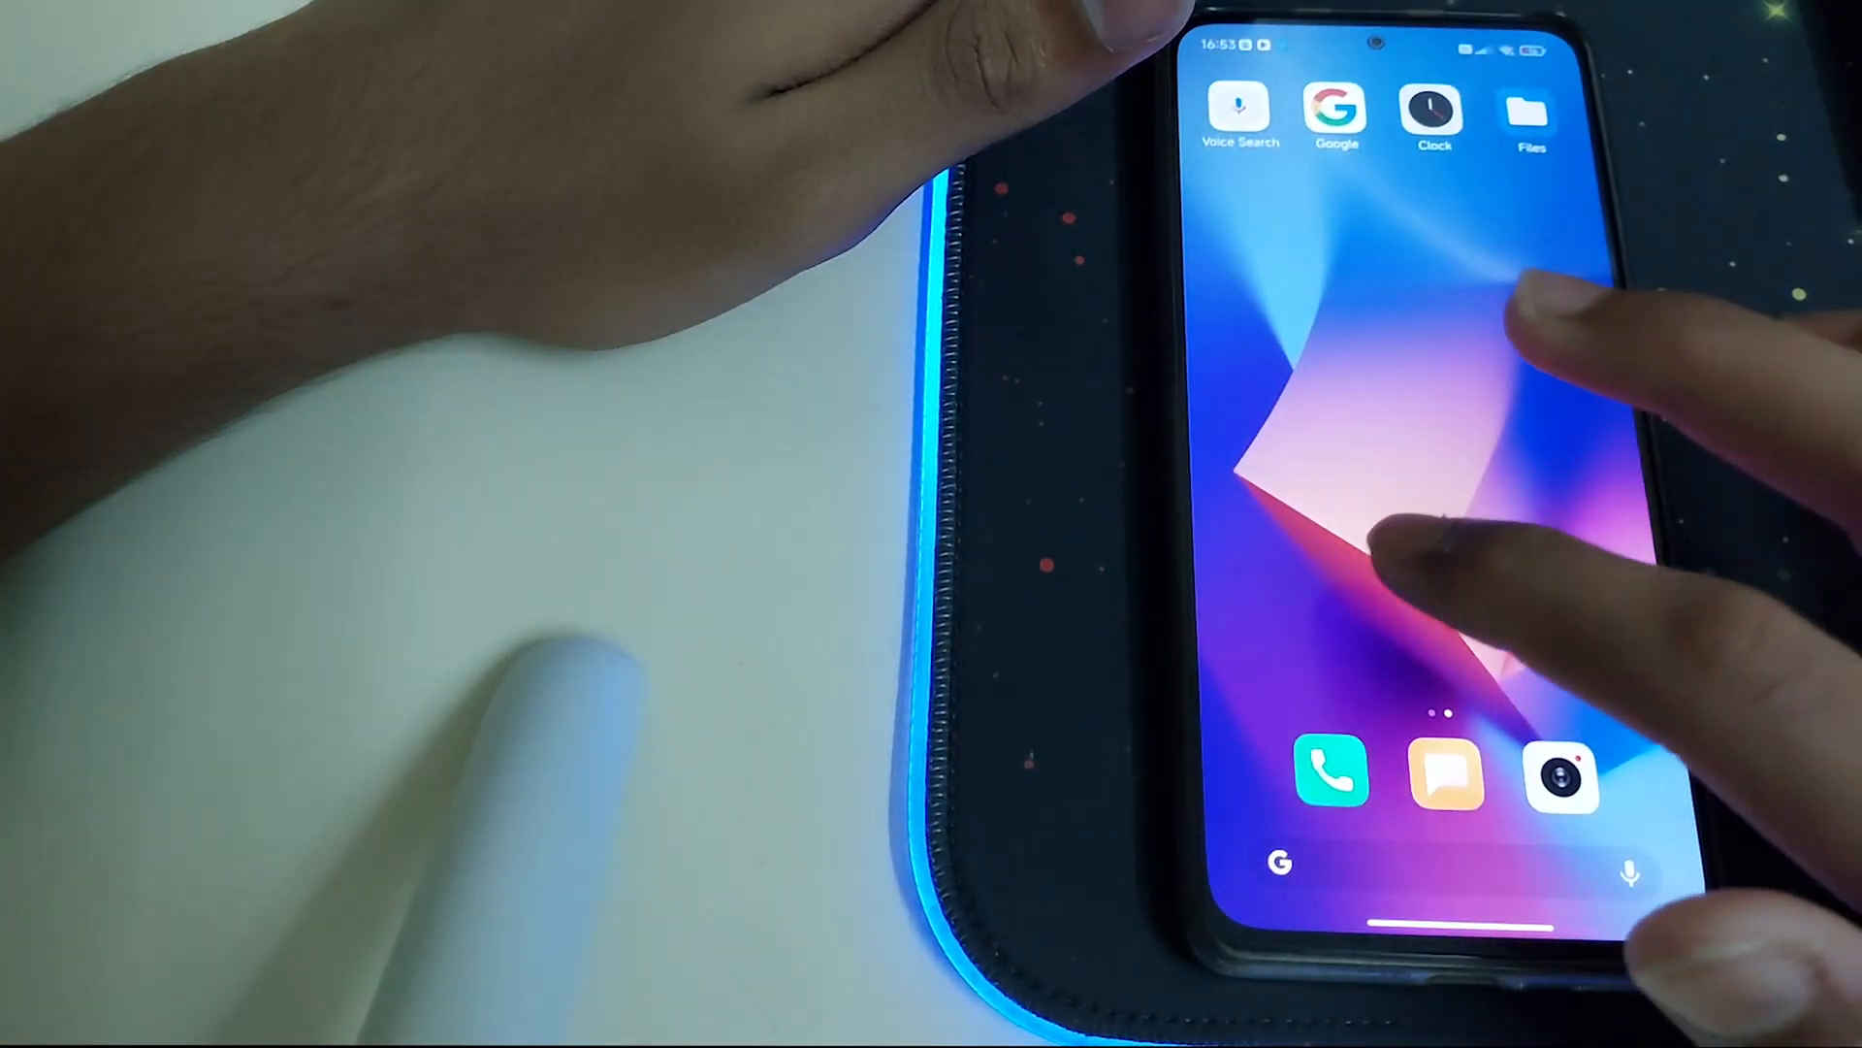
pyautogui.hscroll(-3)
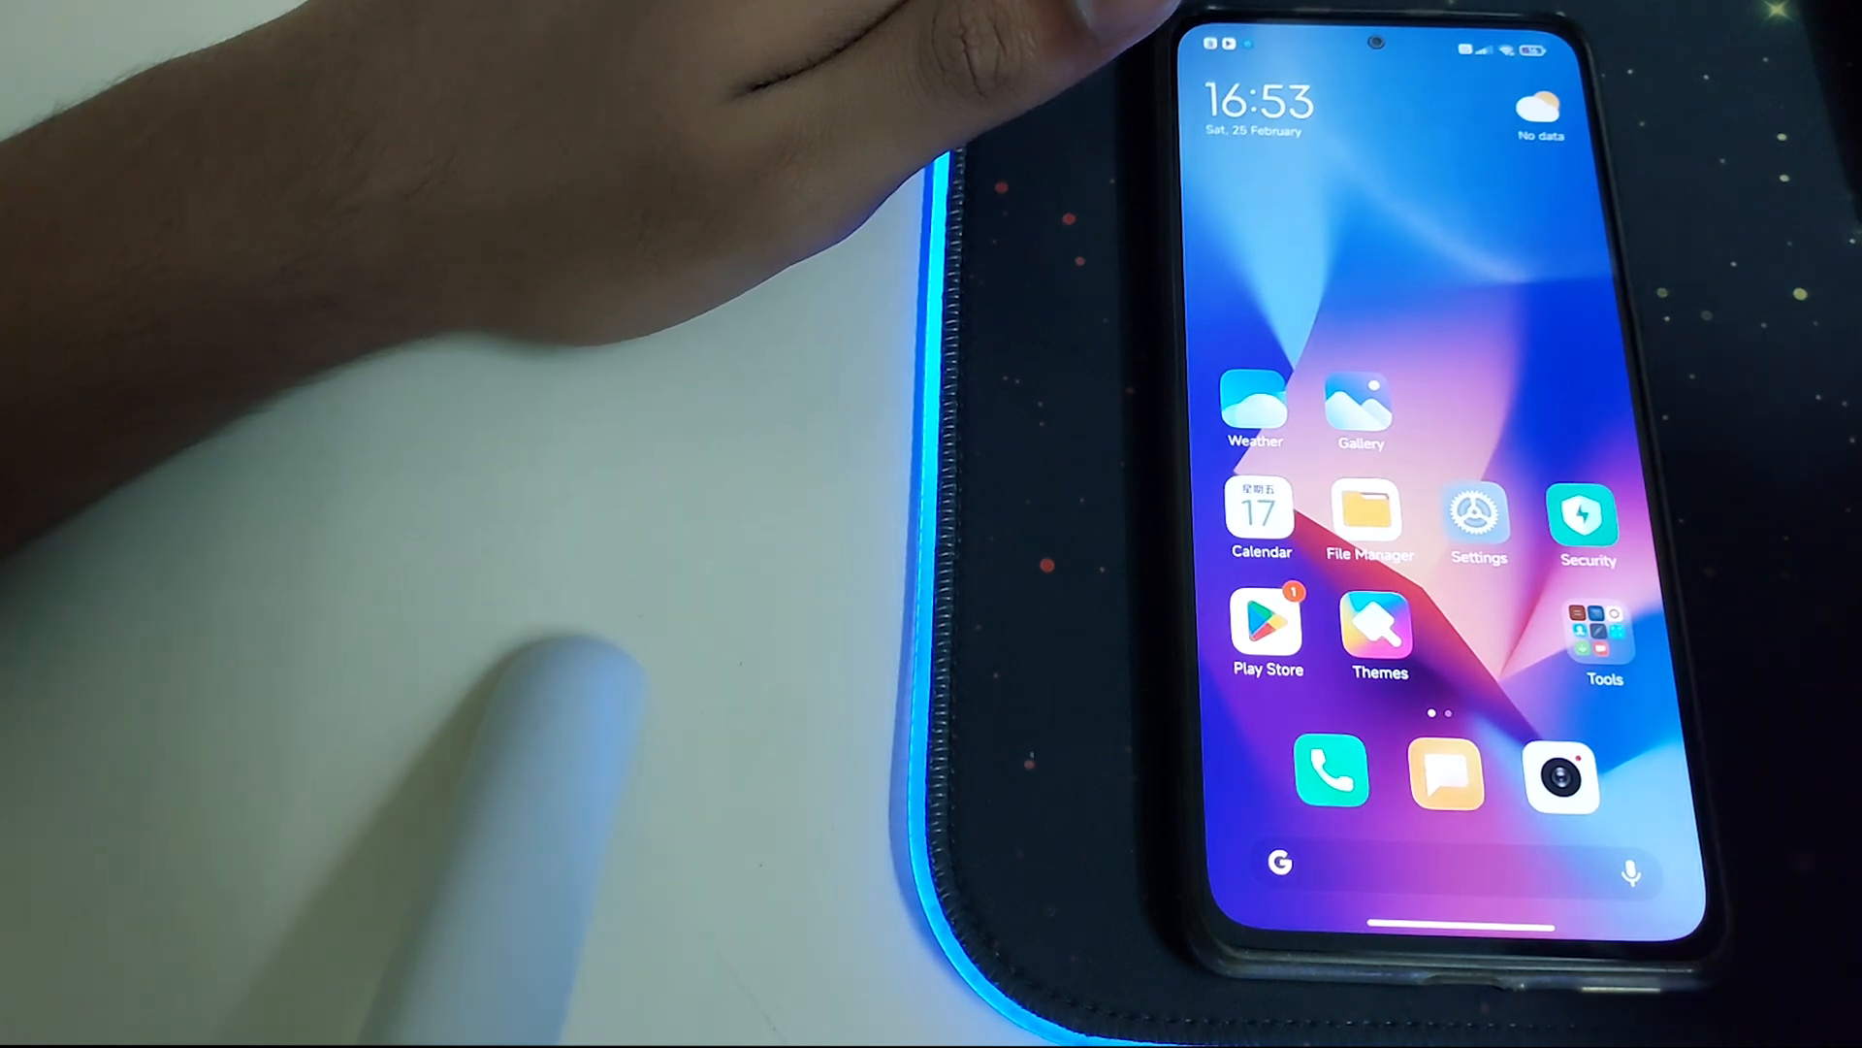